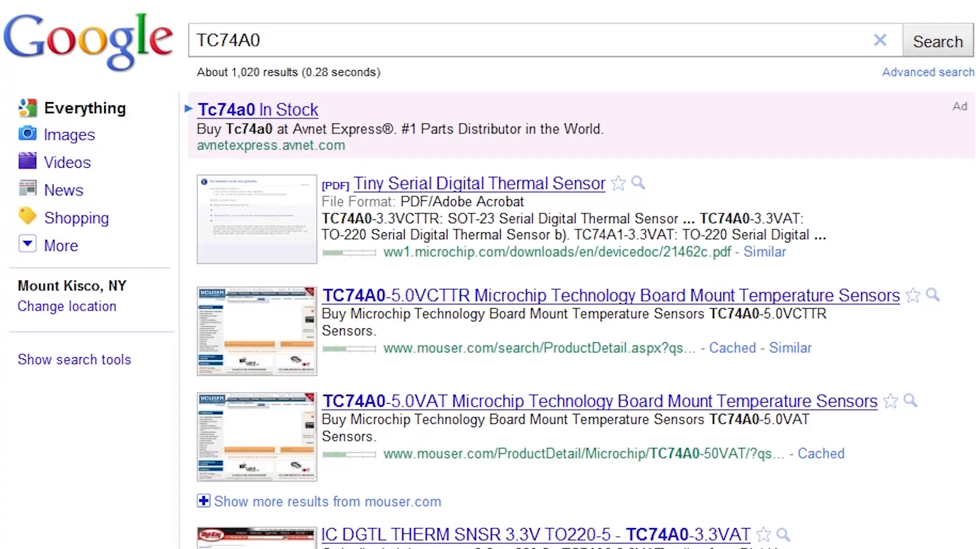
{"action": "mouse_move", "coordinate": [196, 54]}
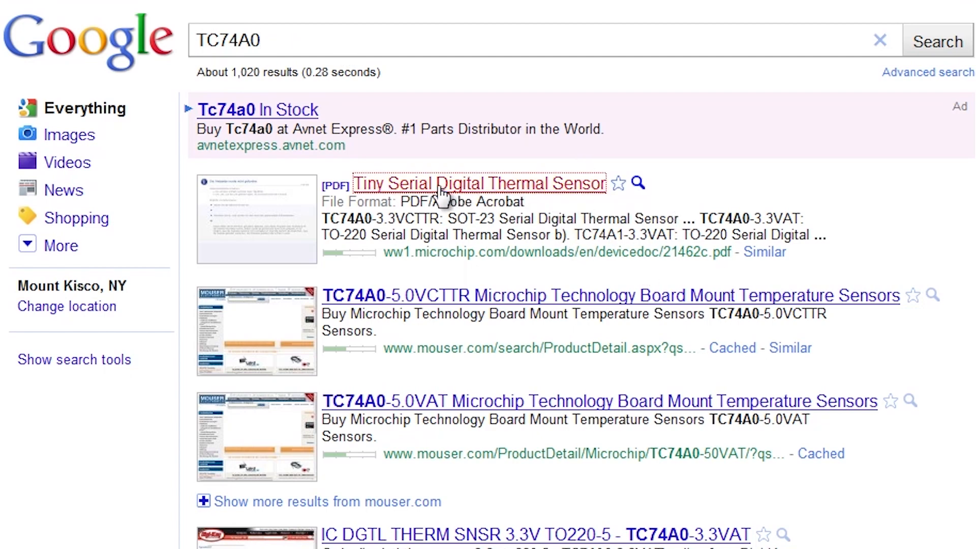
- Open Microchip's Tiny Serial Digital Thermal Sensor PDF from the TC74A0 results
{"action": "left_click", "coordinate": [478, 183]}
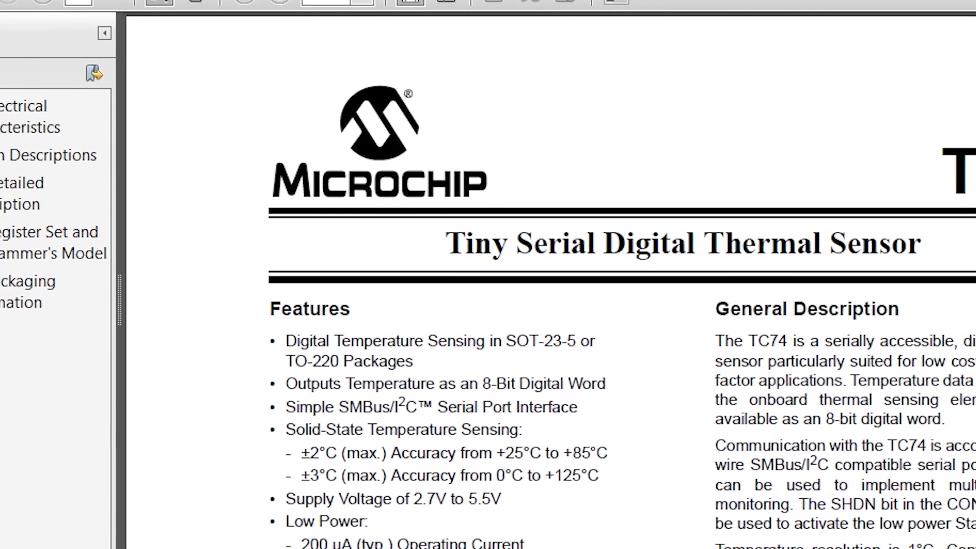
- Scroll the TC74 datasheet down to the Package Types pinout diagram
{"action": "scroll", "scroll_direction": "down", "scroll_amount": 3}
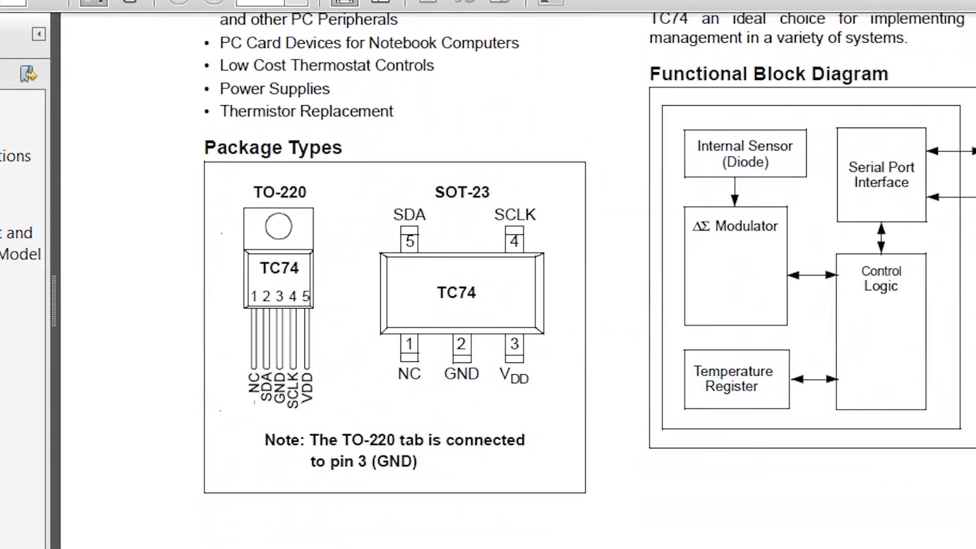
{"action": "scroll", "scroll_direction": "down", "scroll_amount": 3}
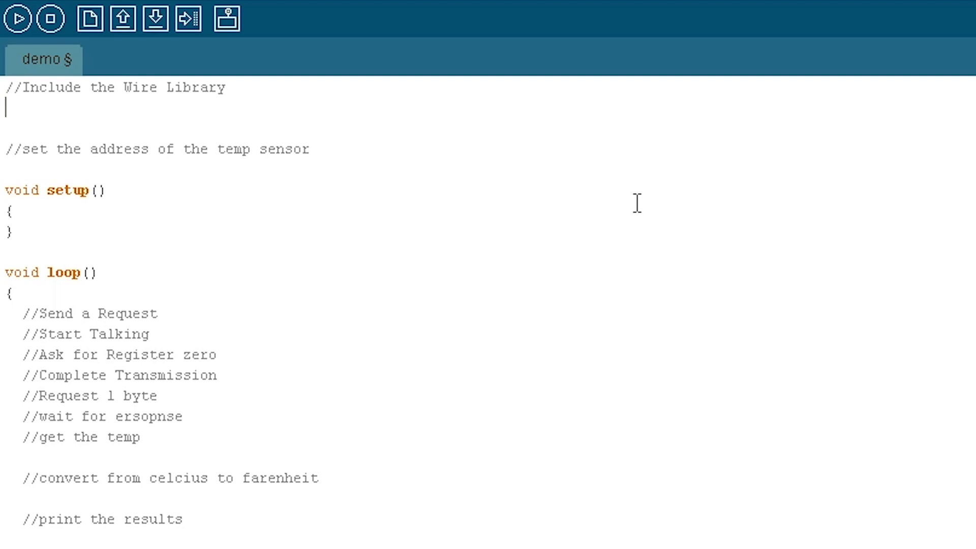
- Add #include <Wire.h> at the top of the sketch
{"action": "type", "text": "#"}
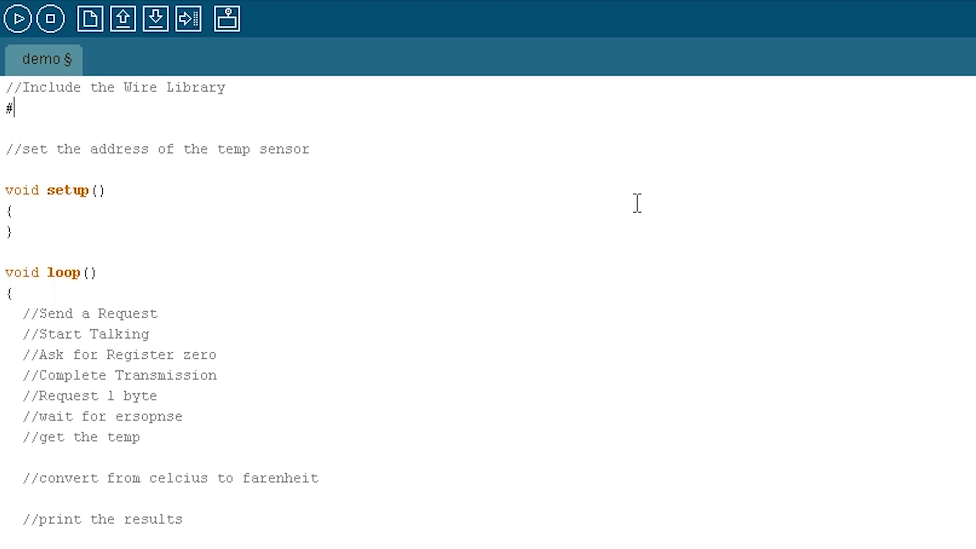
{"action": "type", "text": "incl"}
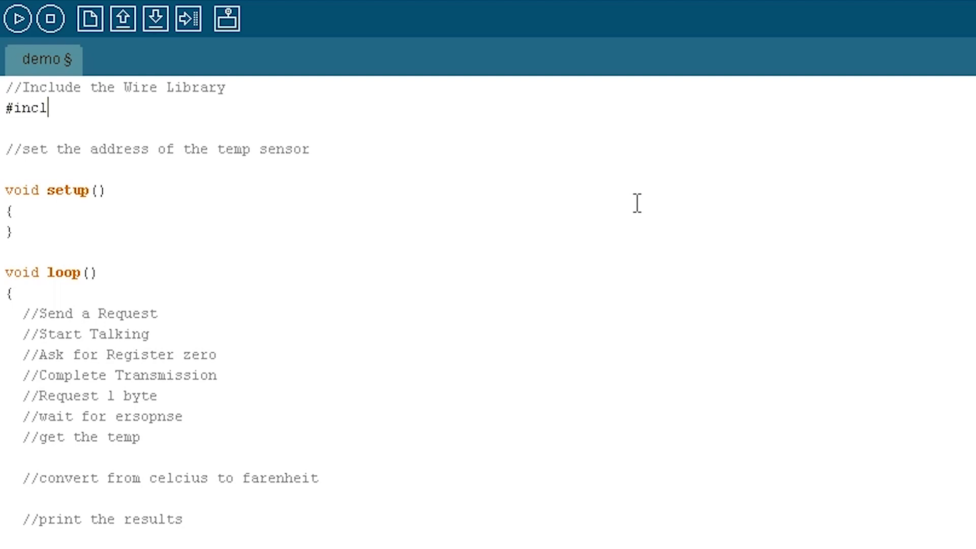
{"action": "type", "text": "ude <"}
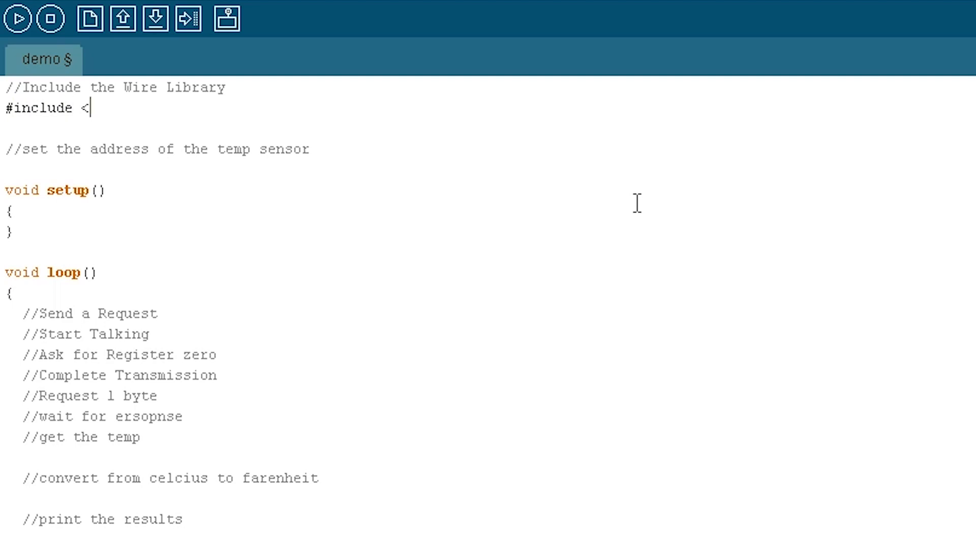
{"action": "type", "text": "Wire.h>"}
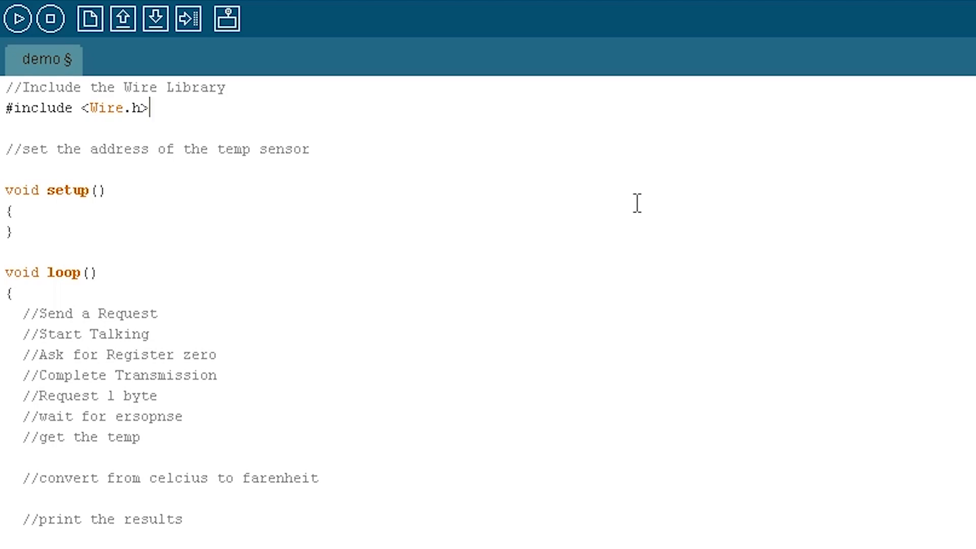
- Declare int temp_address = 72; under the sensor address comment
{"action": "key", "text": "enter"}
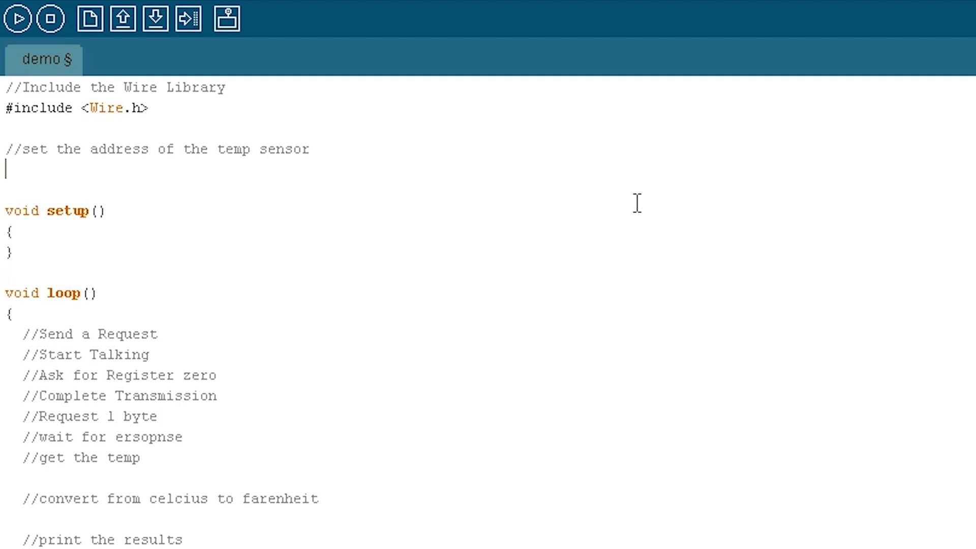
{"action": "type", "text": "int t"}
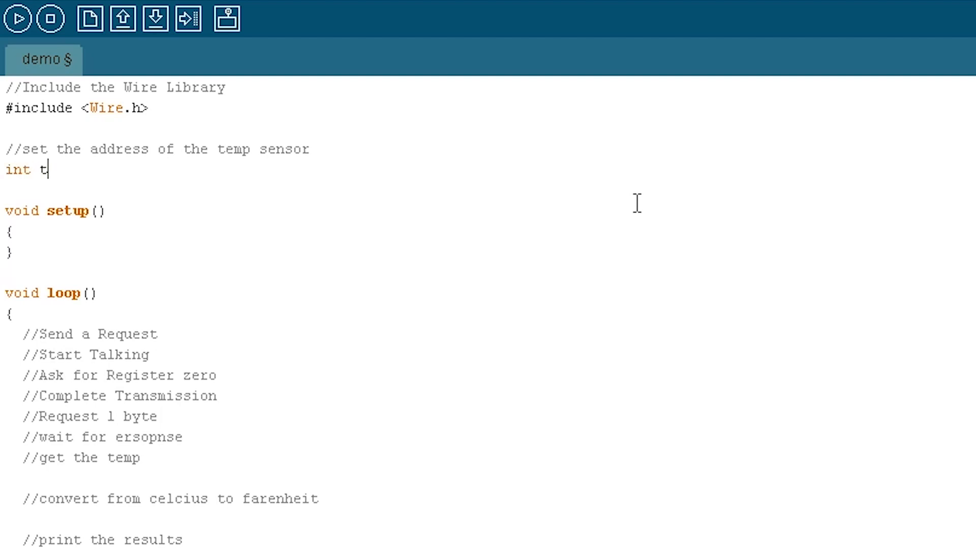
{"action": "type", "text": "emp_addres"}
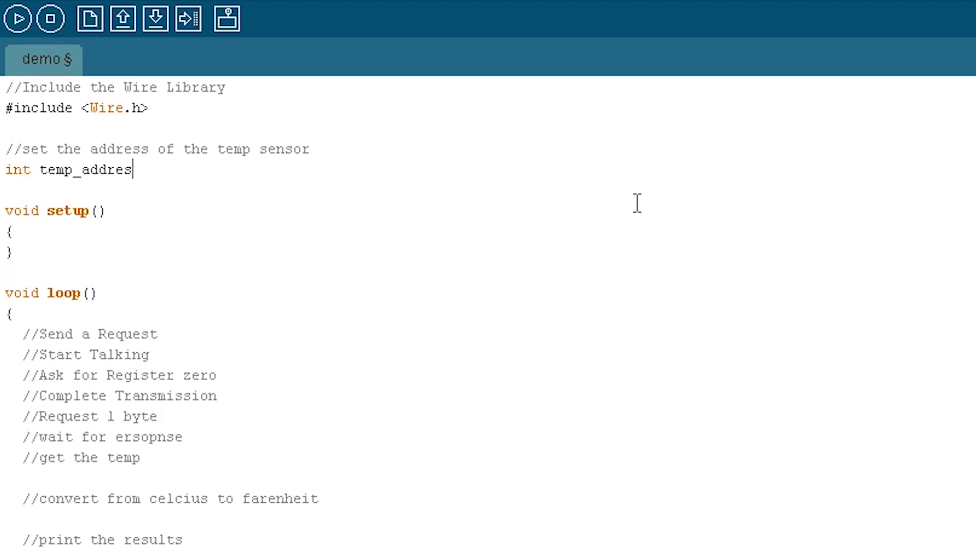
{"action": "type", "text": "s = 72;"}
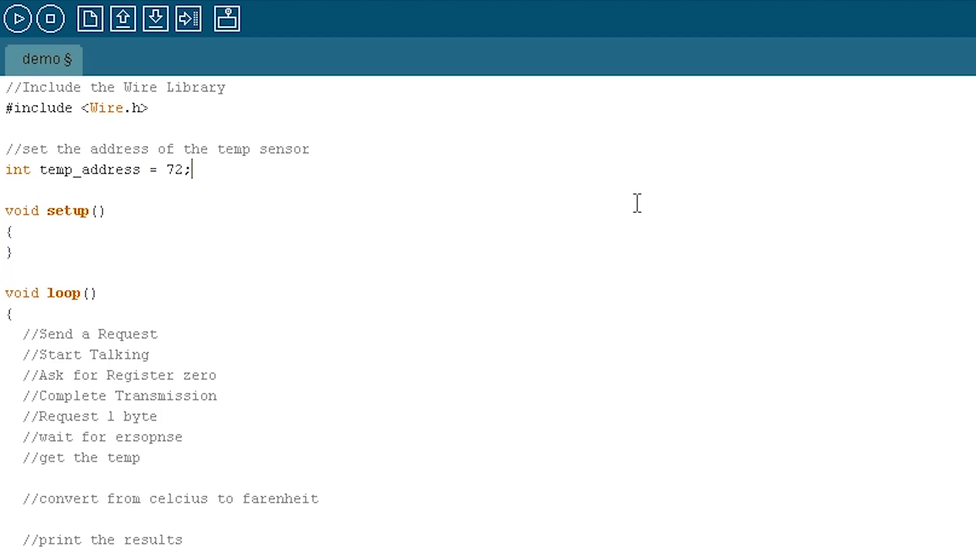
{"action": "mouse_move", "coordinate": [42, 250]}
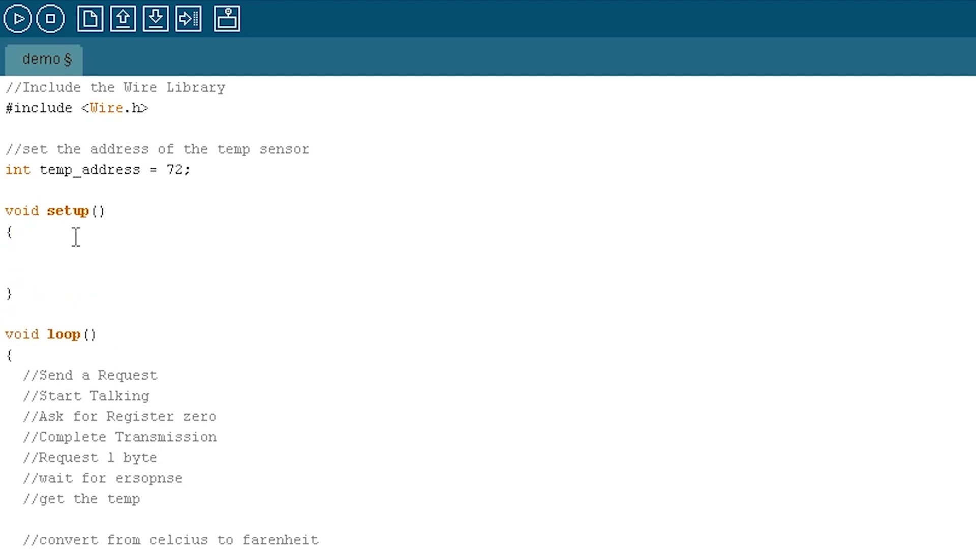
- Write Serial.begin(9600); and Wire.begin(); inside setup()
{"action": "type", "text": "Serial."}
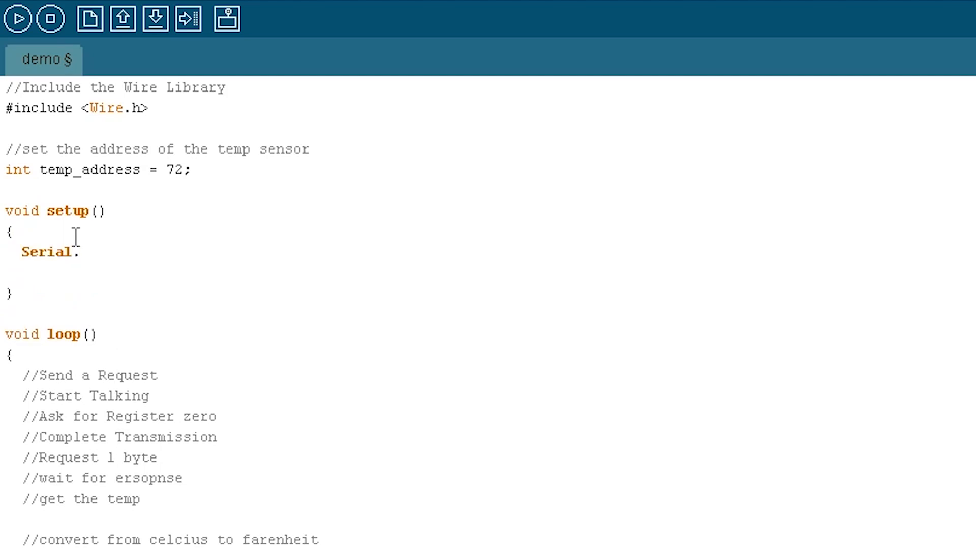
{"action": "type", "text": "begin("}
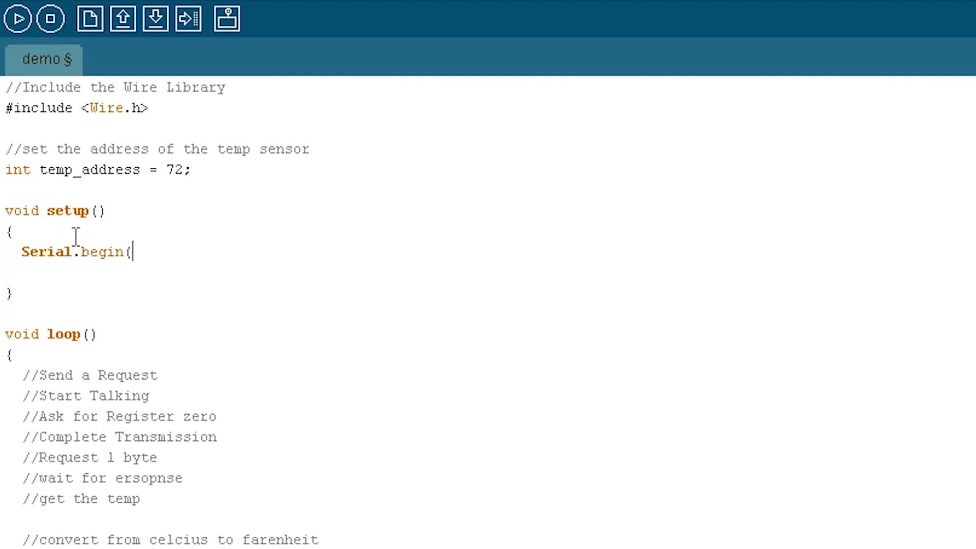
{"action": "type", "text": "9600);"}
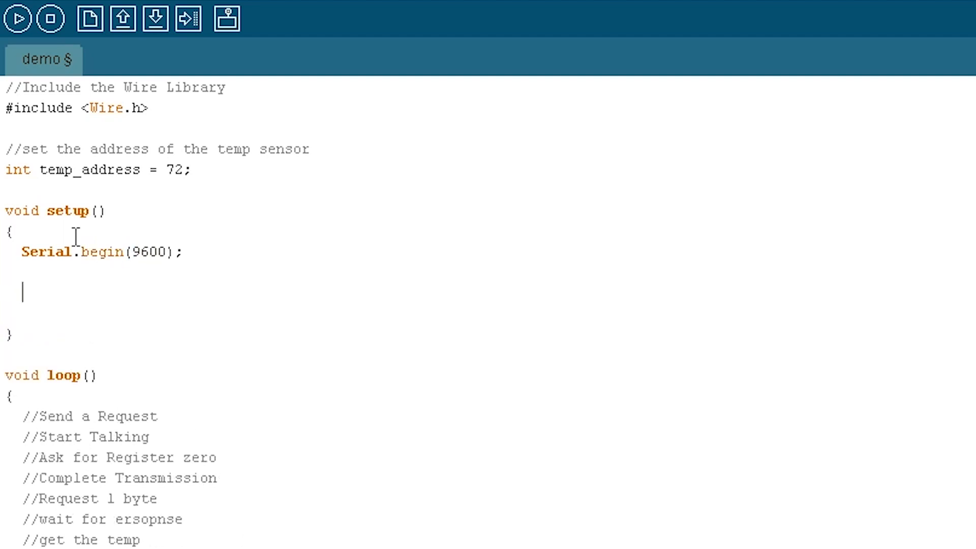
{"action": "type", "text": "Wi"}
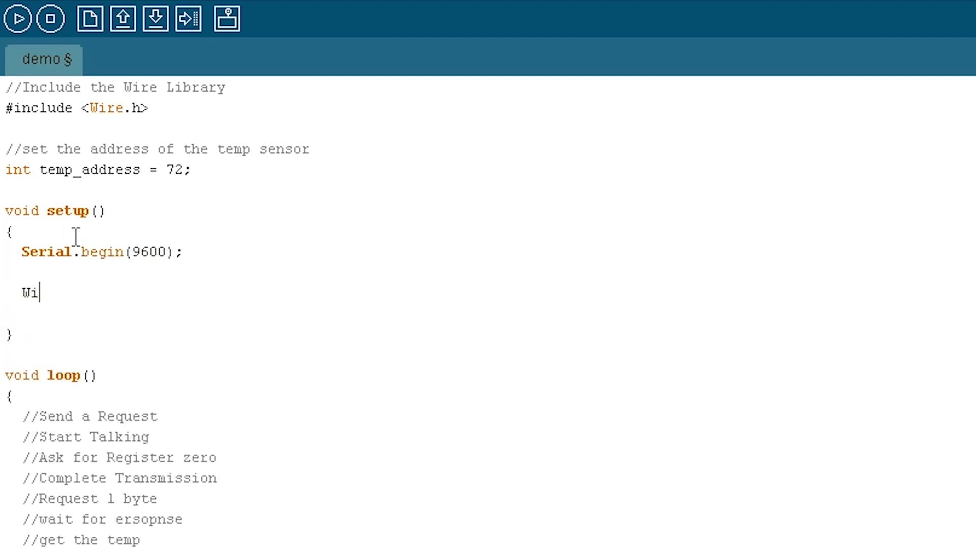
{"action": "type", "text": "re.b"}
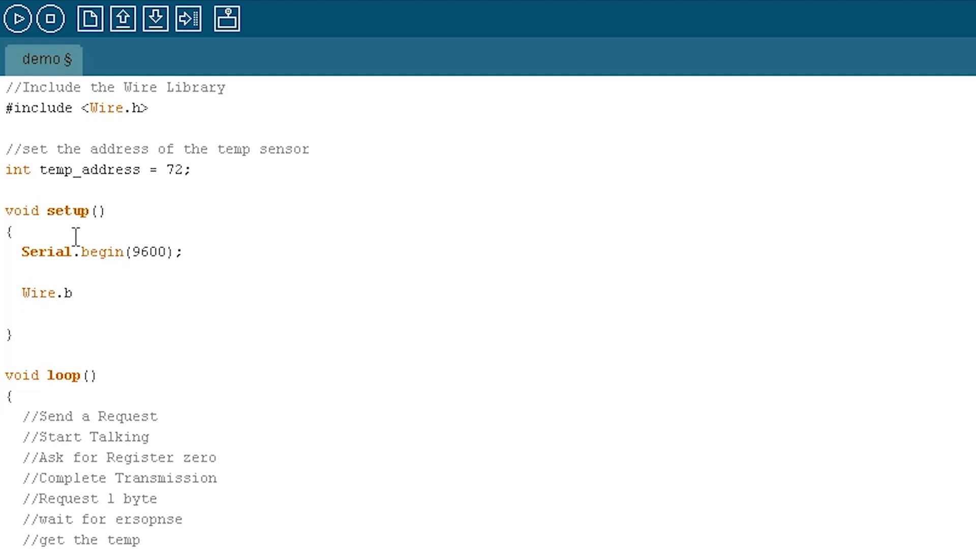
{"action": "type", "text": "egin"}
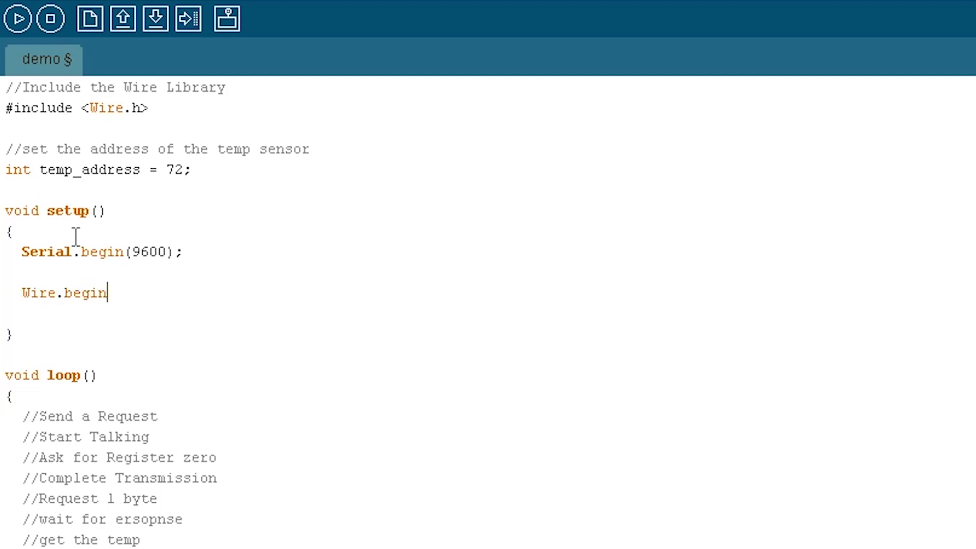
{"action": "type", "text": "();"}
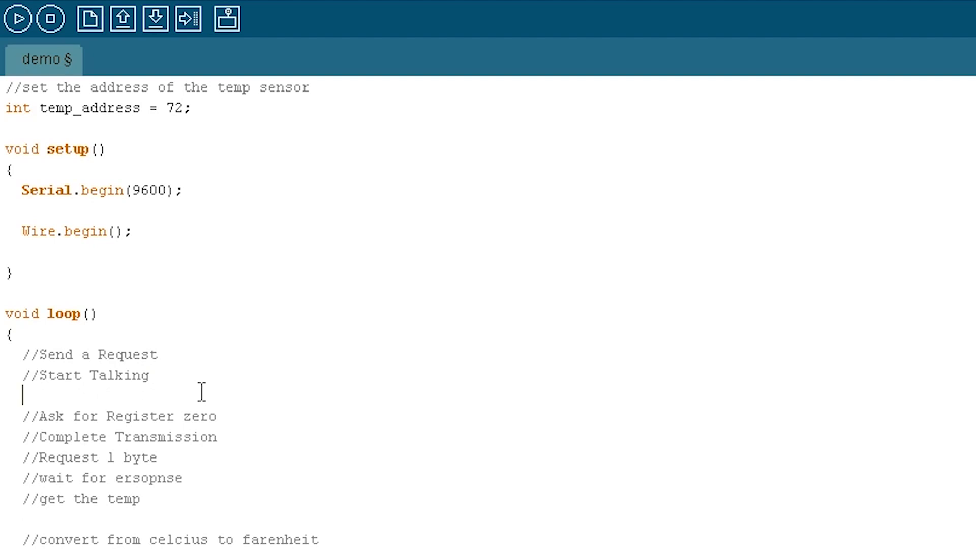
- Start the loop with Wire.beginTransmission(temp_address)
{"action": "type", "text": "Wire."}
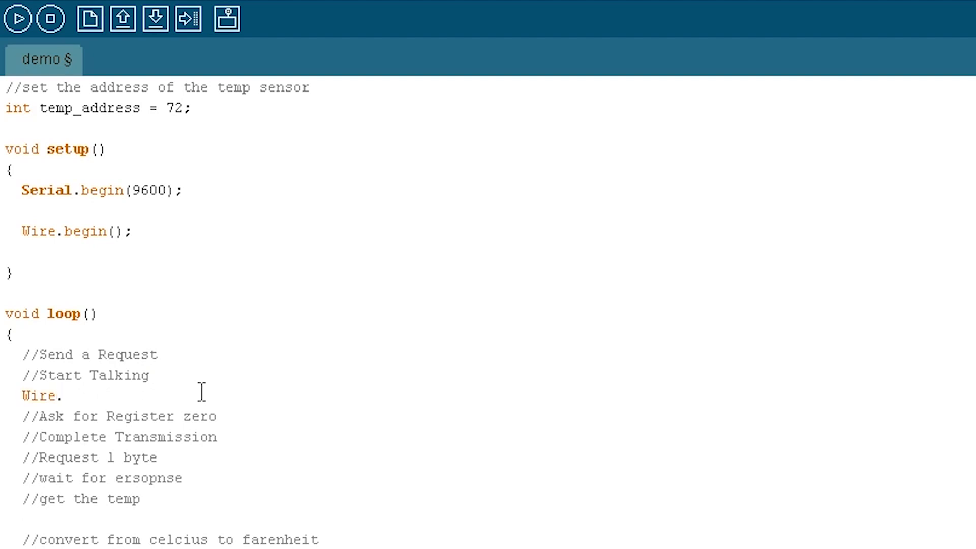
{"action": "type", "text": "beginT"}
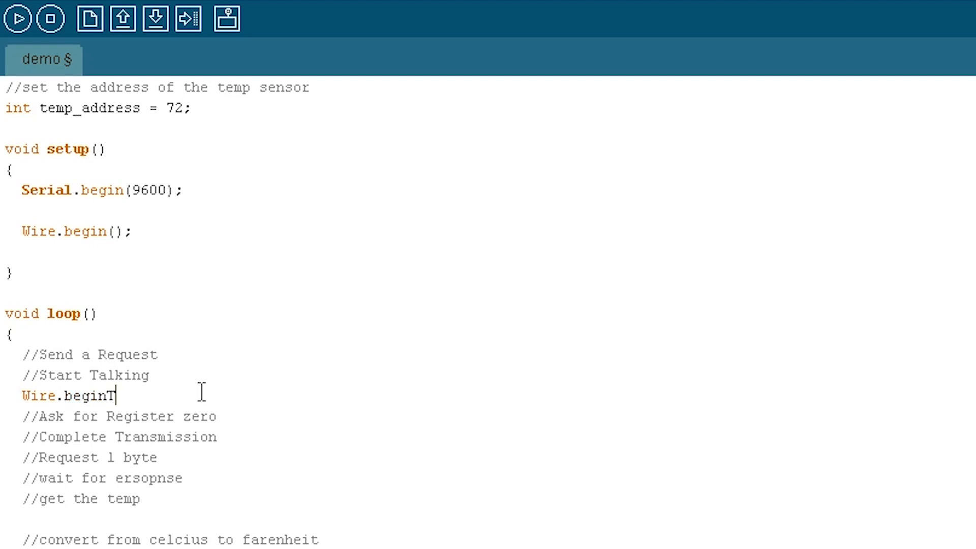
{"action": "type", "text": "ransmission("}
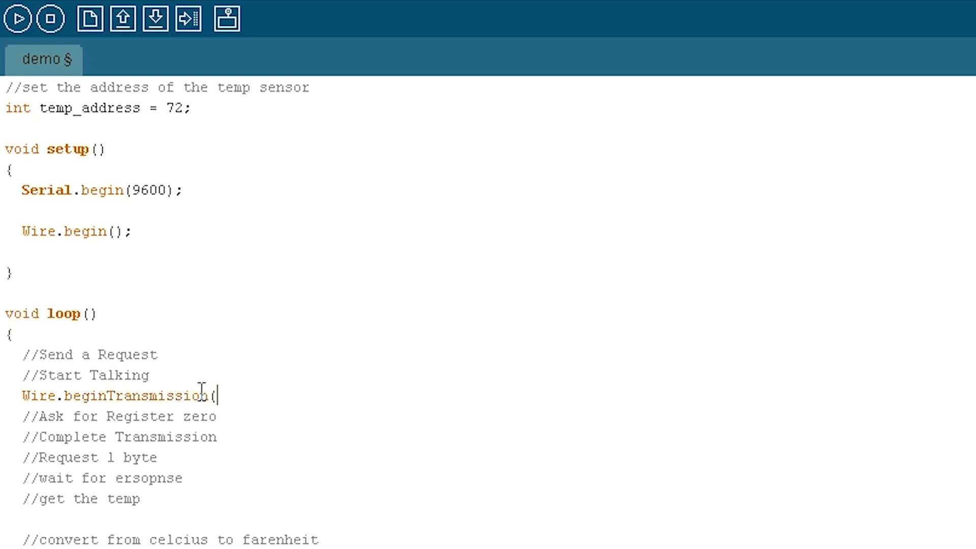
{"action": "type", "text": "temp_"}
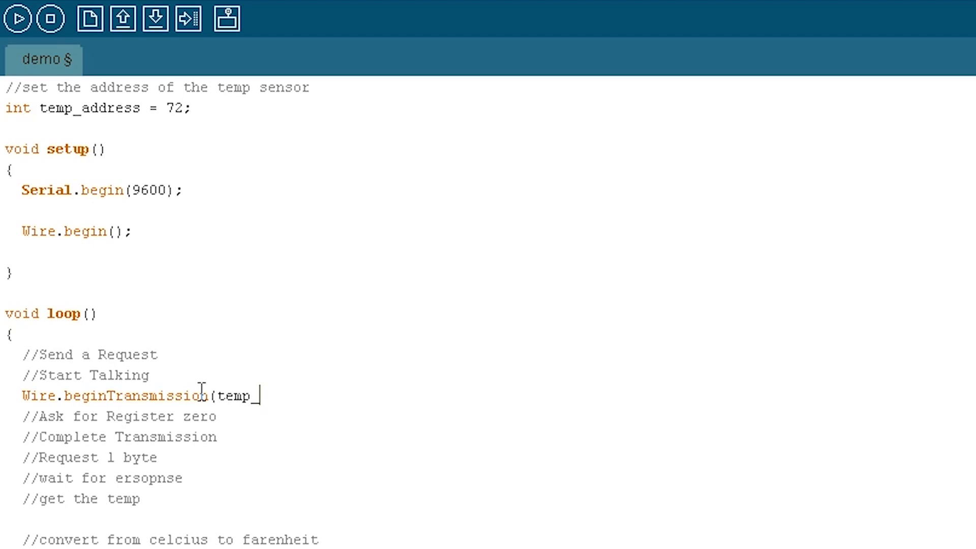
{"action": "type", "text": "address"}
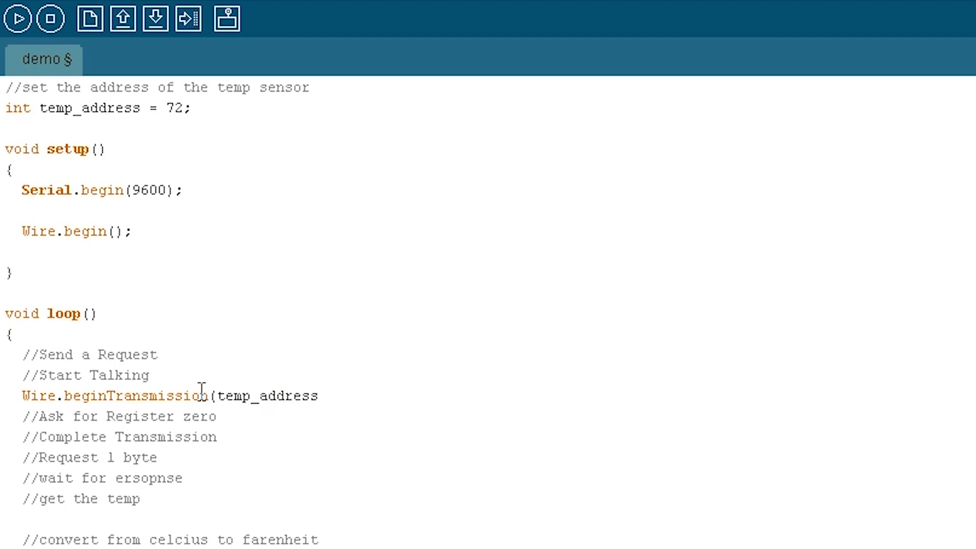
{"action": "type", "text": ");"}
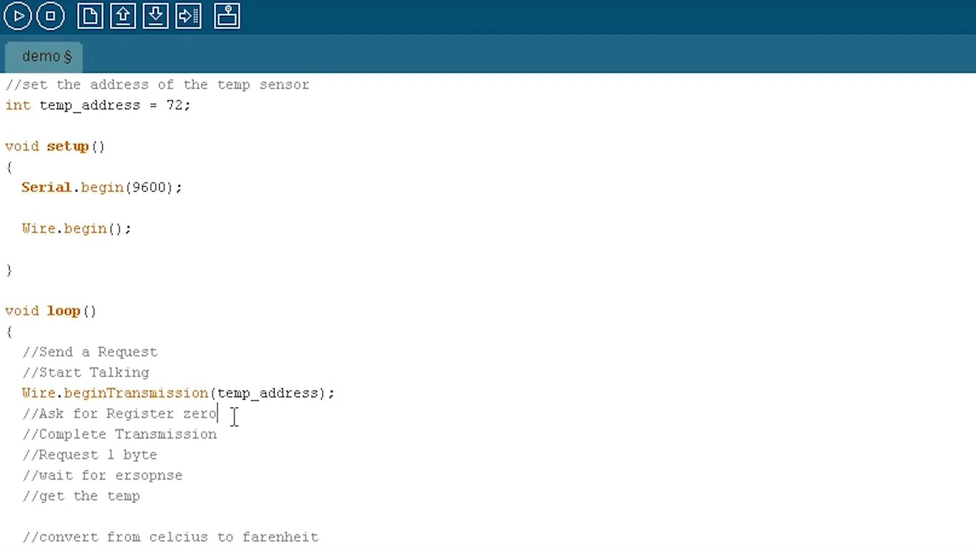
- Request register zero with Wire.send(0); below the comment
{"action": "scroll", "scroll_direction": "down", "scroll_amount": 3}
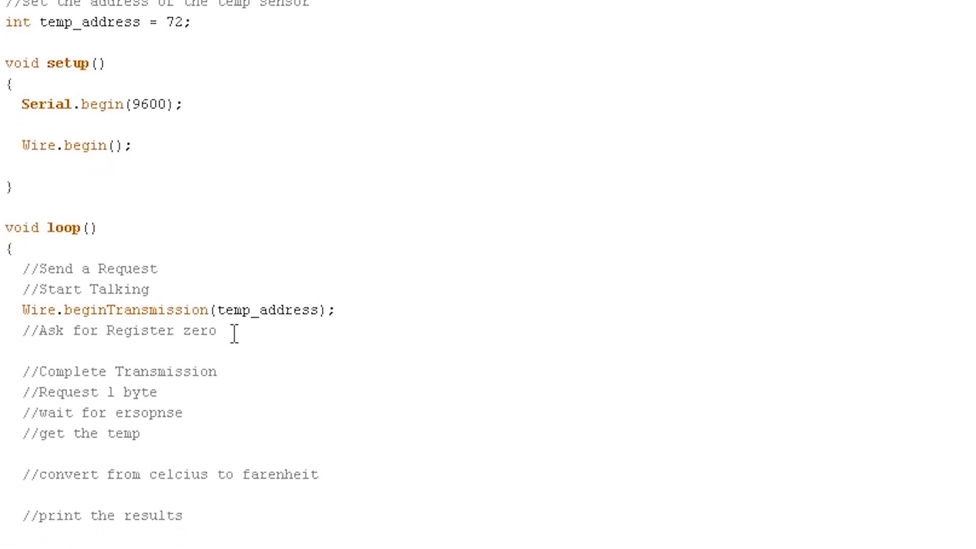
{"action": "scroll", "scroll_direction": "down", "scroll_amount": 3}
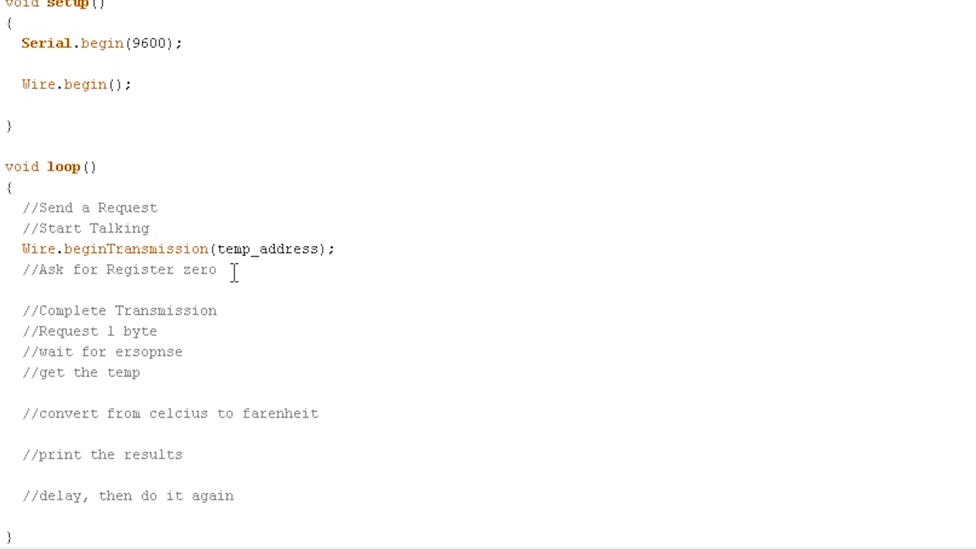
{"action": "type", "text": "Wir"}
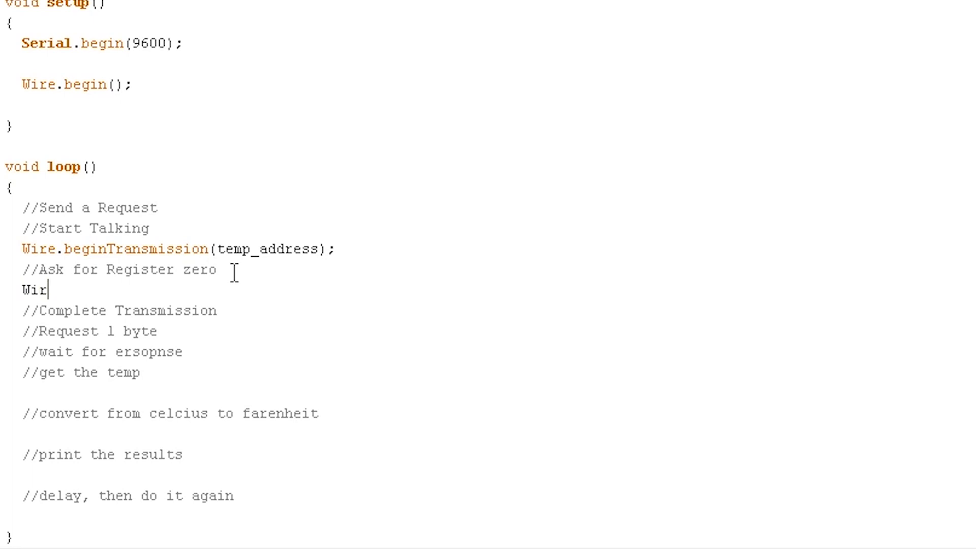
{"action": "type", "text": "e.send(0)"}
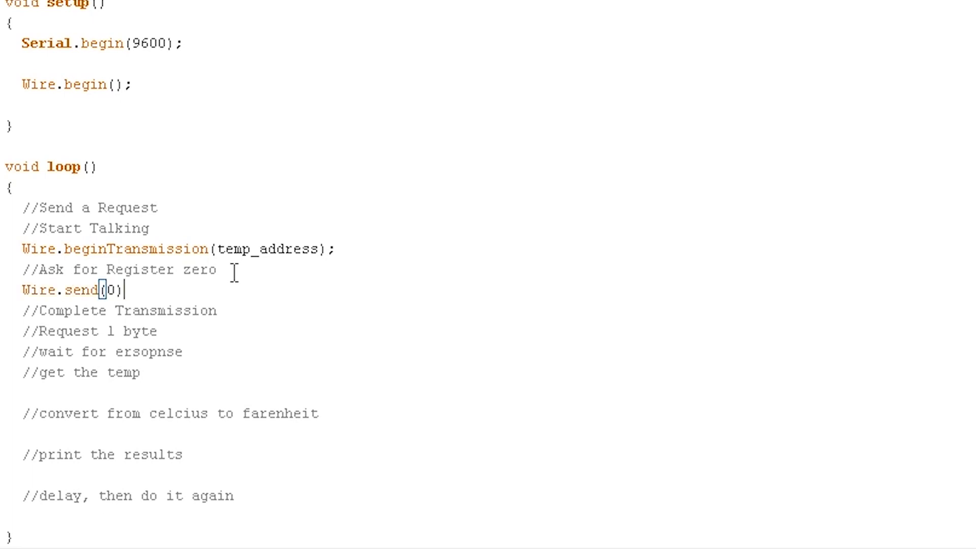
{"action": "type", "text": ";"}
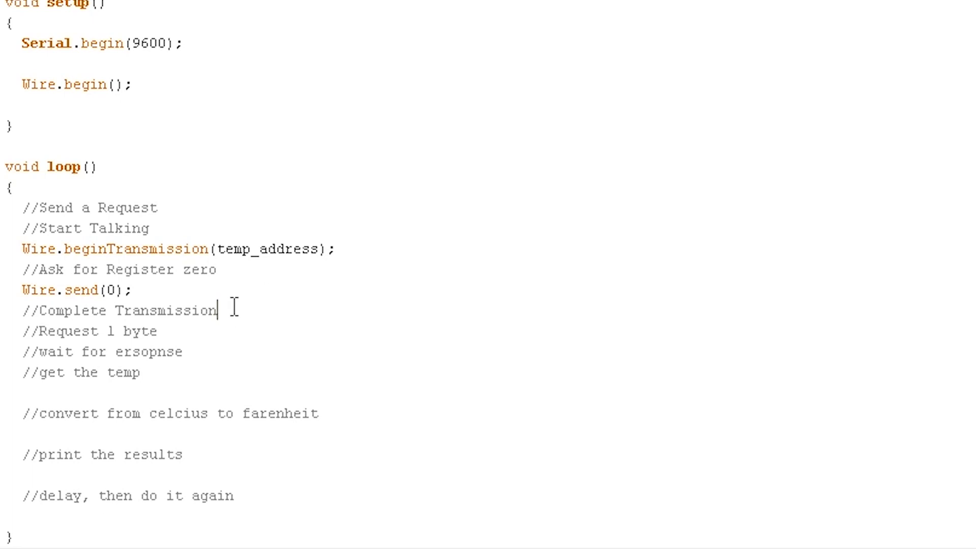
- Add Wire.endTransmission(); on a new line in the loop
{"action": "key", "text": "Enter"}
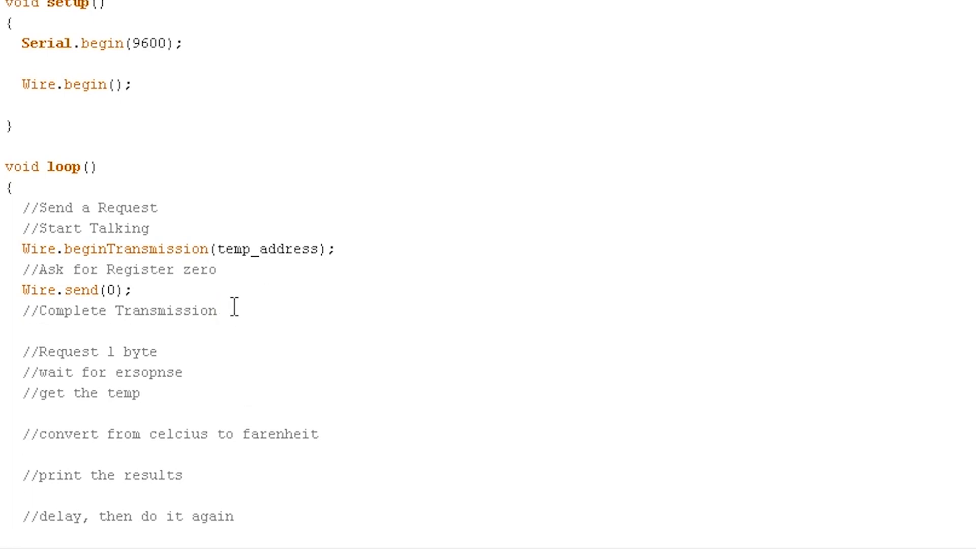
{"action": "type", "text": "Wire"}
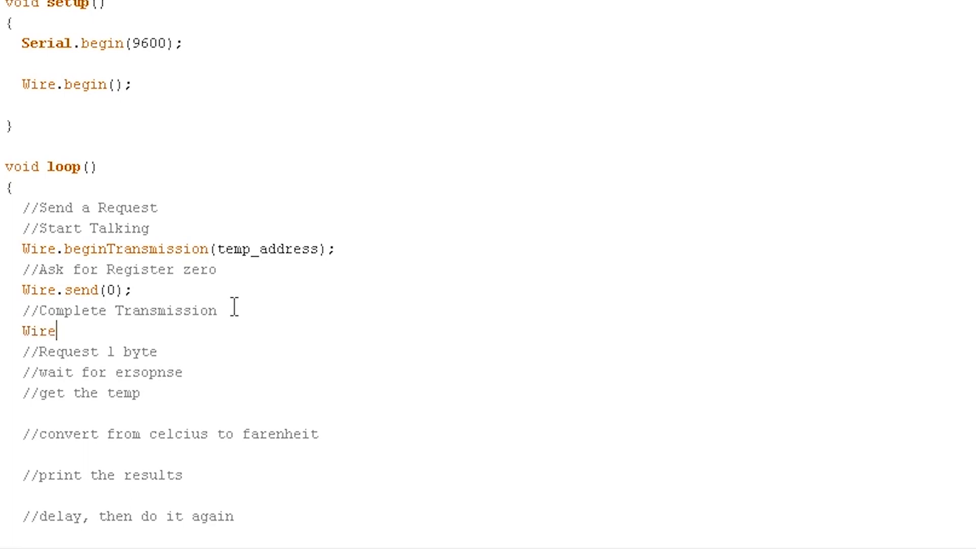
{"action": "type", "text": "."}
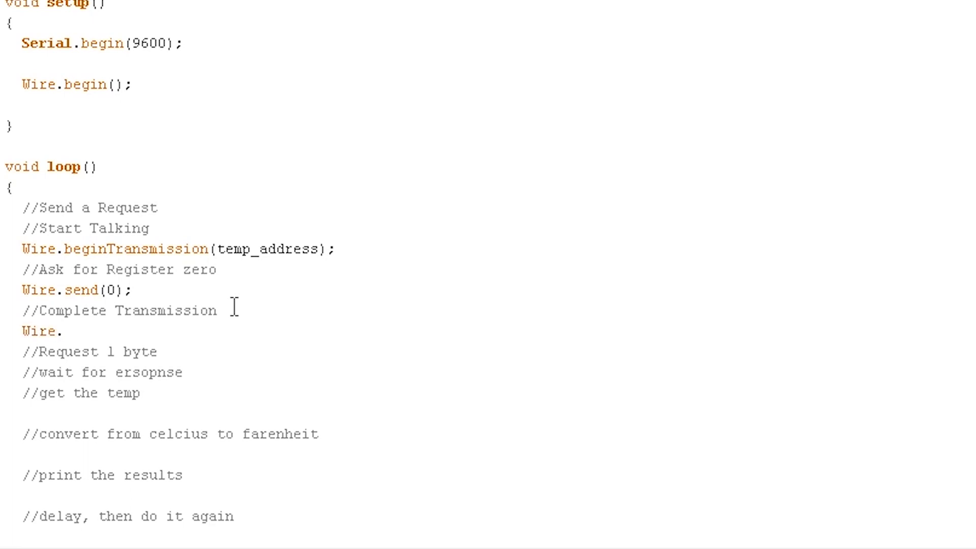
{"action": "type", "text": "endTransm"}
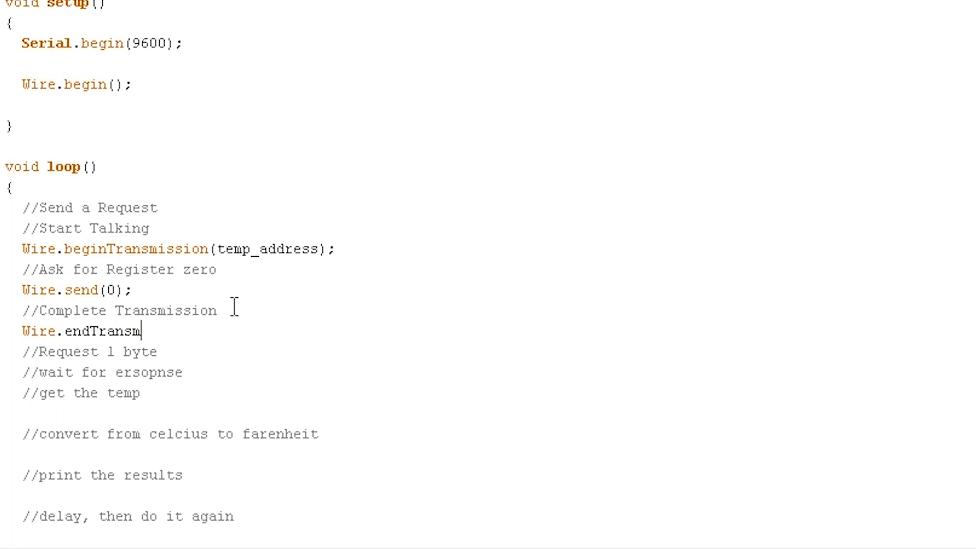
{"action": "type", "text": "ission"}
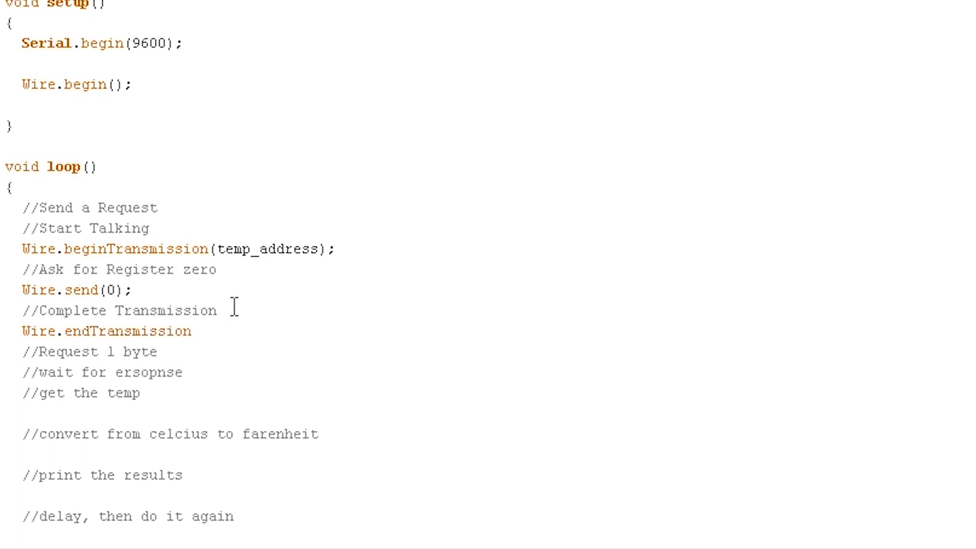
{"action": "type", "text": "();"}
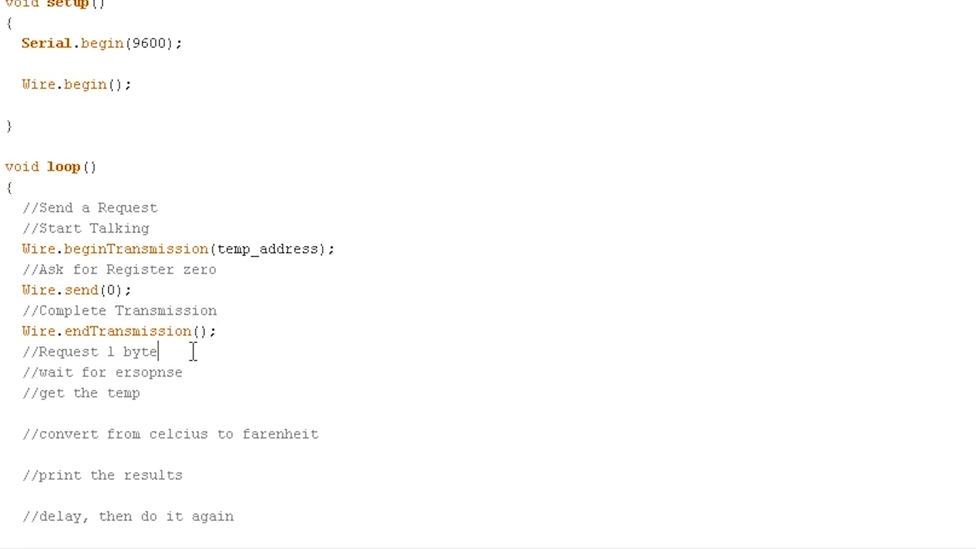
- Request one byte with Wire.requestFrom(temp_address, 1)
{"action": "key", "text": "enter"}
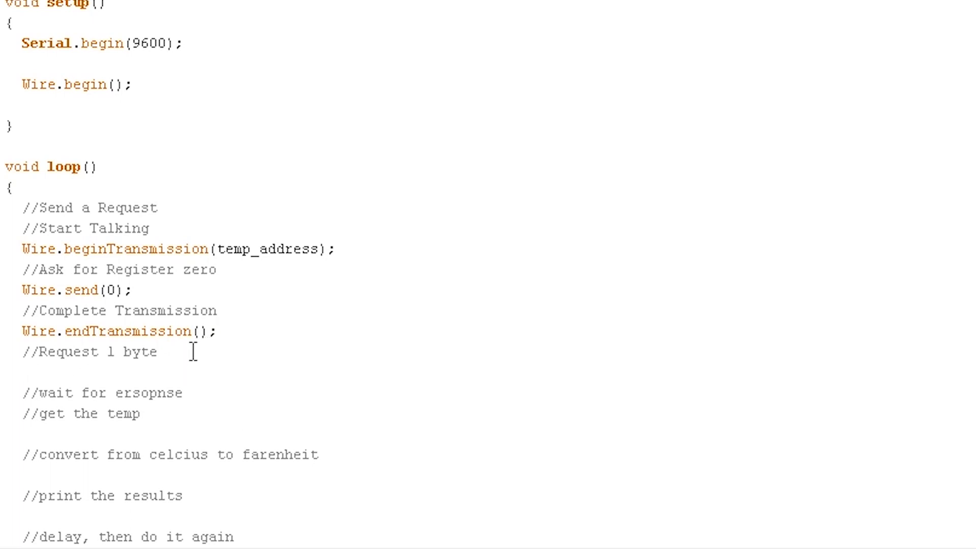
{"action": "type", "text": "Wire."}
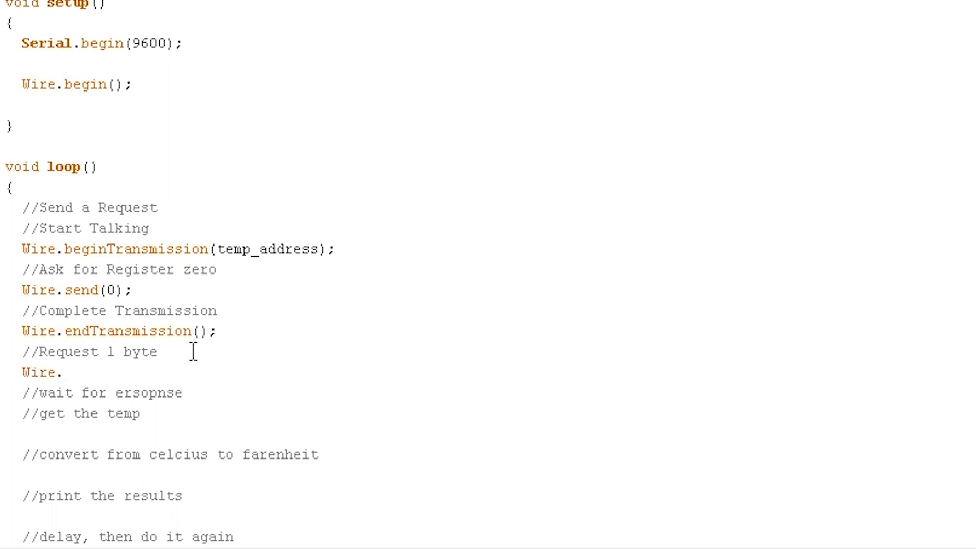
{"action": "type", "text": "requestF"}
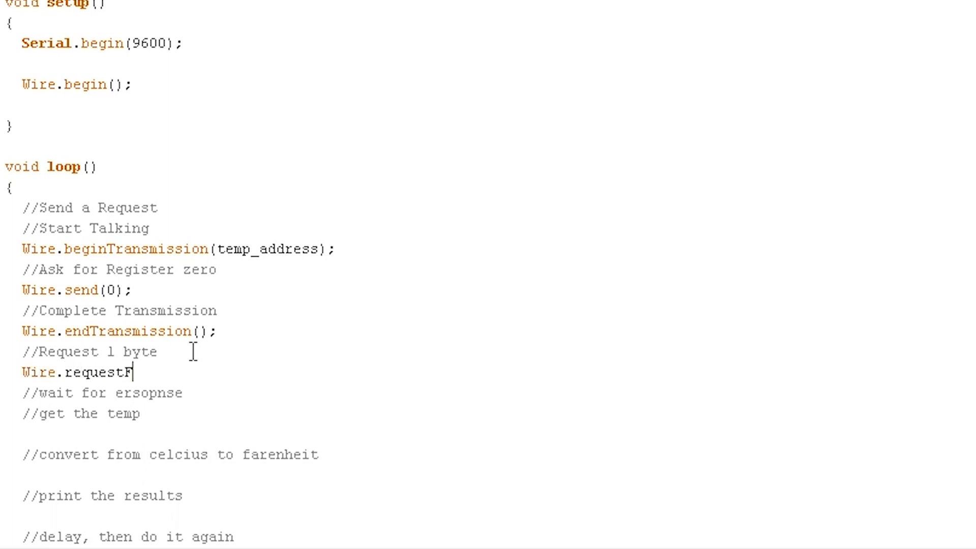
{"action": "type", "text": "rom(temp"}
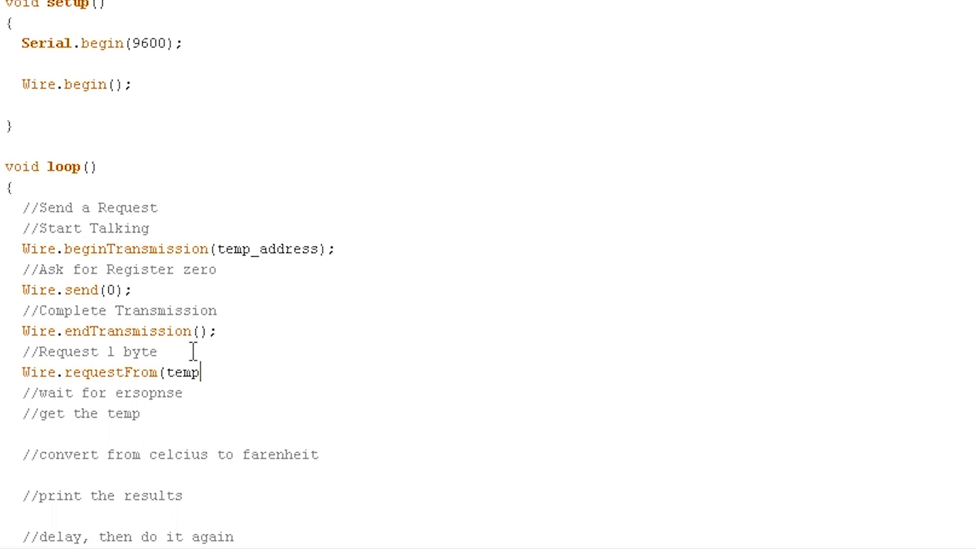
{"action": "type", "text": "_addres"}
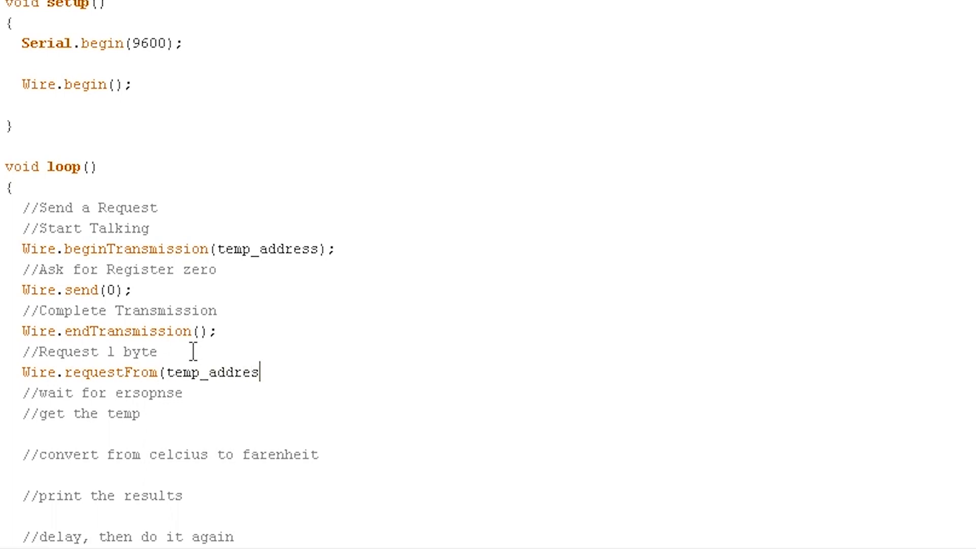
{"action": "type", "text": "s, 1);"}
{"action": "left_click", "coordinate": [104, 392]}
{"action": "type", "text": "r"}
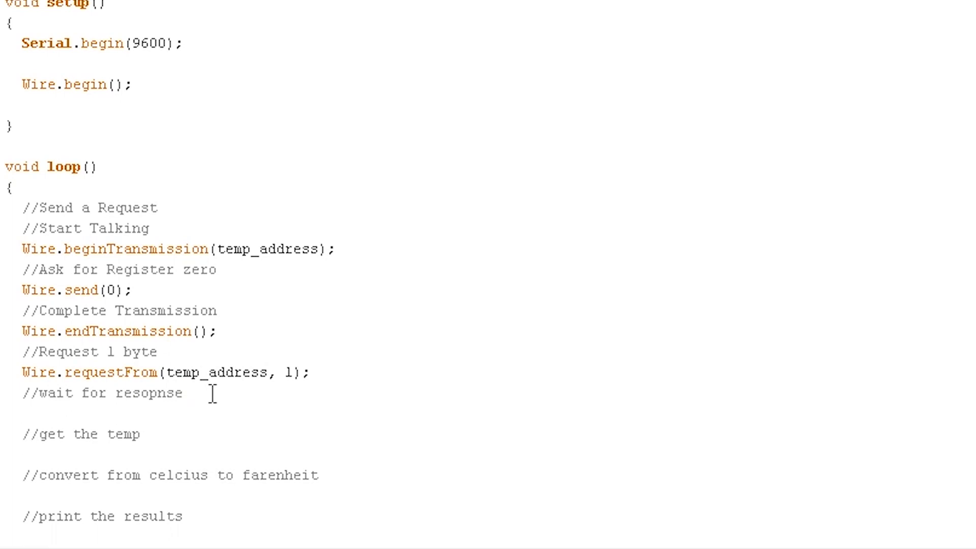
- Write while(Wire.available() == 0); and begin the int c declaration
{"action": "type", "text": "while("}
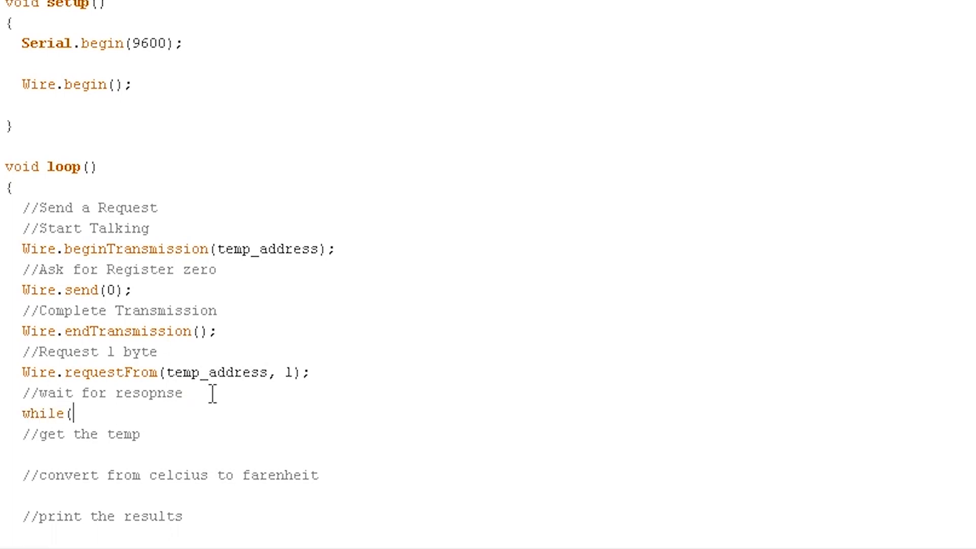
{"action": "type", "text": "Wire"}
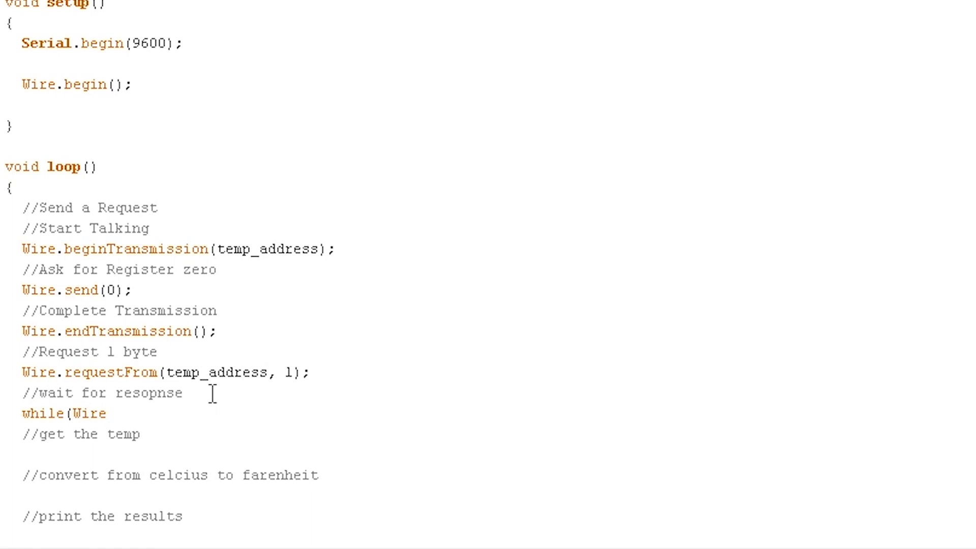
{"action": "type", "text": ".a"}
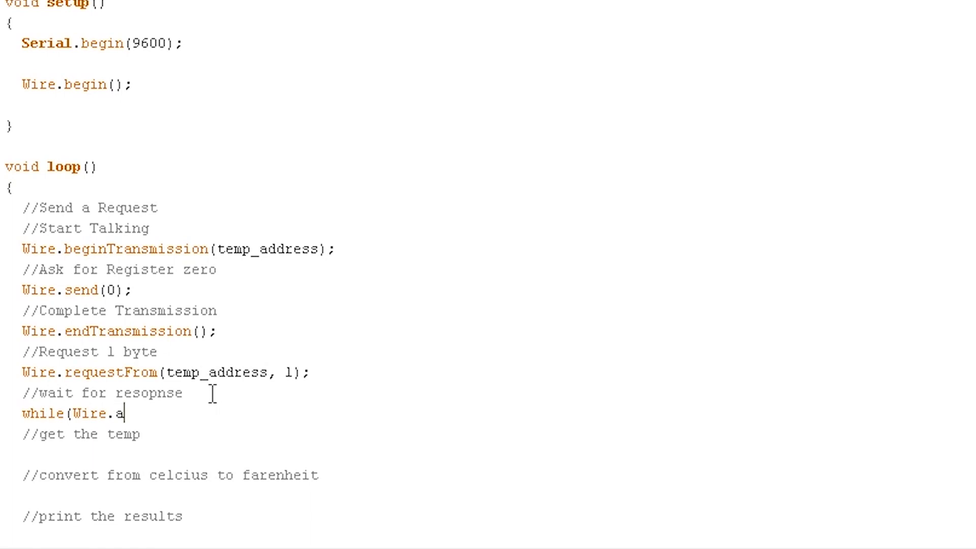
{"action": "type", "text": "vailable"}
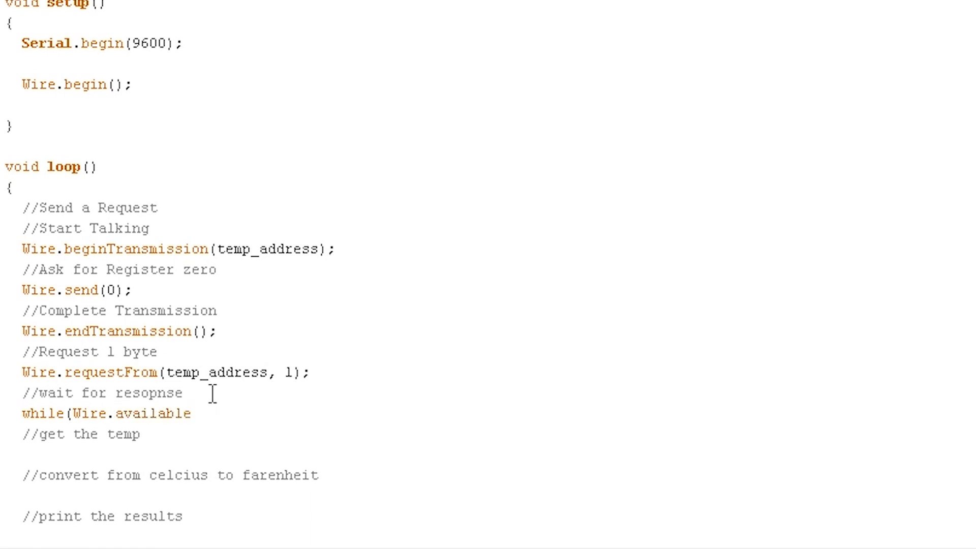
{"action": "type", "text": "()"}
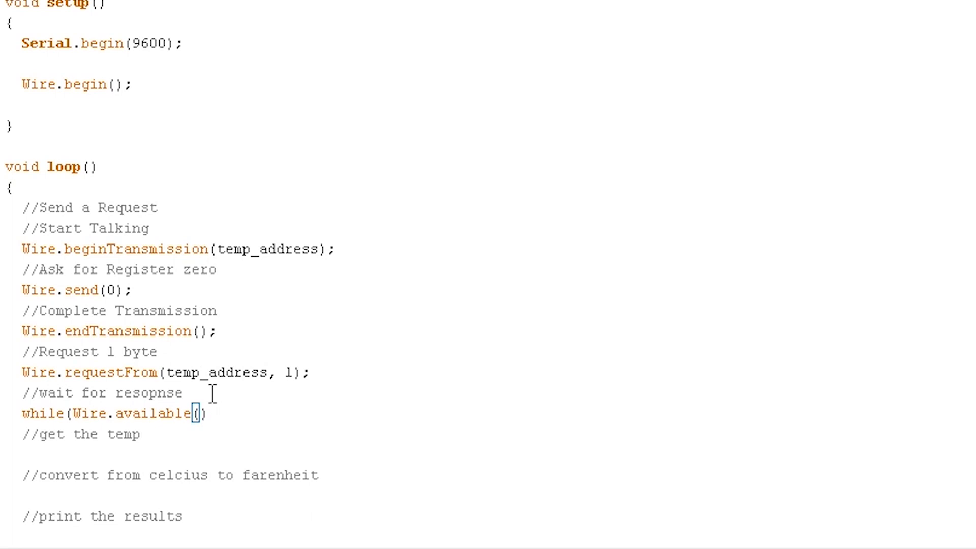
{"action": "type", "text": "== 0"}
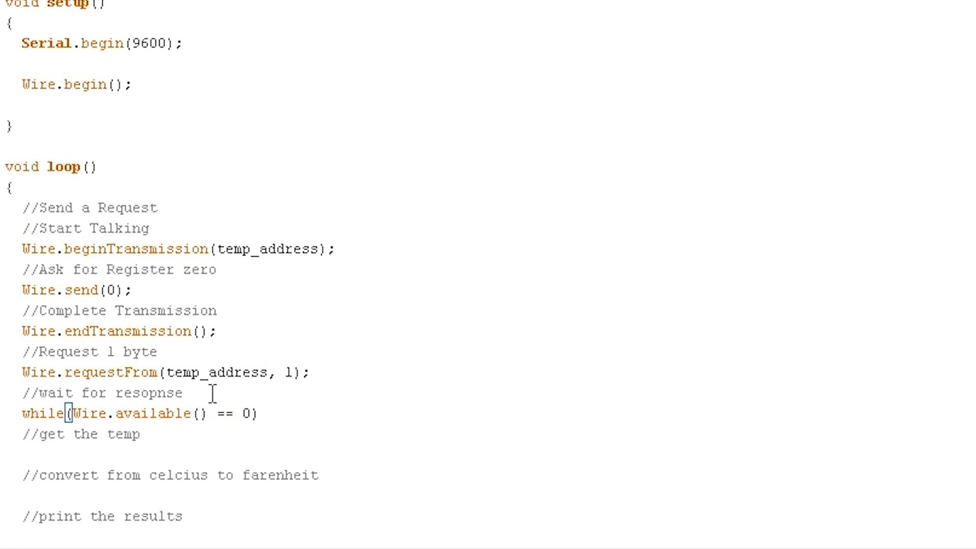
{"action": "type", "text": ";"}
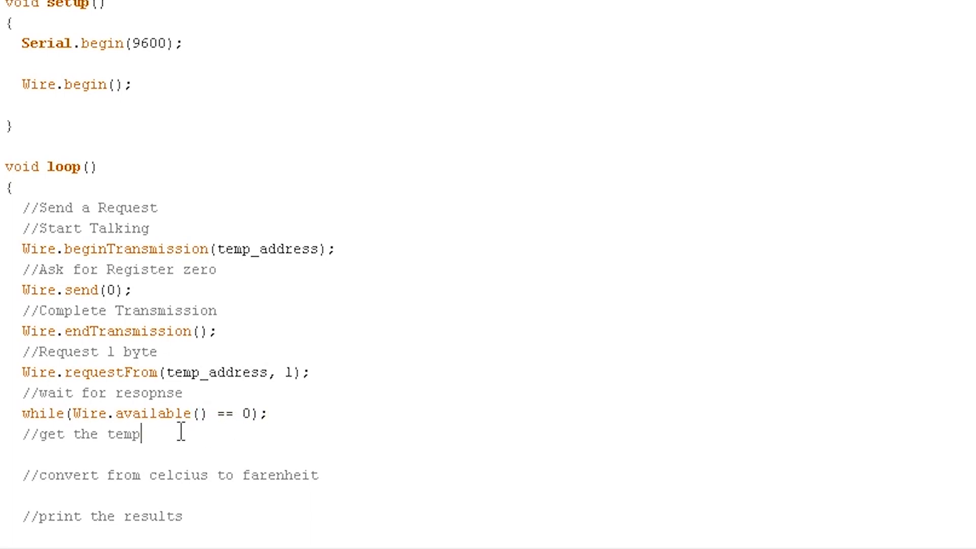
{"action": "type", "text": "int"}
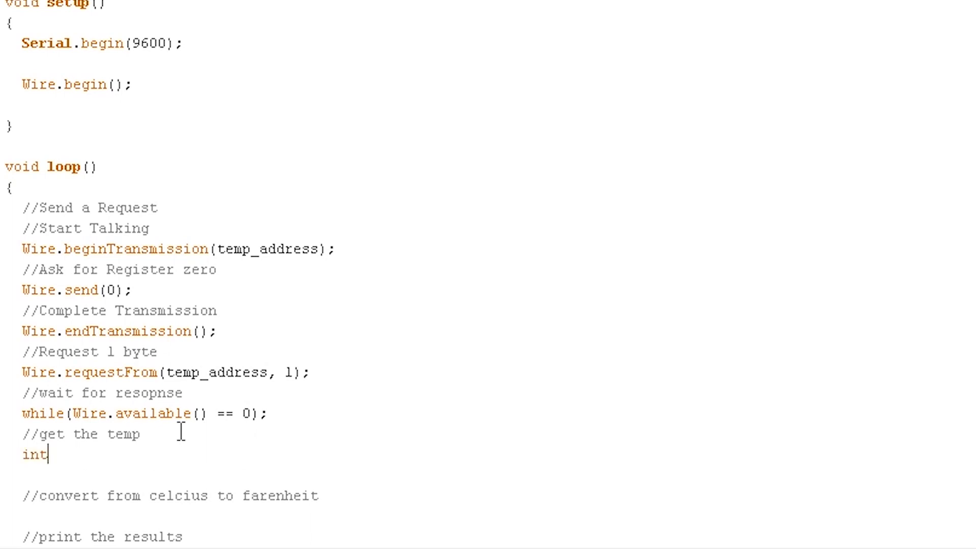
- Complete int c = Wire.receive() to read the Celsius temperature
{"action": "type", "text": "c"}
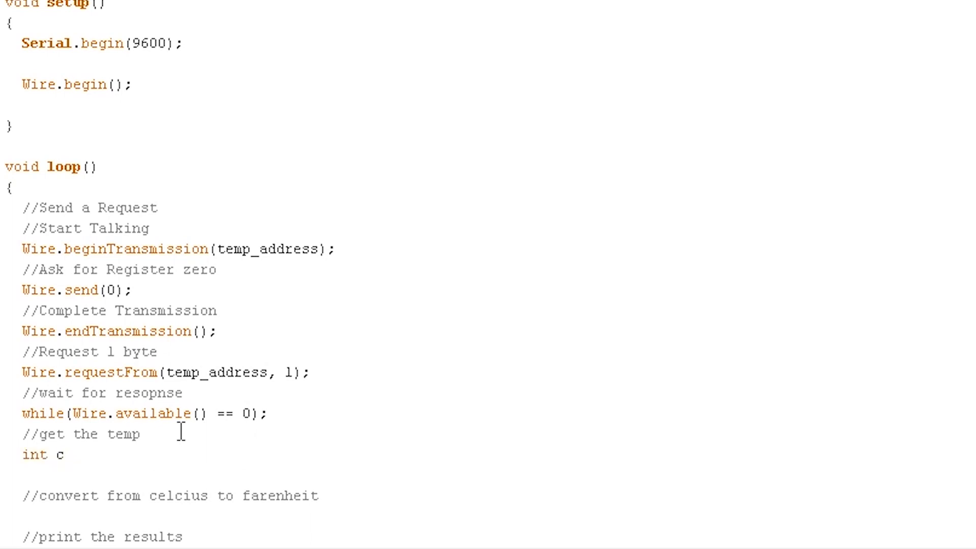
{"action": "type", "text": "= Wi"}
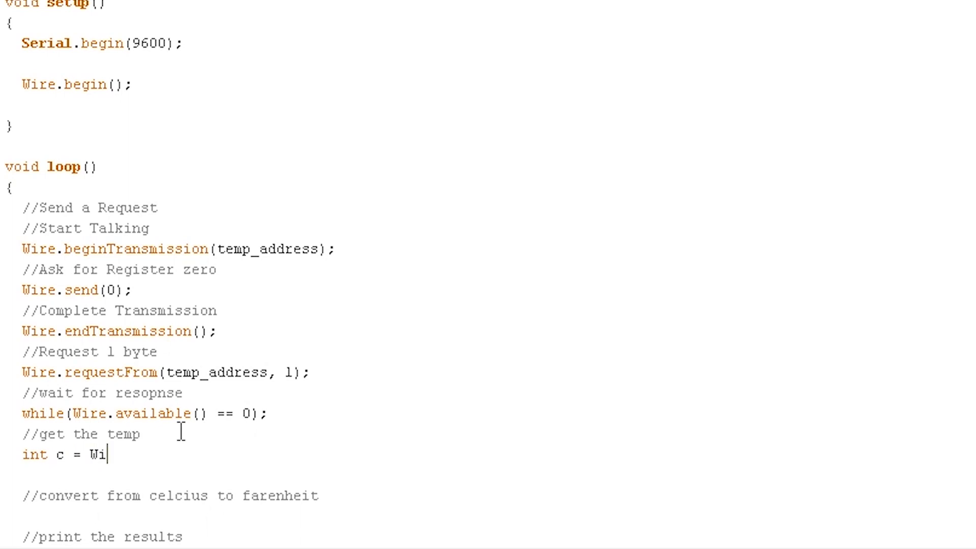
{"action": "type", "text": "re."}
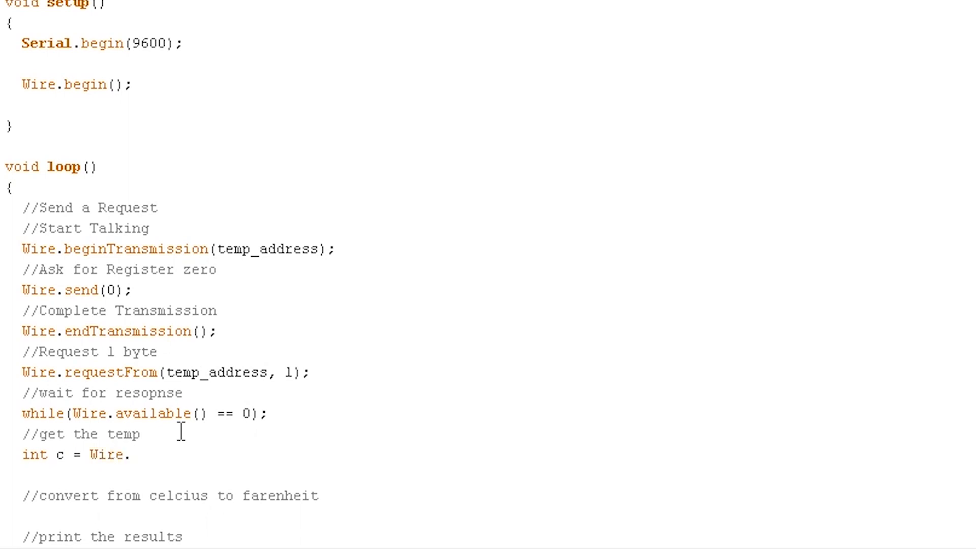
{"action": "type", "text": "re"}
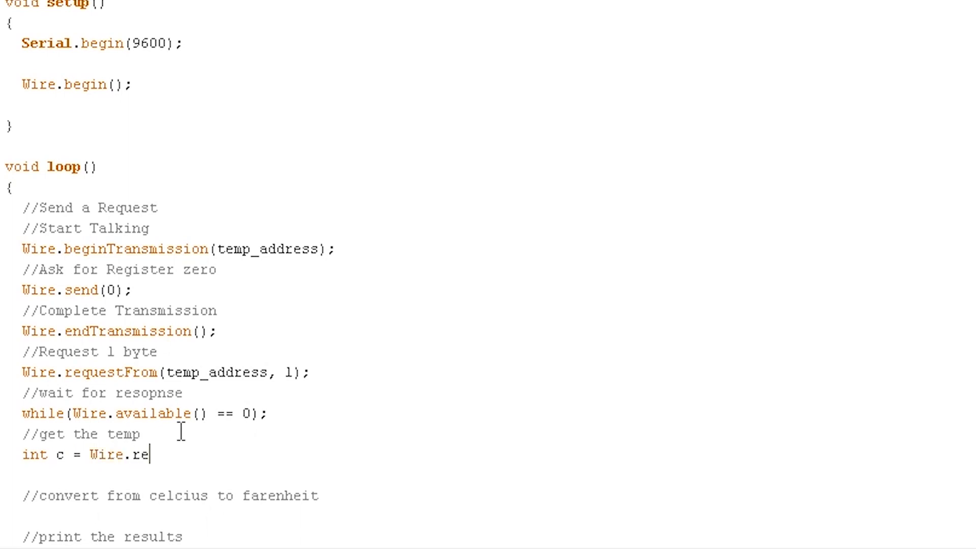
{"action": "type", "text": "ceive()"}
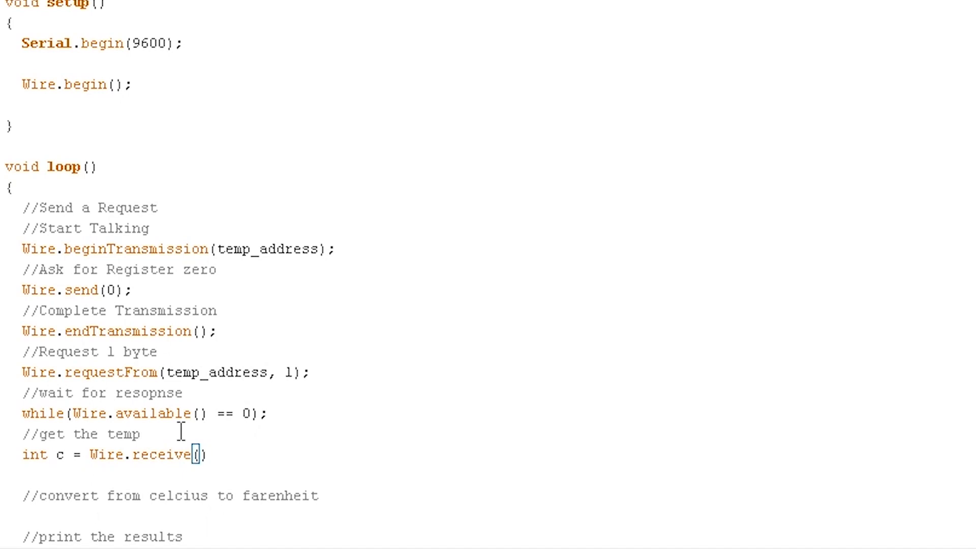
- Compute int f = round(c*9.0/5.0 + 32.0); for the Fahrenheit value
{"action": "scroll", "scroll_direction": "down", "scroll_amount": 3}
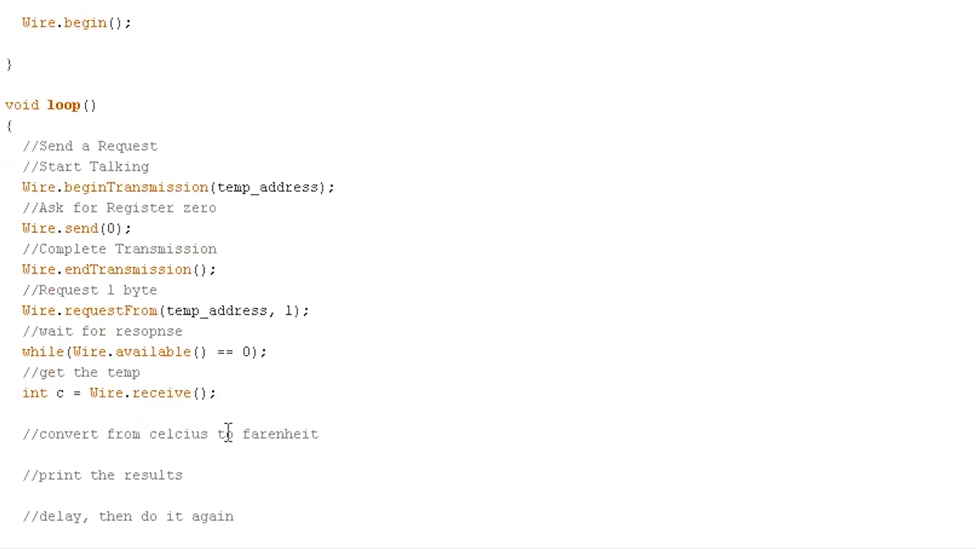
{"action": "scroll", "scroll_direction": "down", "scroll_amount": 3}
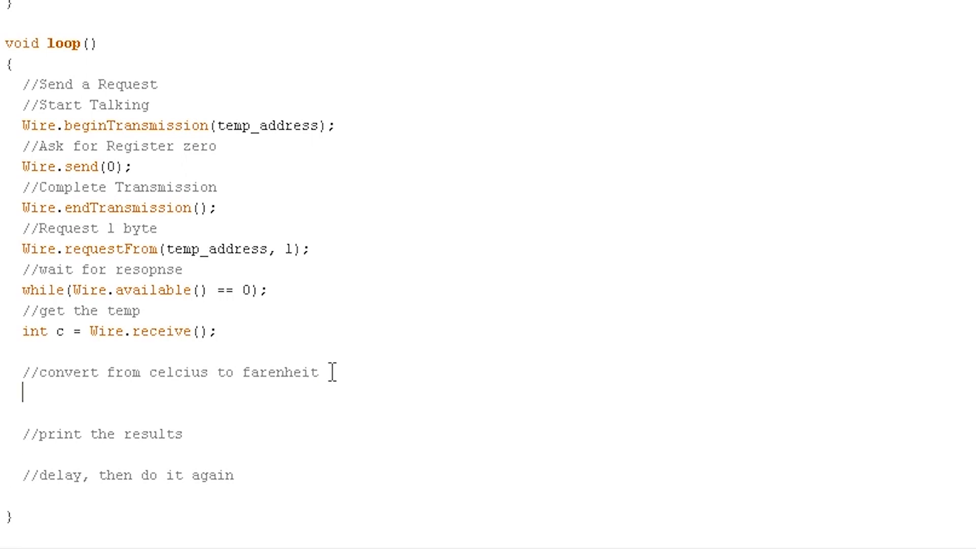
{"action": "type", "text": "int f"}
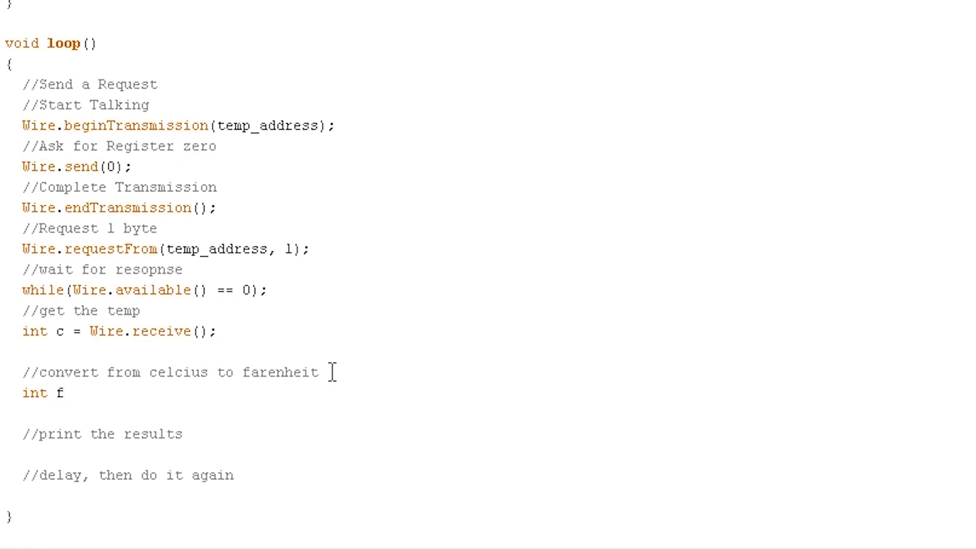
{"action": "type", "text": "="}
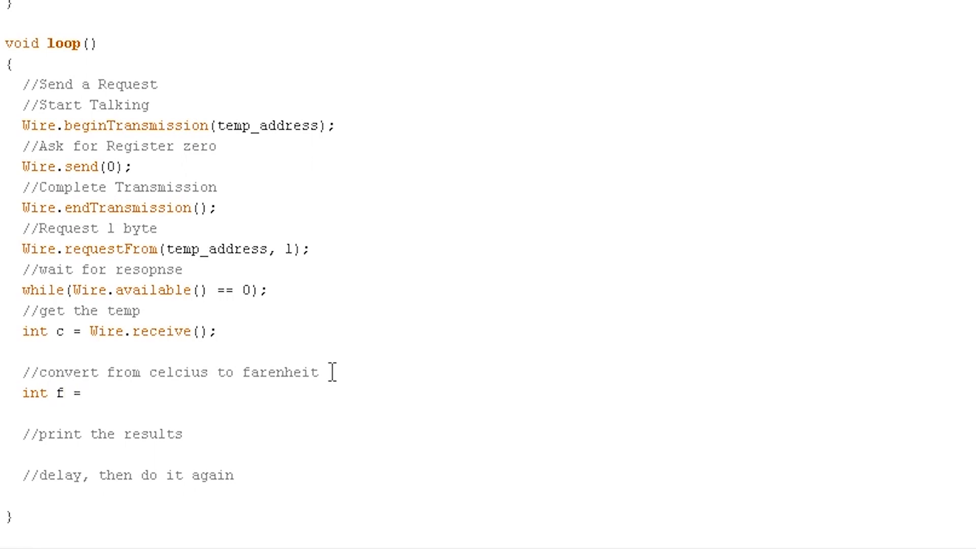
{"action": "type", "text": "round"}
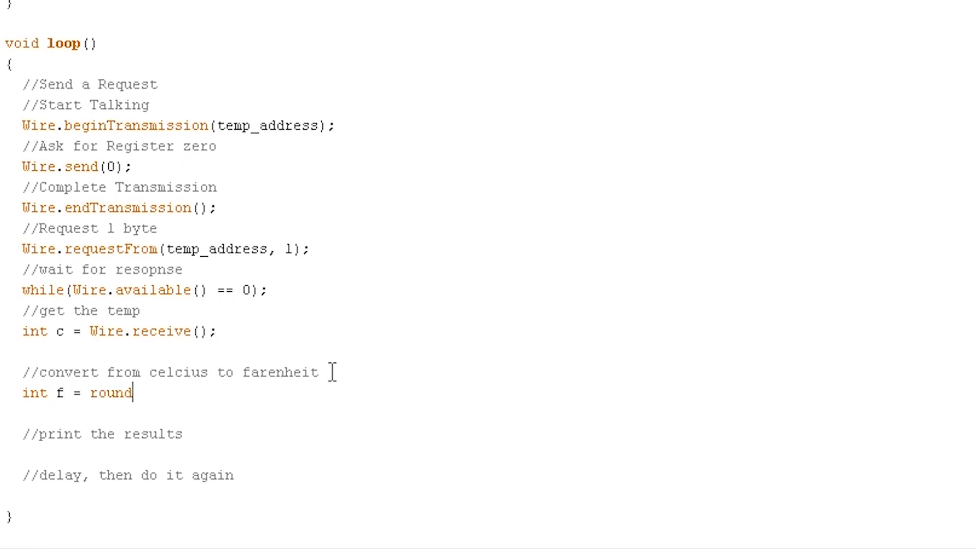
{"action": "type", "text": "("}
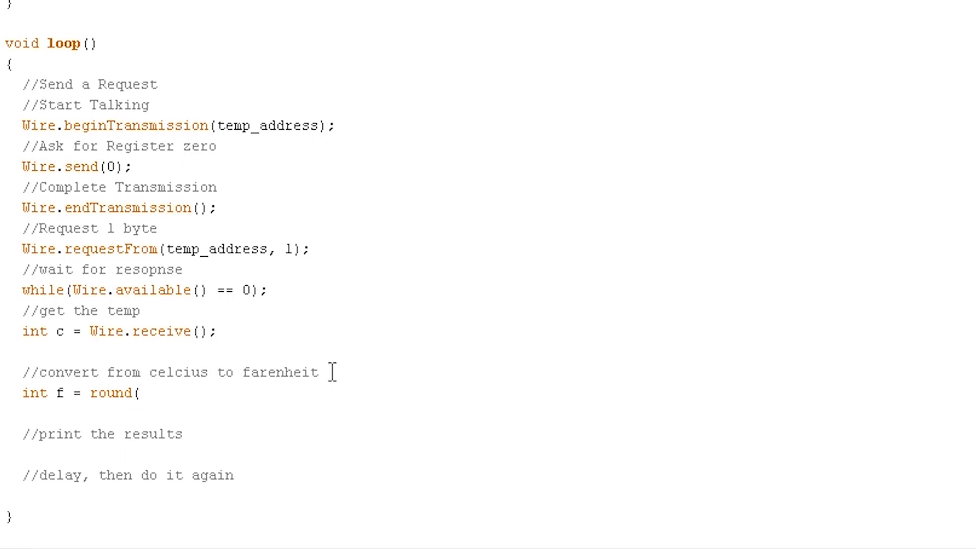
{"action": "type", "text": "c*"}
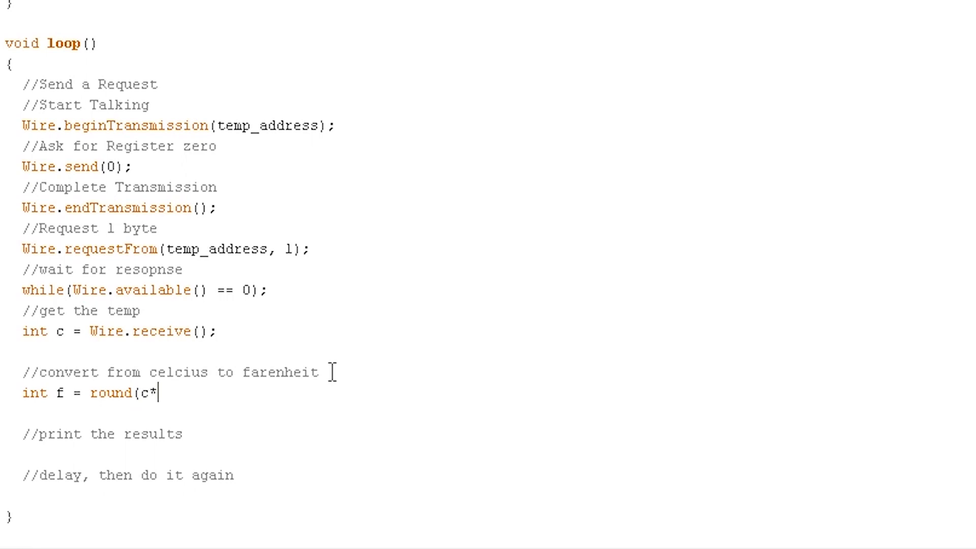
{"action": "type", "text": "9.0/"}
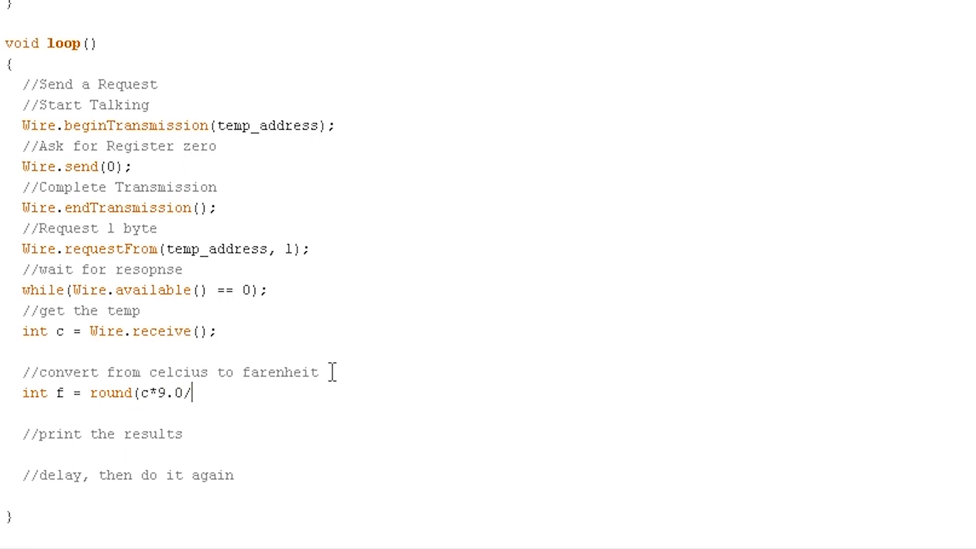
{"action": "type", "text": "5.0"}
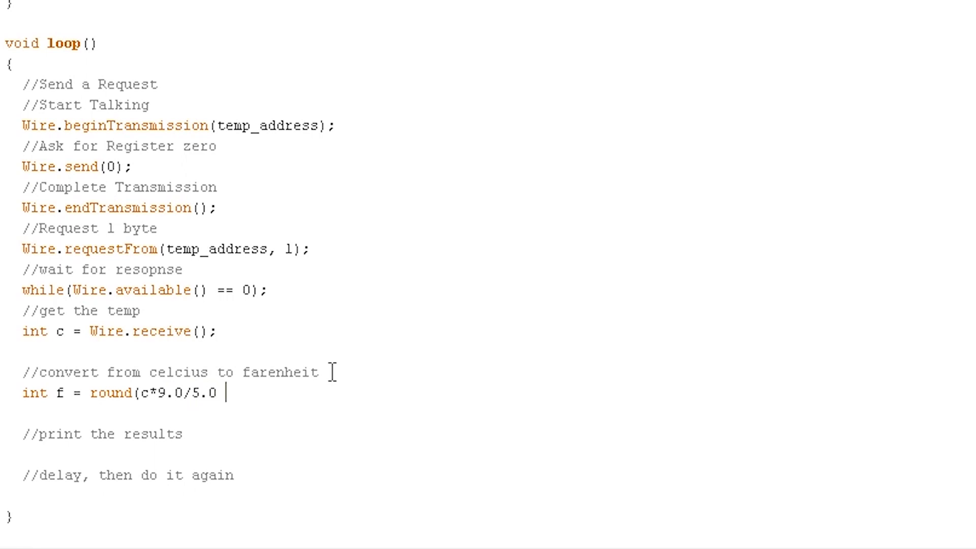
{"action": "type", "text": "+ 32.0)"}
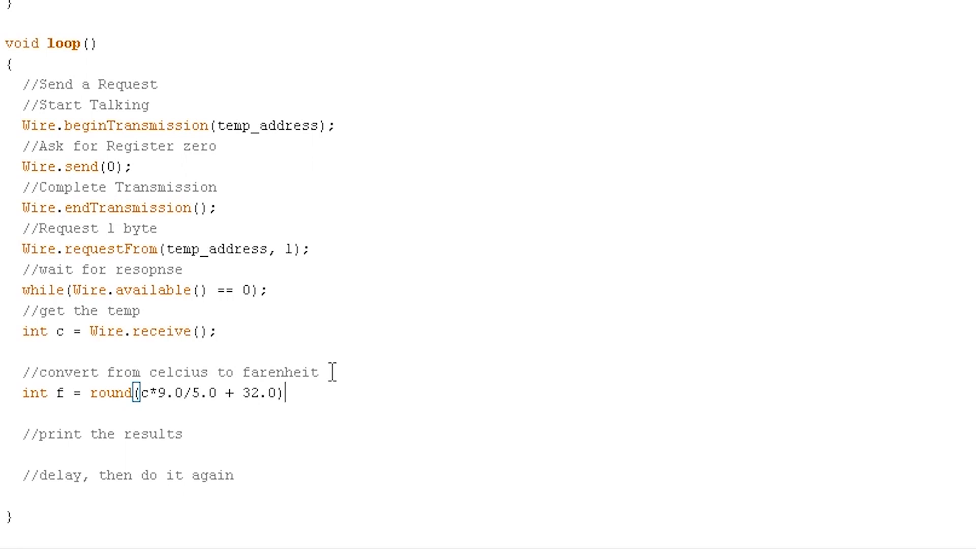
{"action": "type", "text": ";"}
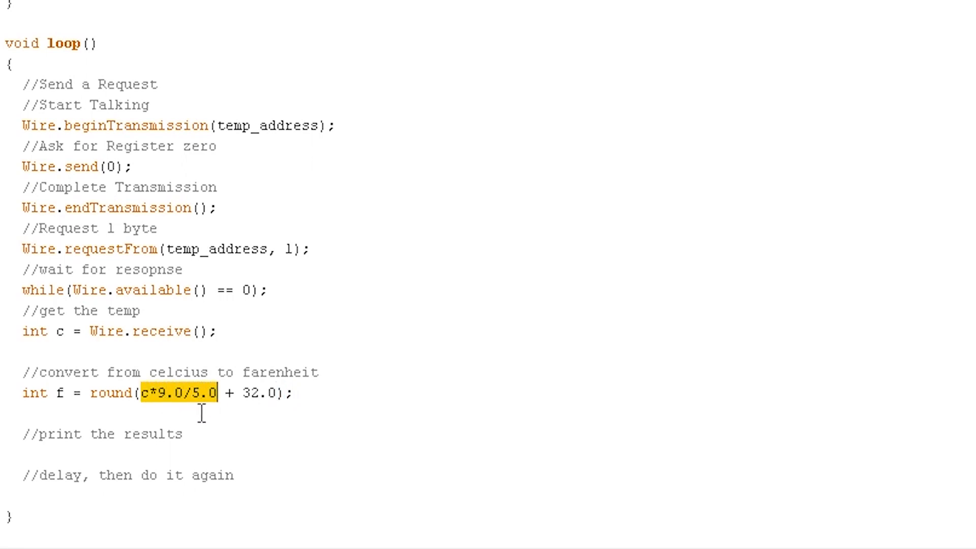
{"action": "mouse_move", "coordinate": [238, 392]}
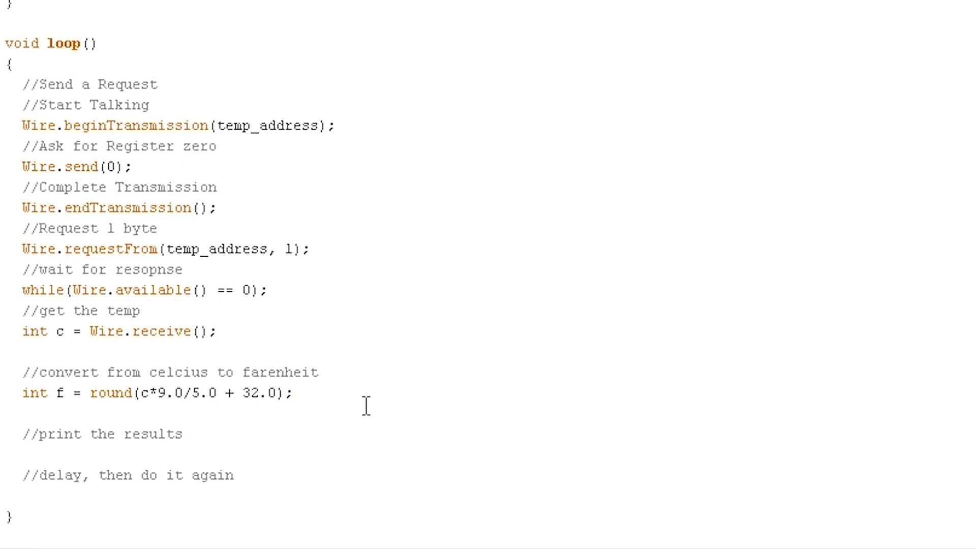
- Print the Celsius value with Serial.print(c); and Serial.print("C,");
{"action": "type", "text": "Seria"}
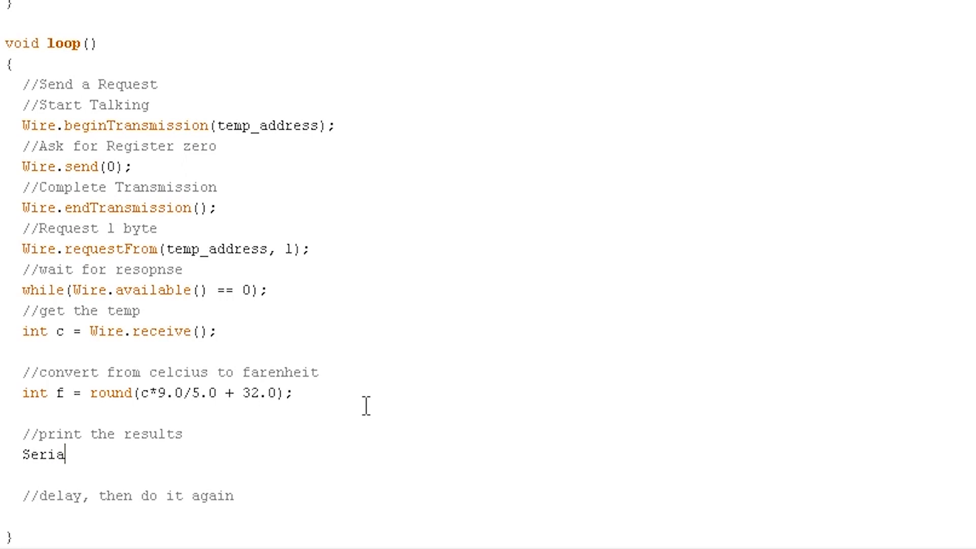
{"action": "type", "text": "l.print"}
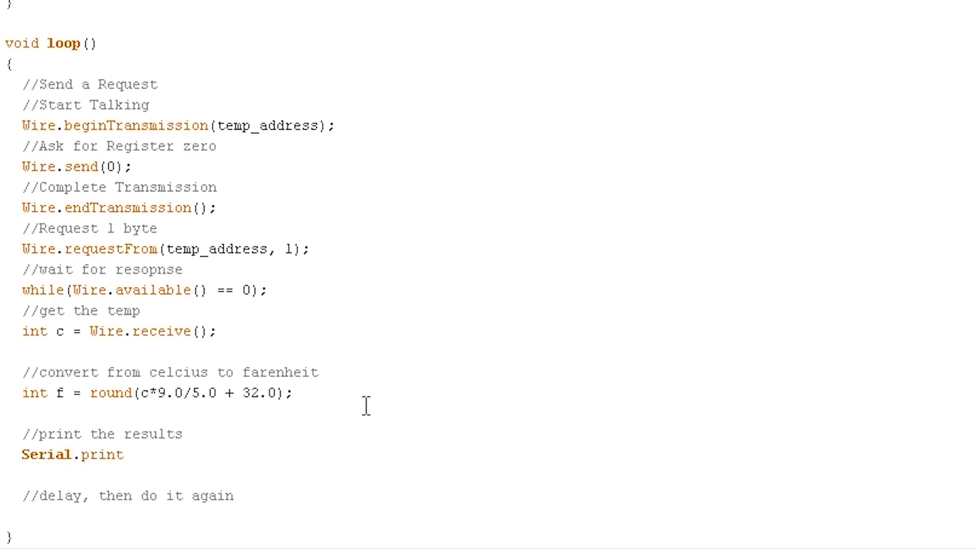
{"action": "type", "text": "(c)"}
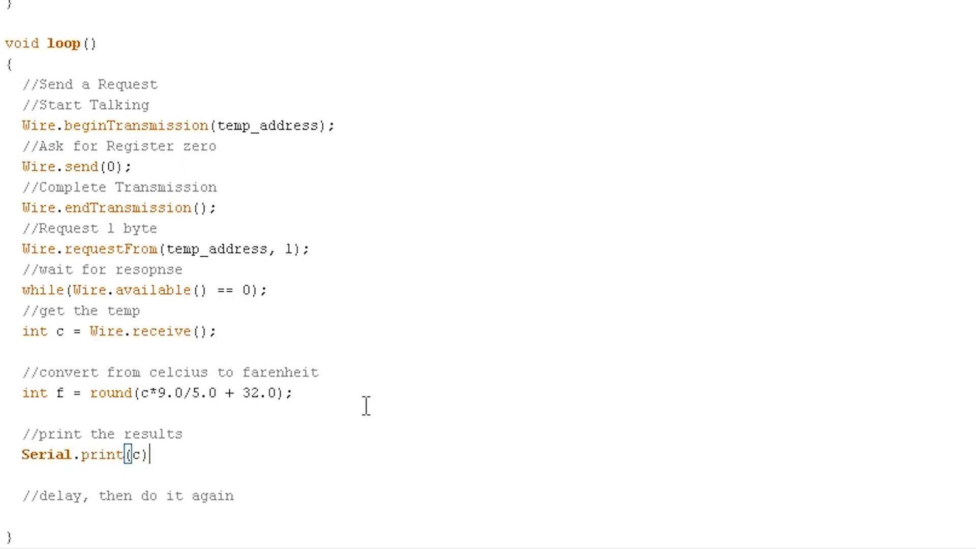
{"action": "type", "text": ";"}
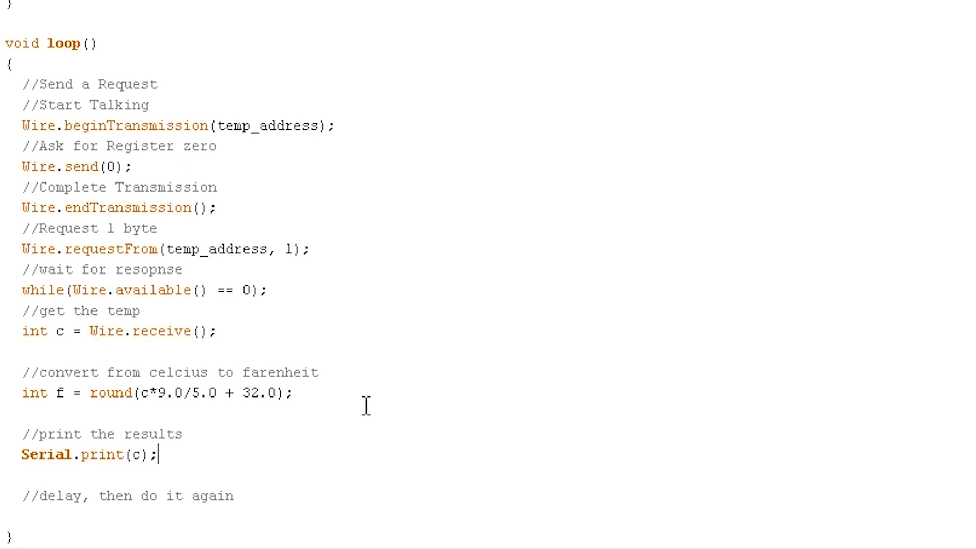
{"action": "type", "text": "Ser"}
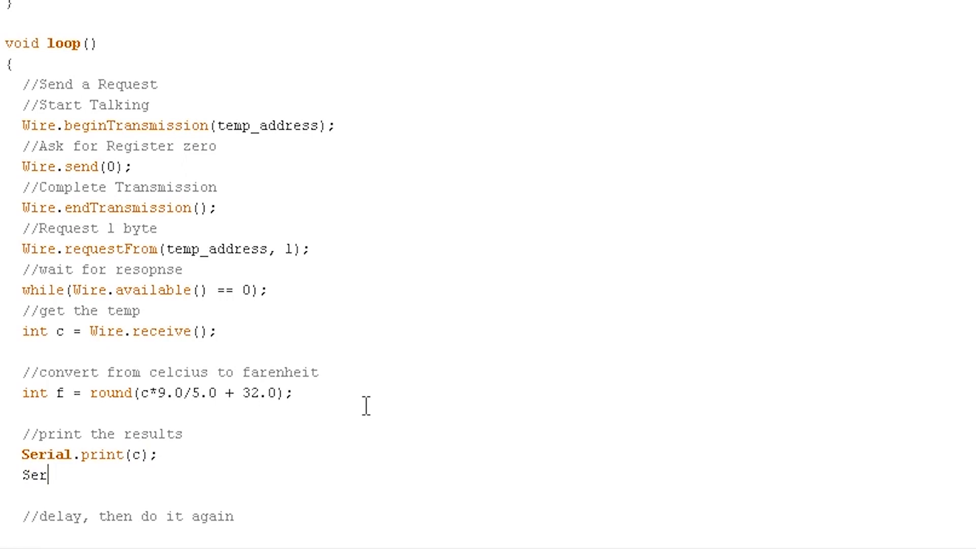
{"action": "type", "text": "ial."}
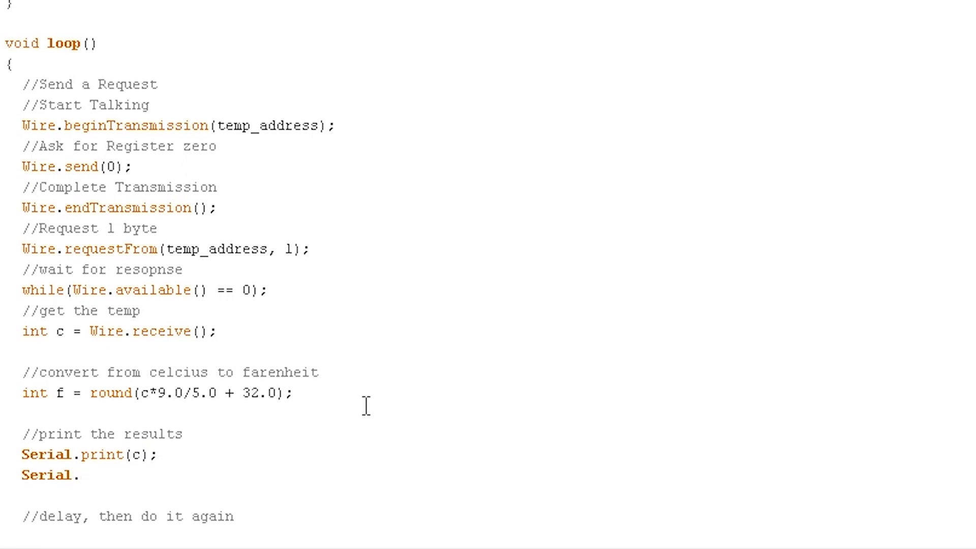
{"action": "type", "text": "print("}
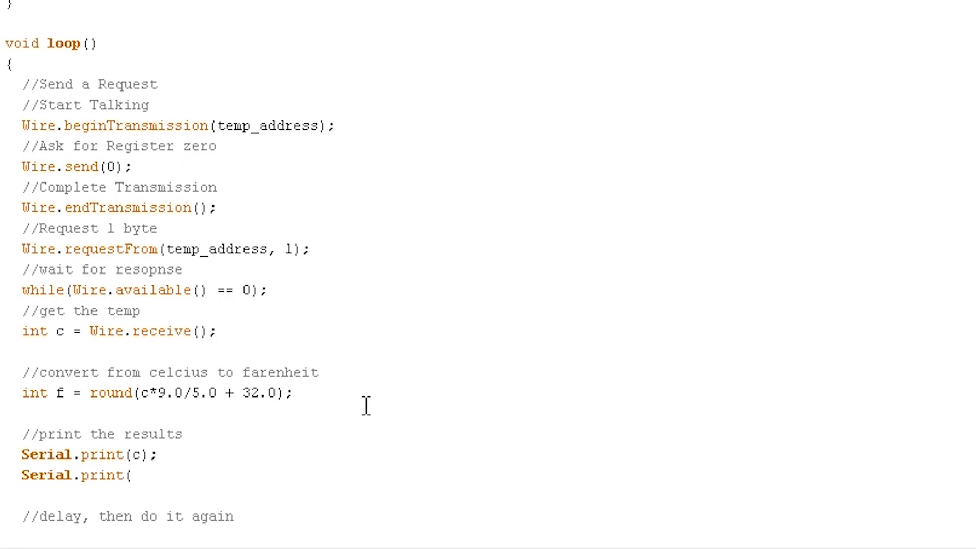
{"action": "type", "text": "\"C,"}
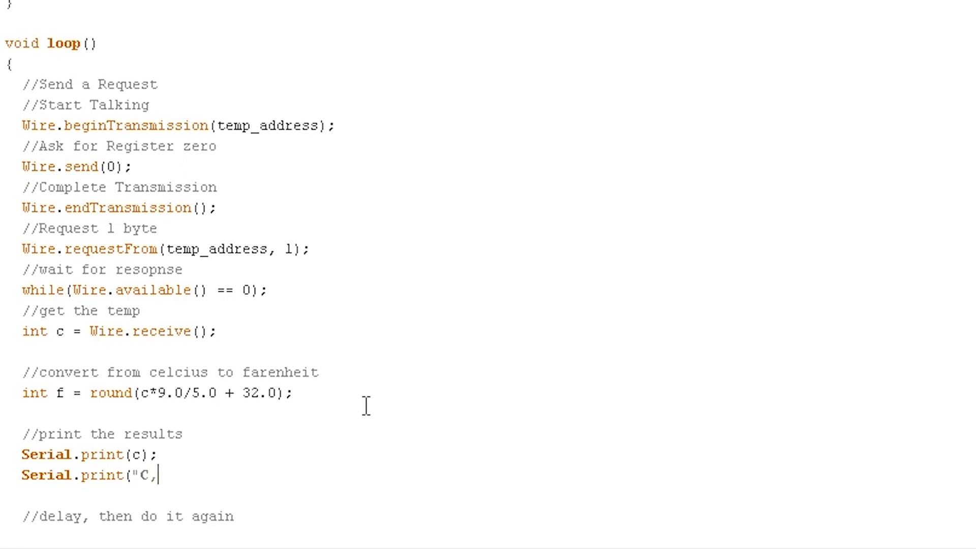
{"action": "type", "text": "\")"}
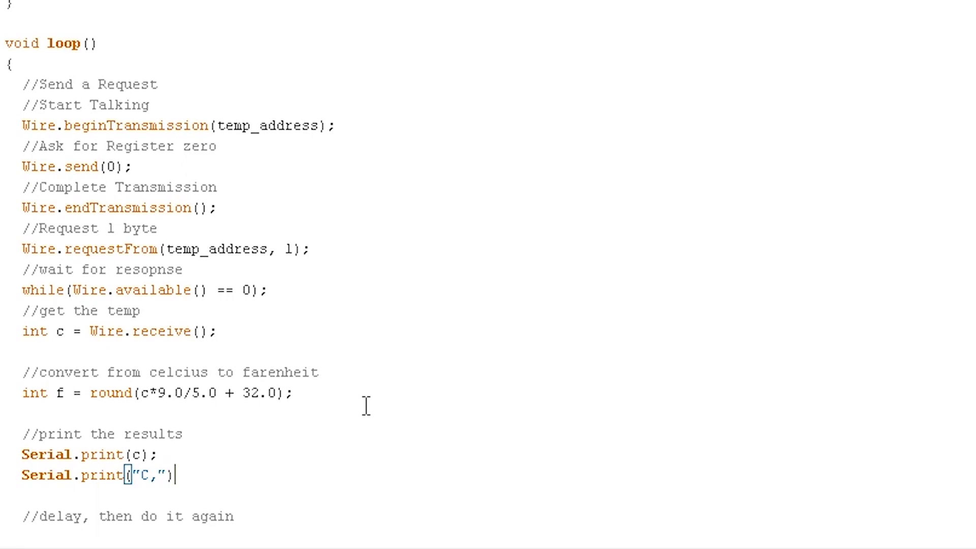
{"action": "type", "text": ";"}
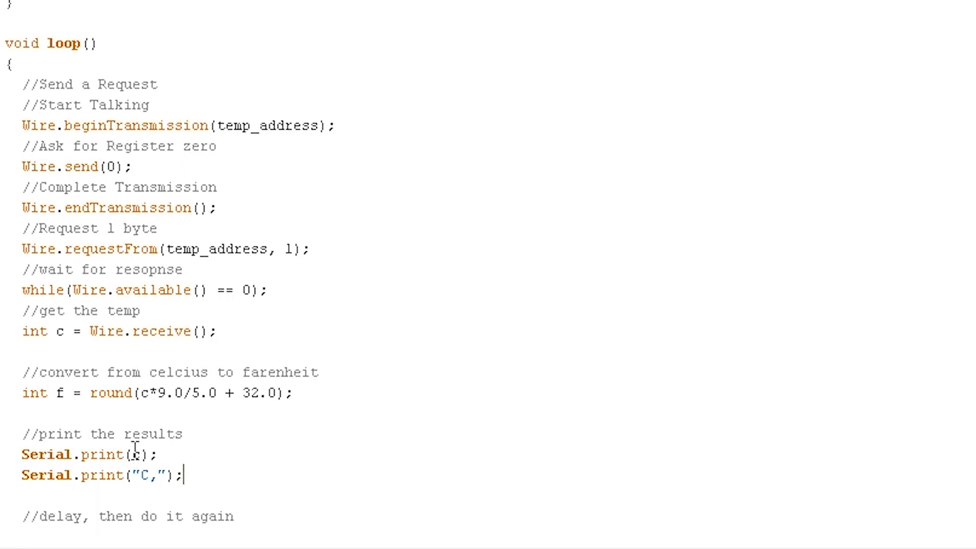
- Print the Fahrenheit value with Serial.print(f); and Serial.println("F");
{"action": "double_click", "coordinate": [135, 454]}
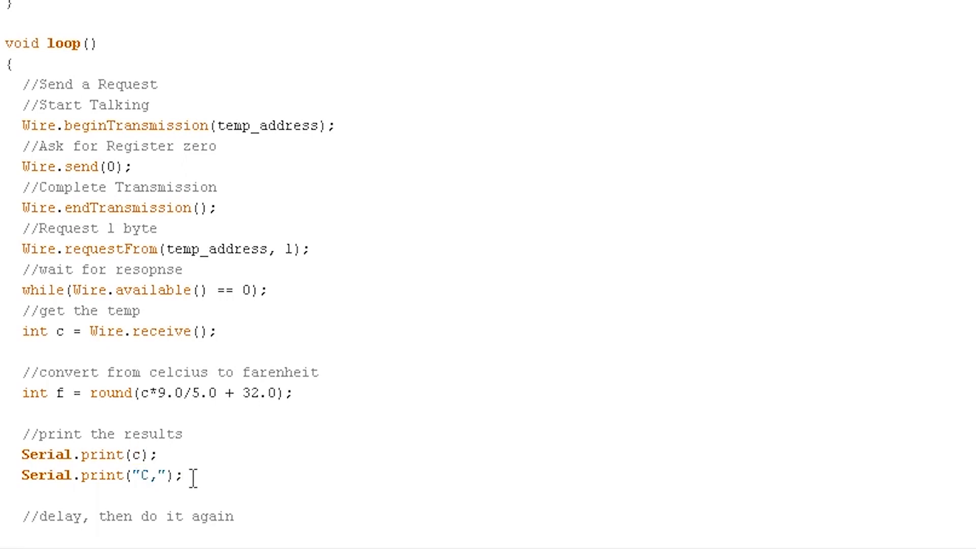
{"action": "type", "text": "Serial"}
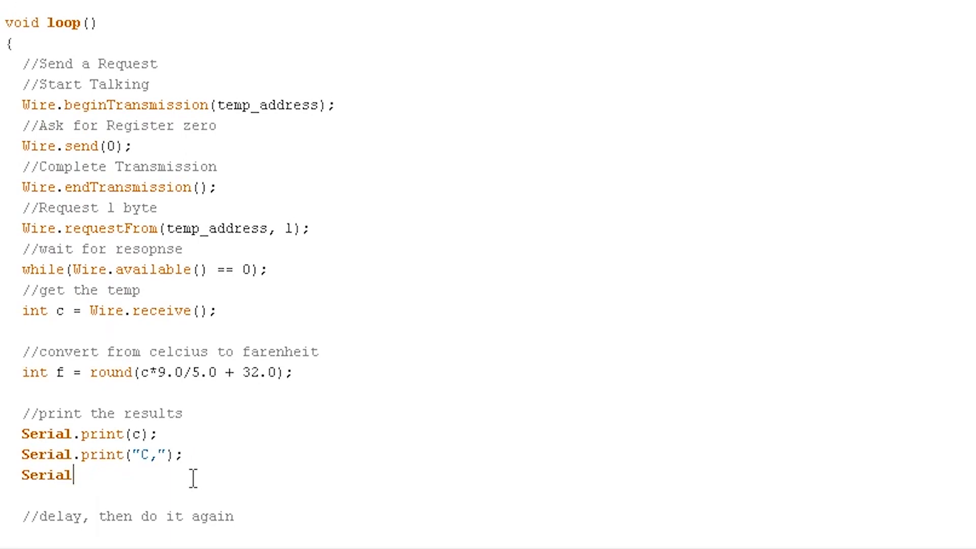
{"action": "type", "text": ".print("}
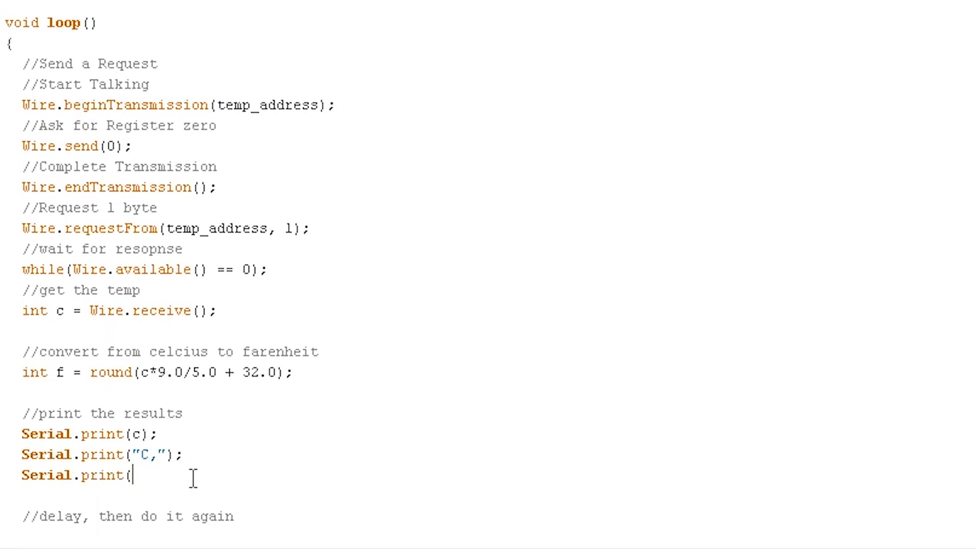
{"action": "type", "text": "f)"}
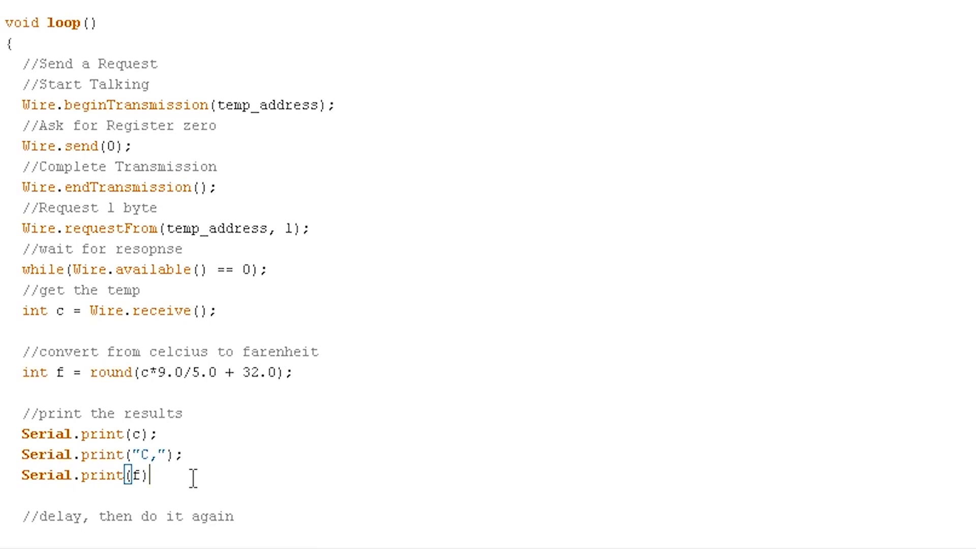
{"action": "type", "text": ";"}
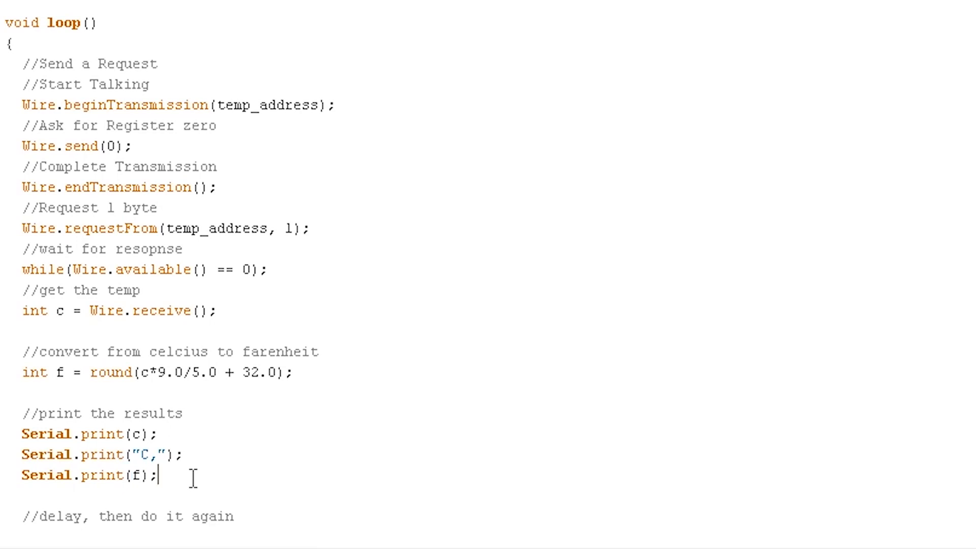
{"action": "type", "text": "Ser"}
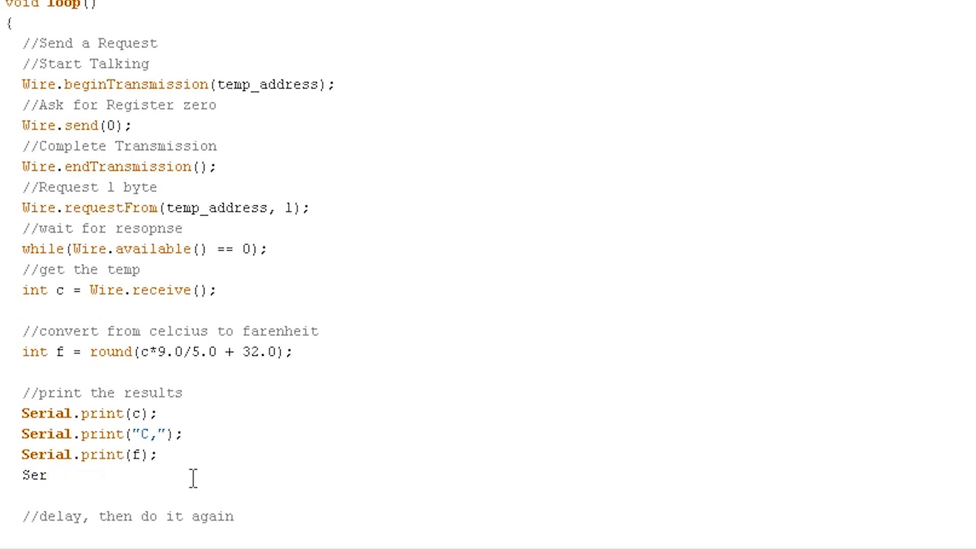
{"action": "type", "text": "ial"}
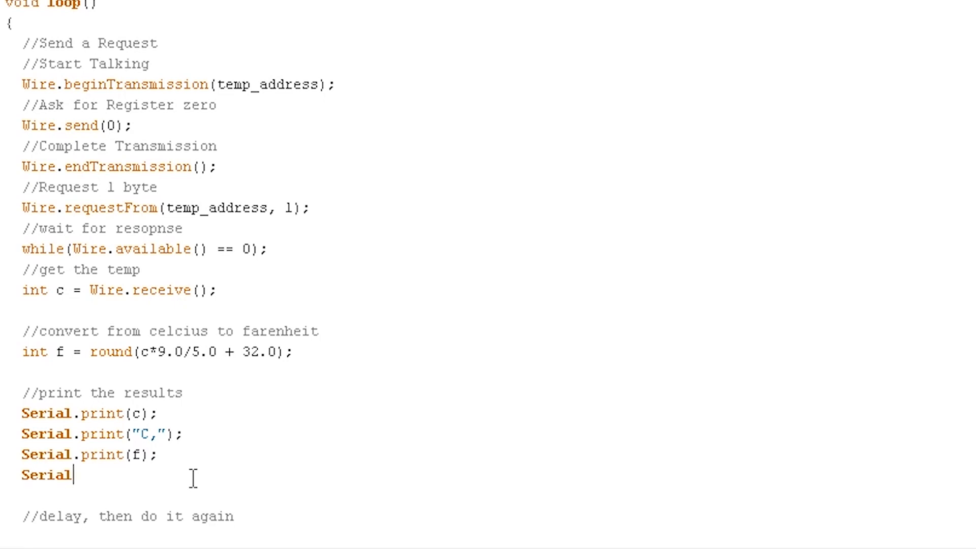
{"action": "type", "text": ".prt"}
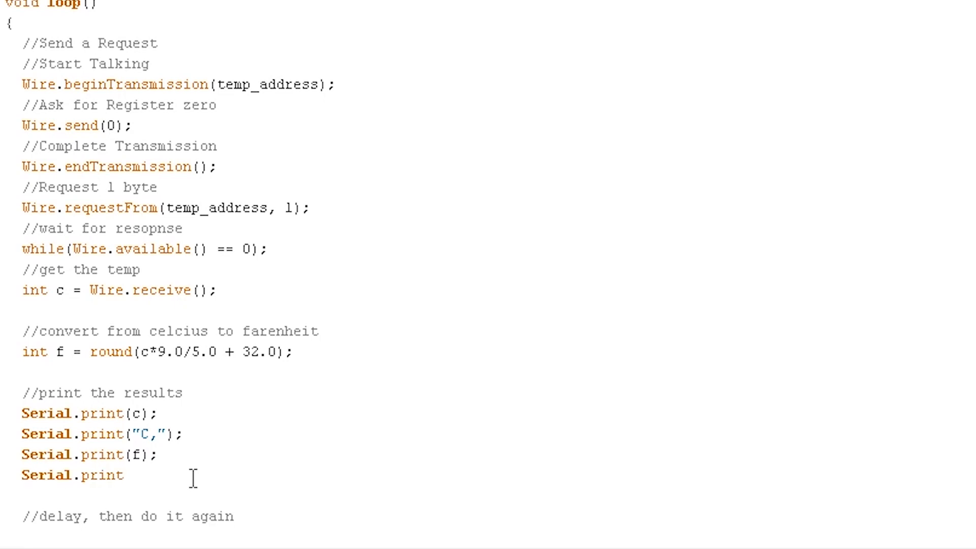
{"action": "type", "text": "("}
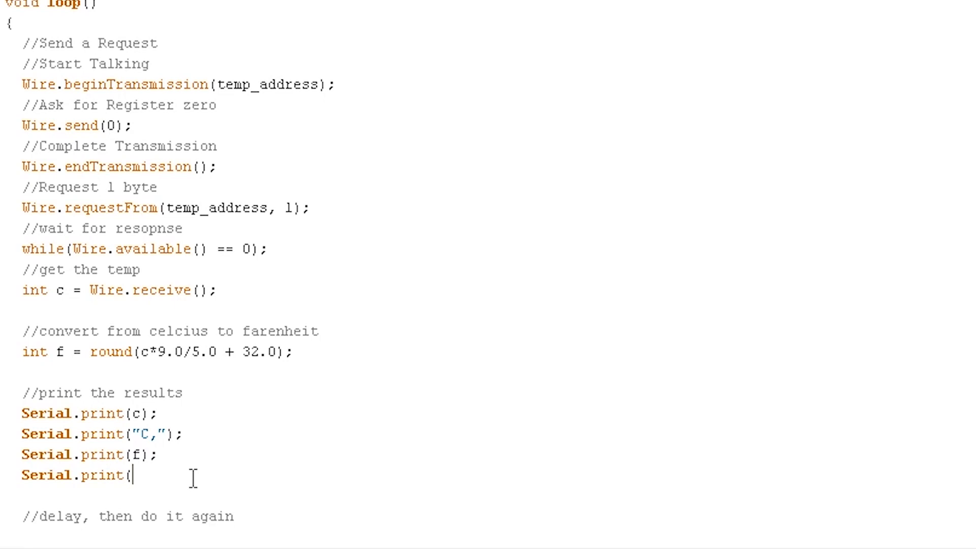
{"action": "type", "text": "\"F\");"}
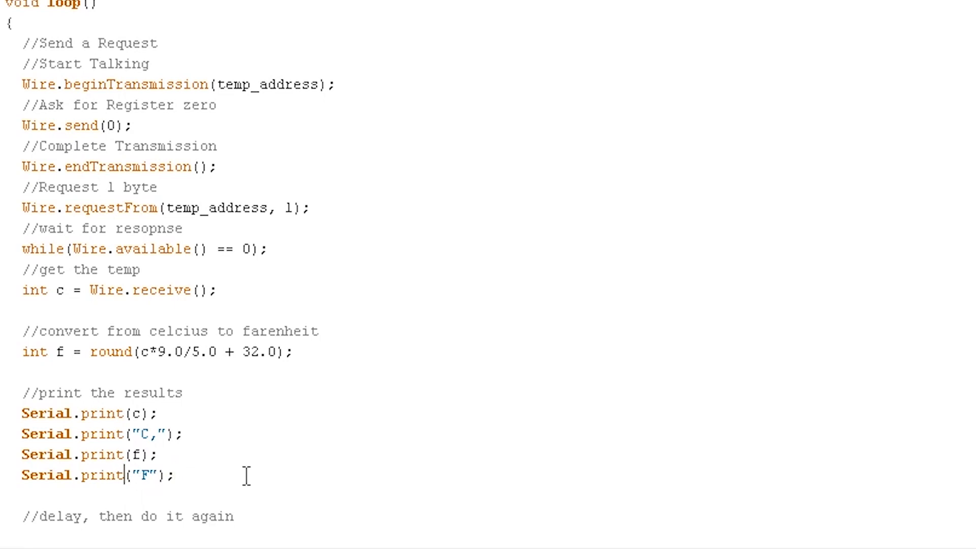
{"action": "type", "text": "ln"}
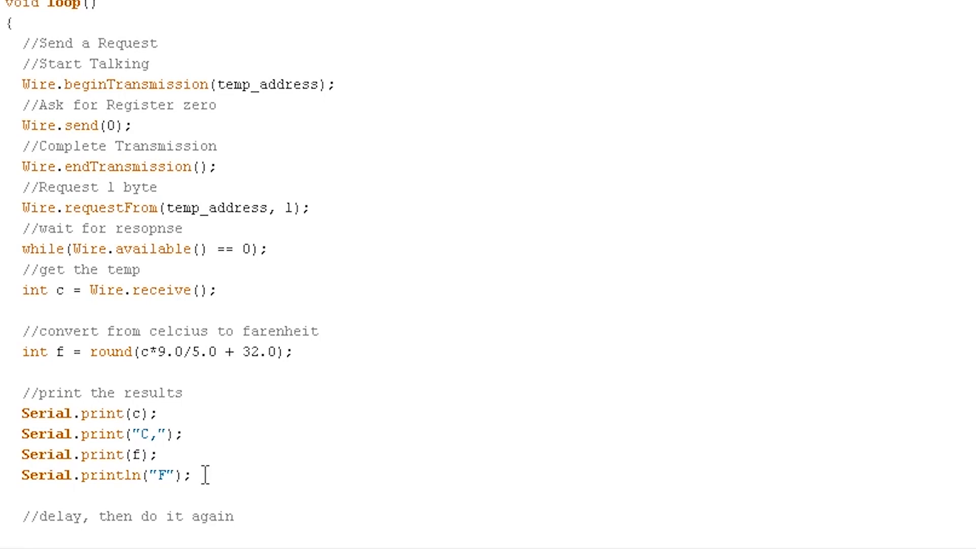
{"action": "scroll", "scroll_direction": "down", "scroll_amount": 3}
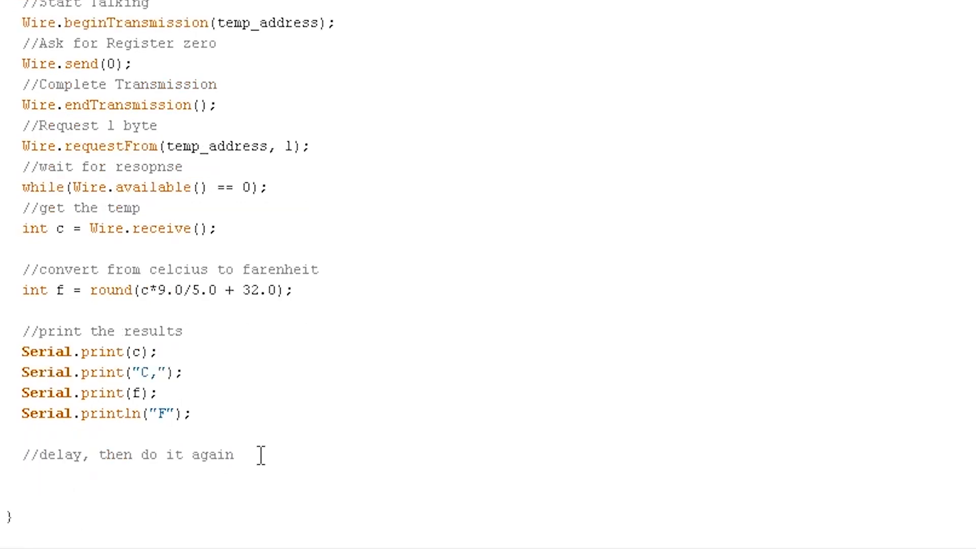
- End the loop with delay(500); for a half-second repeat
{"action": "type", "text": "delay(500"}
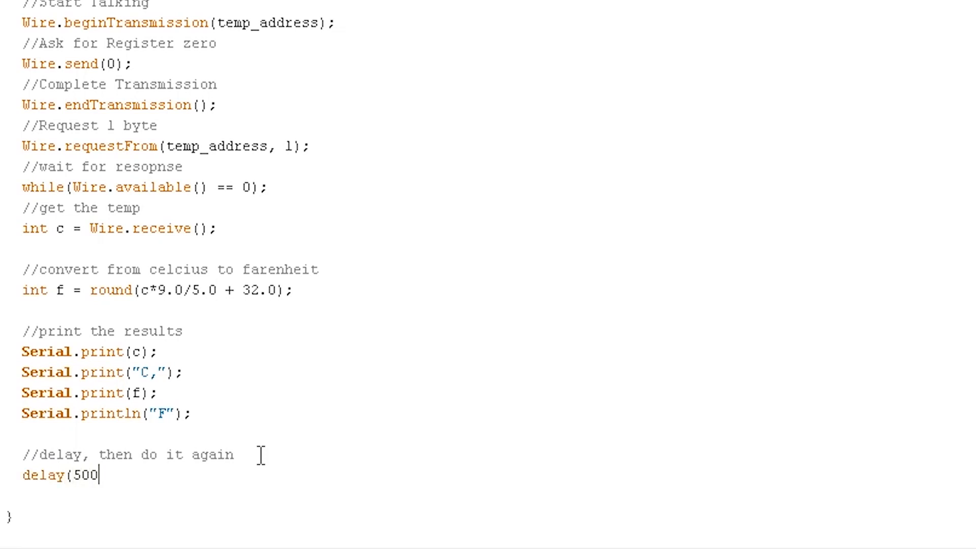
{"action": "type", "text": ");"}
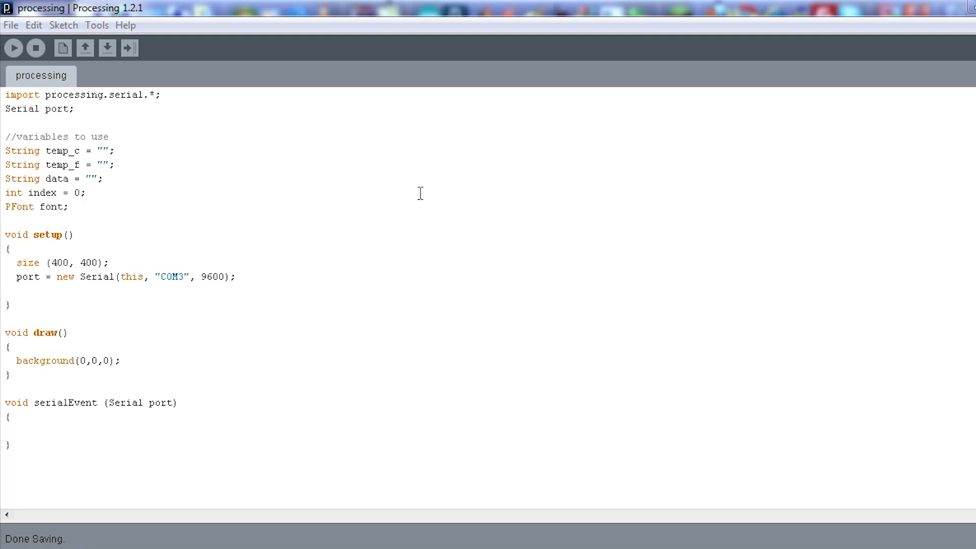
{"action": "mouse_move", "coordinate": [98, 33]}
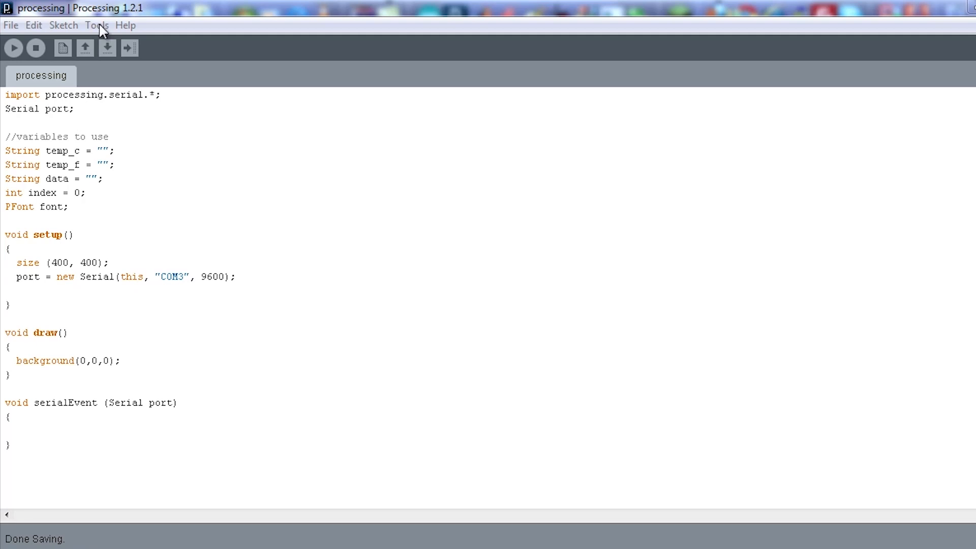
- Generate an AgencyFB-Bold bitmap font at size 200 via Tools > Create Font
{"action": "left_click", "coordinate": [96, 24]}
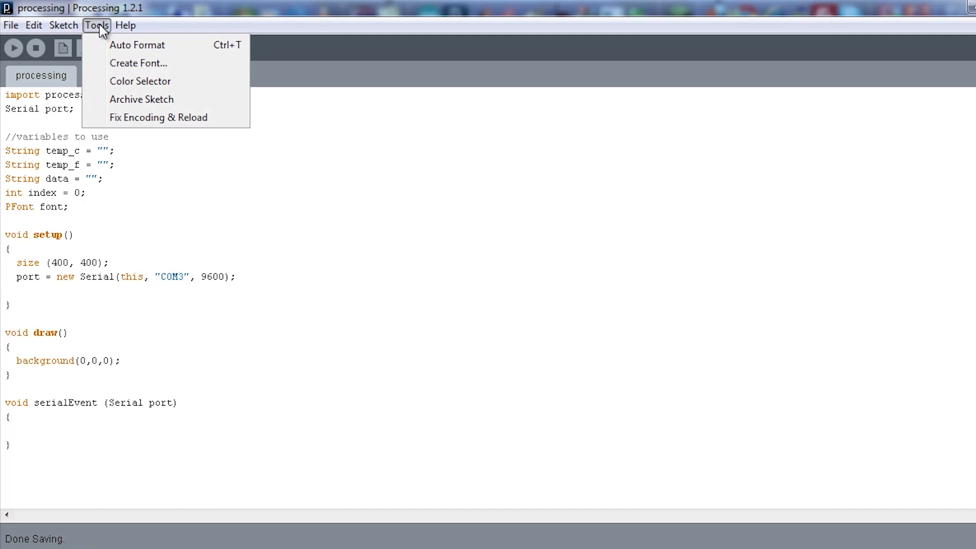
{"action": "mouse_move", "coordinate": [139, 63]}
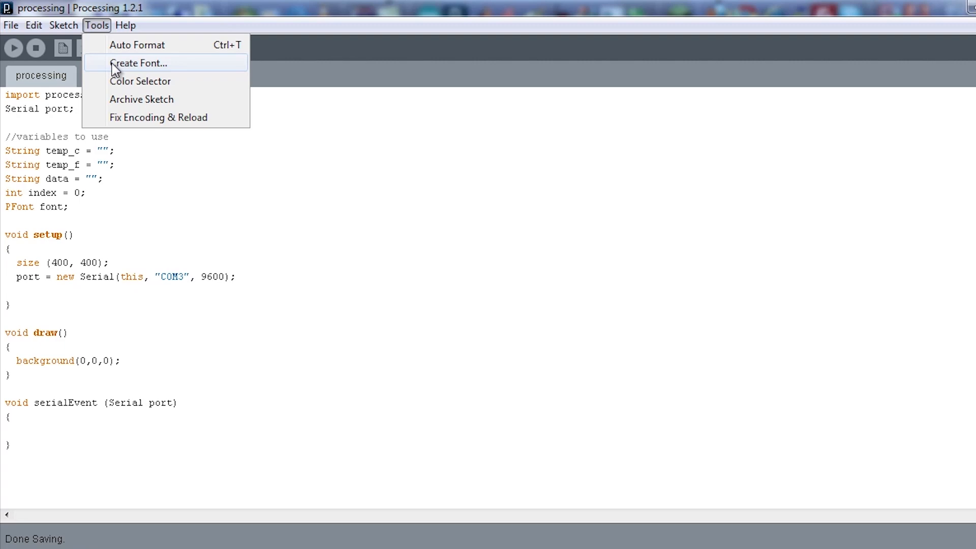
{"action": "left_click", "coordinate": [137, 63]}
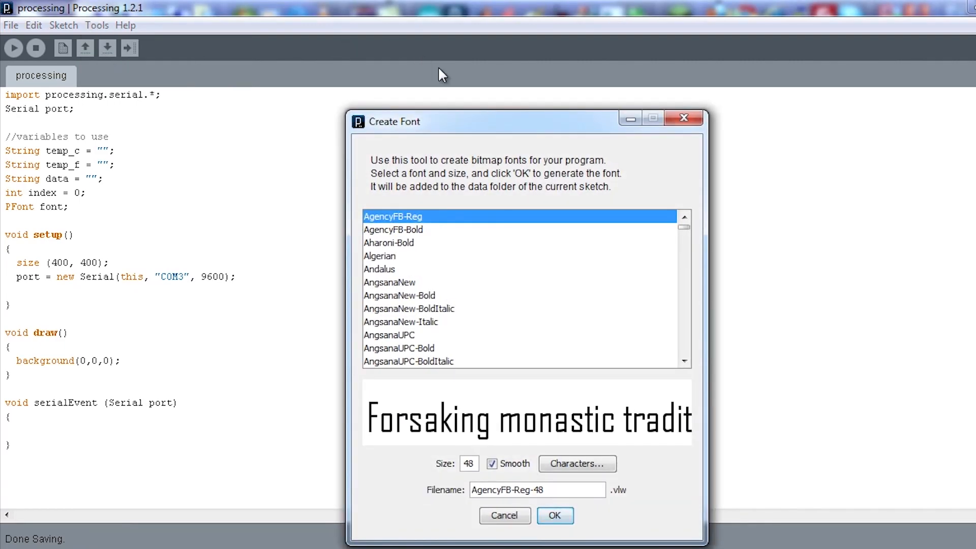
{"action": "left_click", "coordinate": [392, 230]}
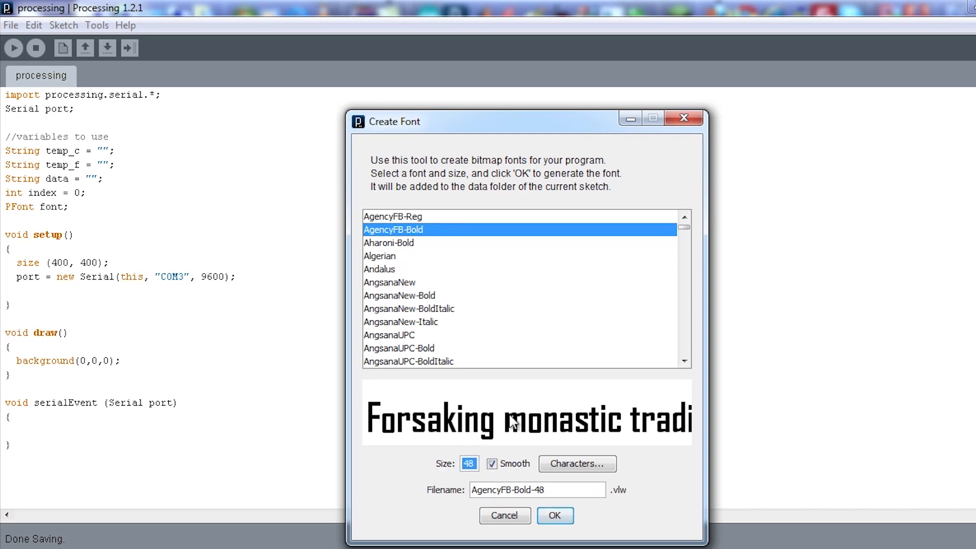
{"action": "type", "text": "200"}
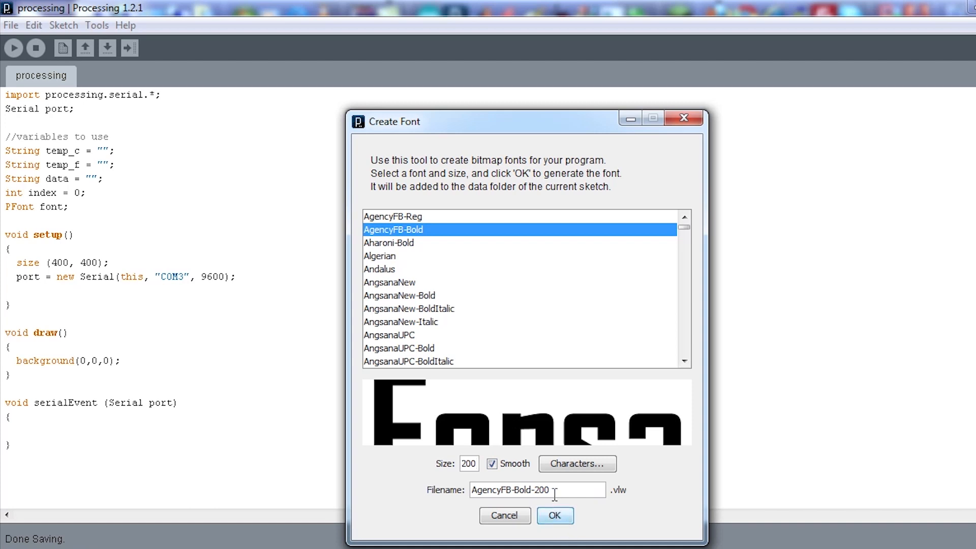
{"action": "triple_click", "coordinate": [537, 490]}
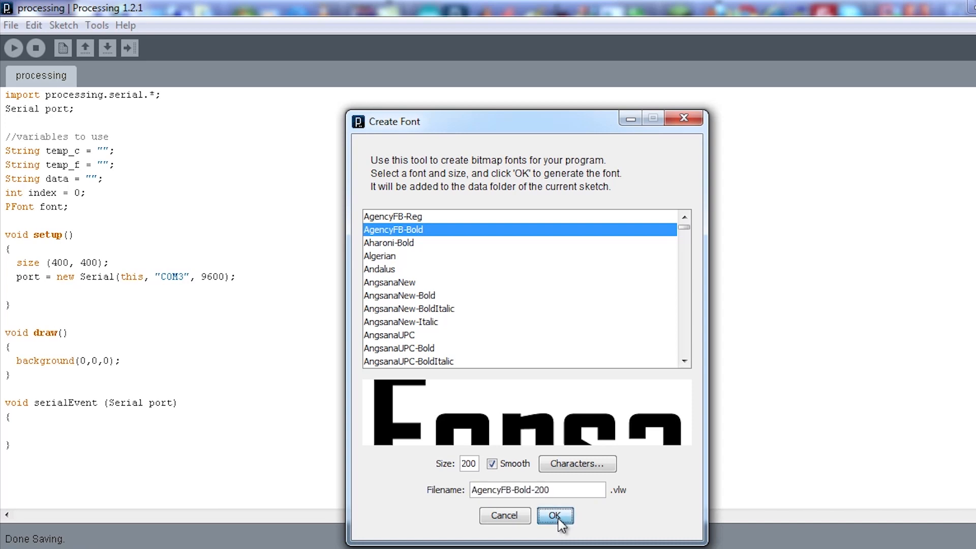
{"action": "left_click", "coordinate": [555, 516]}
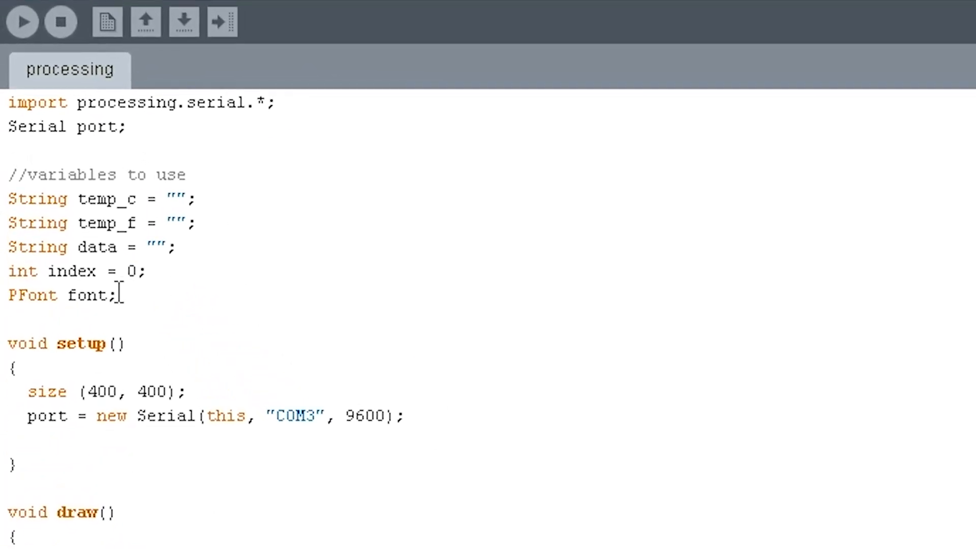
{"action": "mouse_move", "coordinate": [159, 123]}
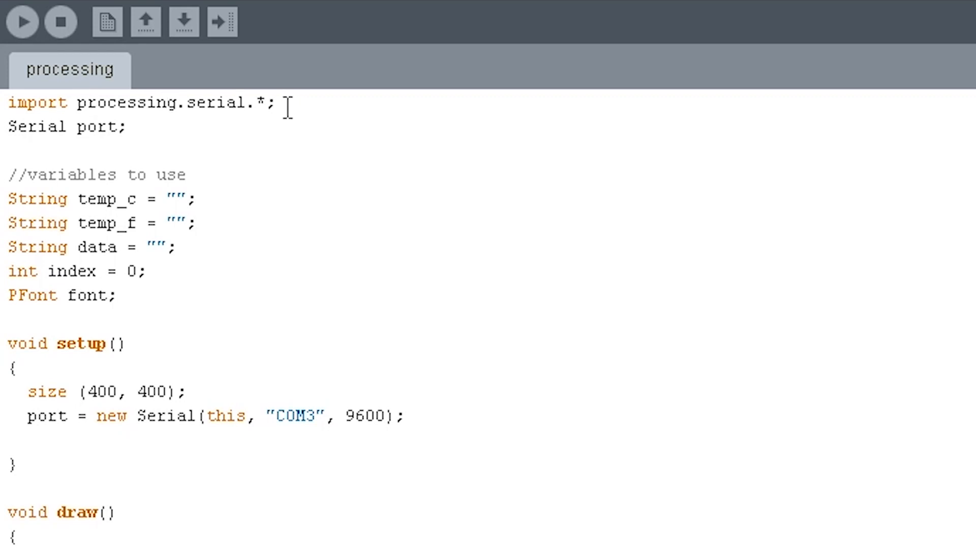
{"action": "mouse_move", "coordinate": [95, 127]}
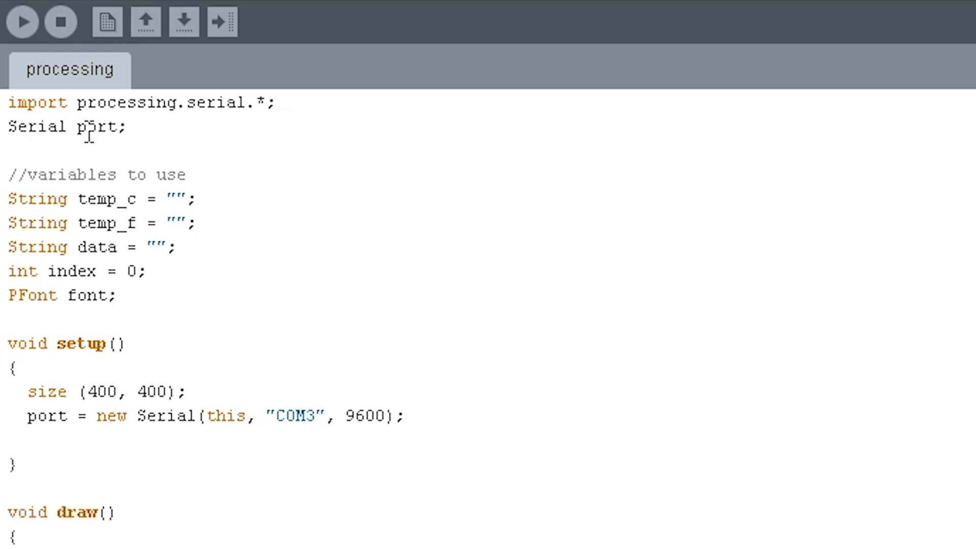
{"action": "mouse_move", "coordinate": [176, 199]}
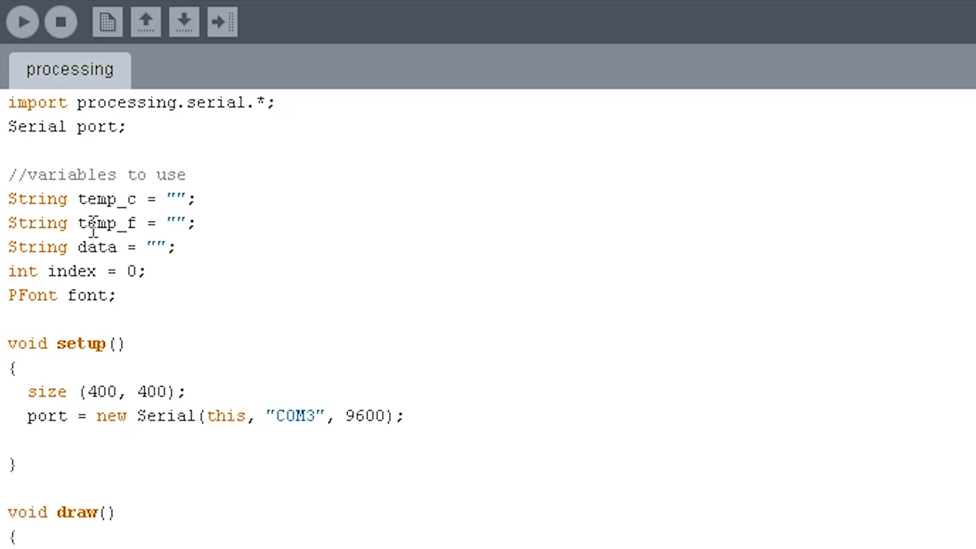
{"action": "mouse_move", "coordinate": [118, 255]}
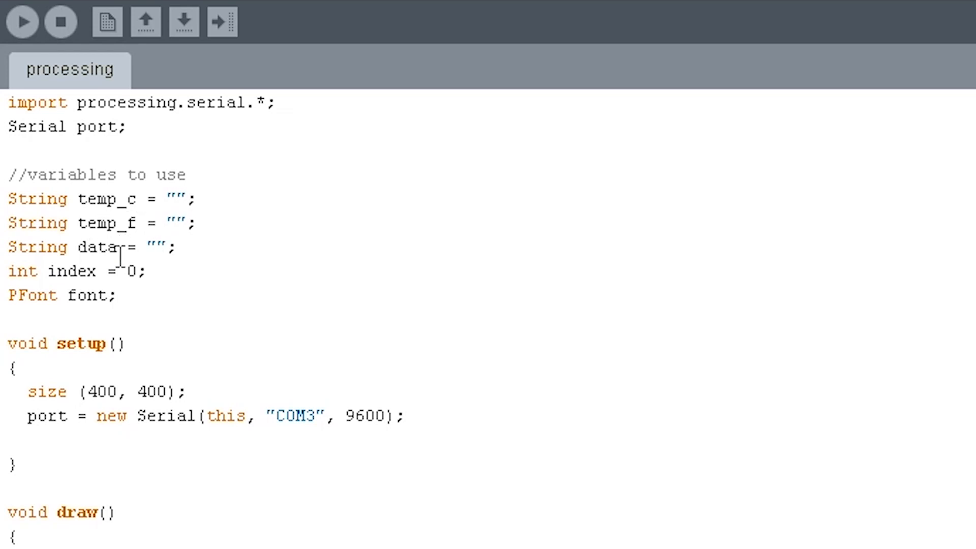
{"action": "double_click", "coordinate": [97, 246]}
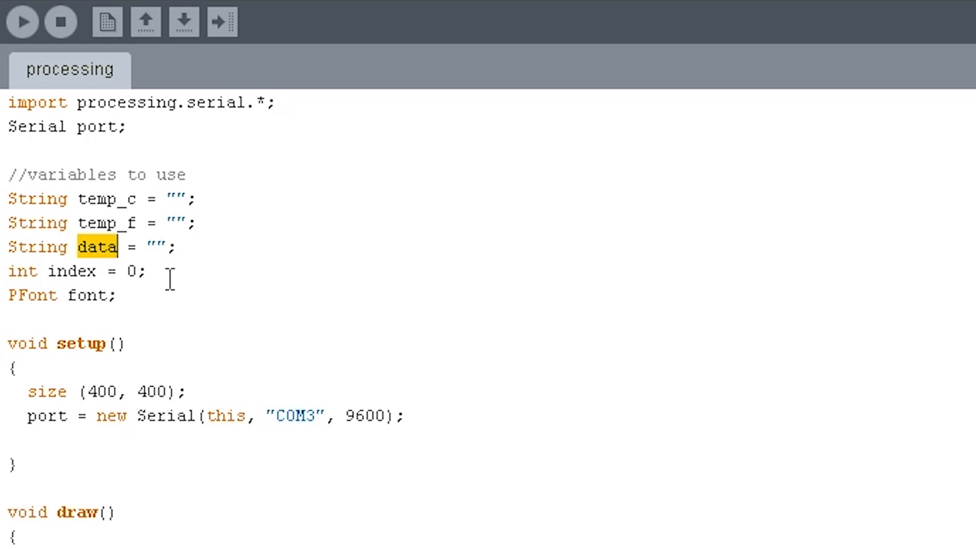
{"action": "mouse_move", "coordinate": [54, 271]}
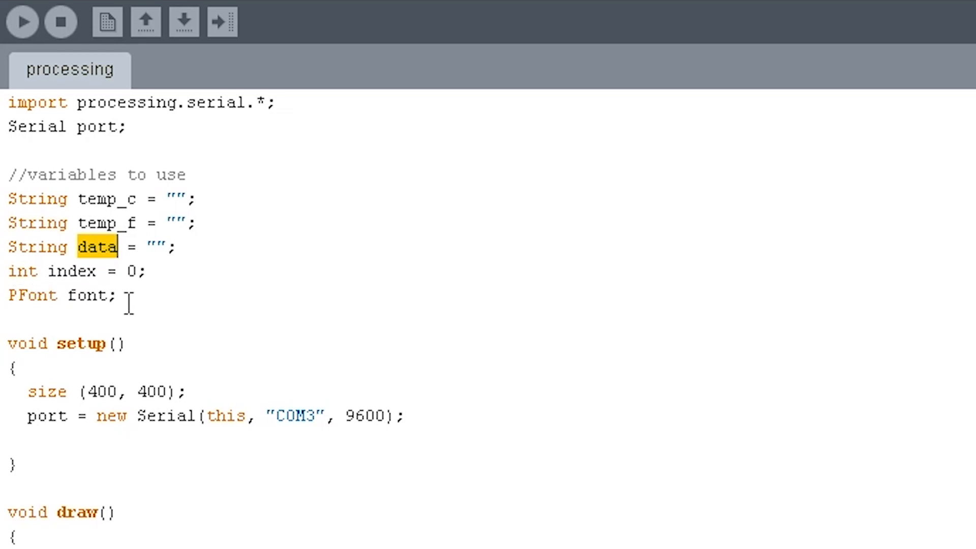
{"action": "mouse_move", "coordinate": [159, 331]}
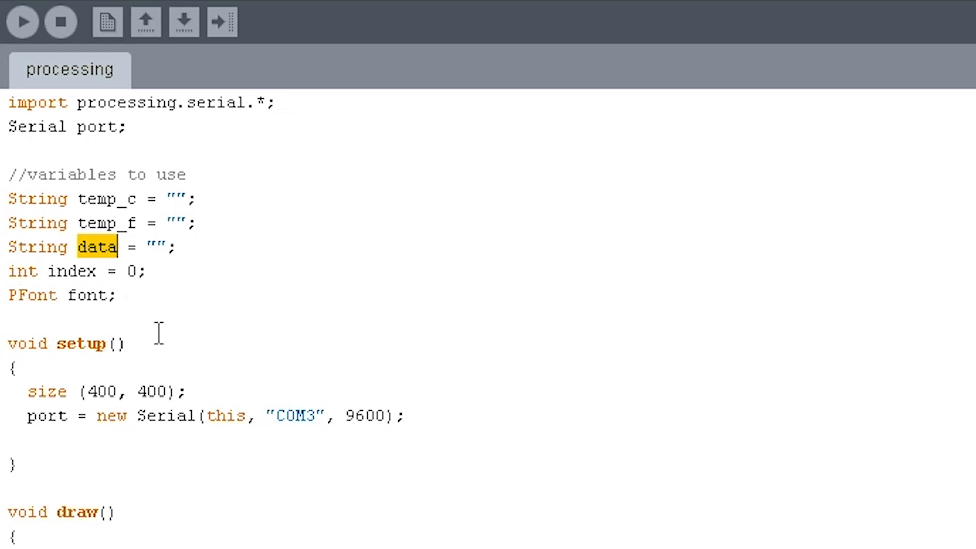
{"action": "mouse_move", "coordinate": [160, 402]}
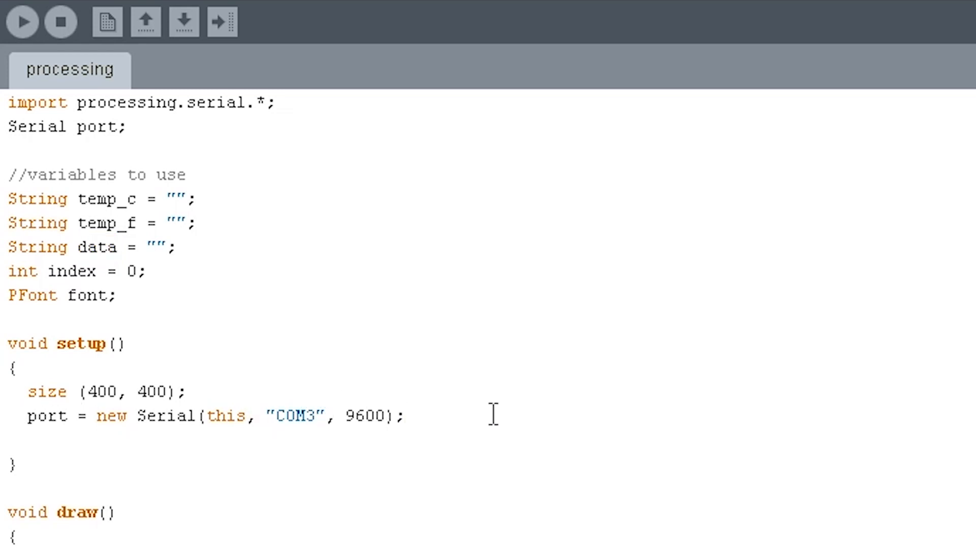
- Add port.bufferUntil('.'); on a new line after the COM3 port is opened
{"action": "key", "text": "enter"}
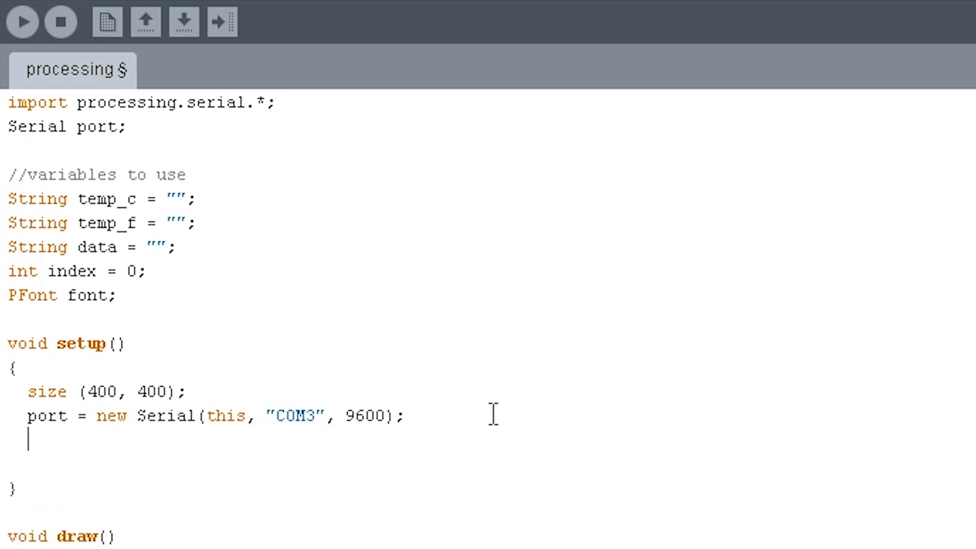
{"action": "type", "text": "port."}
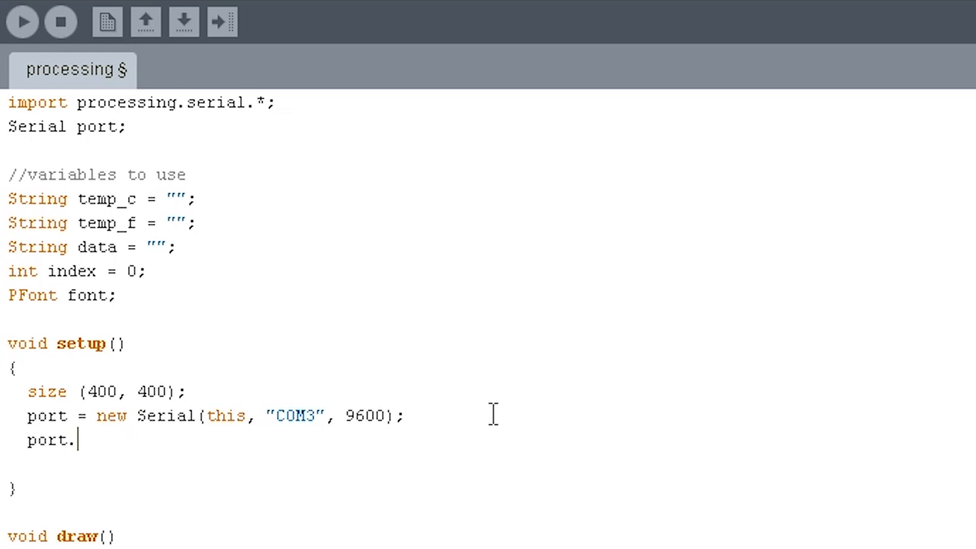
{"action": "type", "text": "buf"}
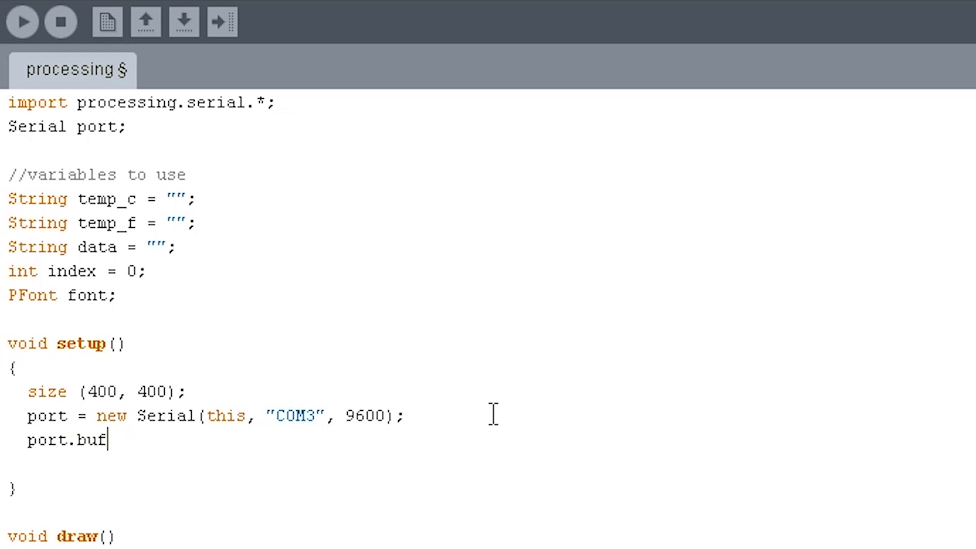
{"action": "type", "text": "ferUnt"}
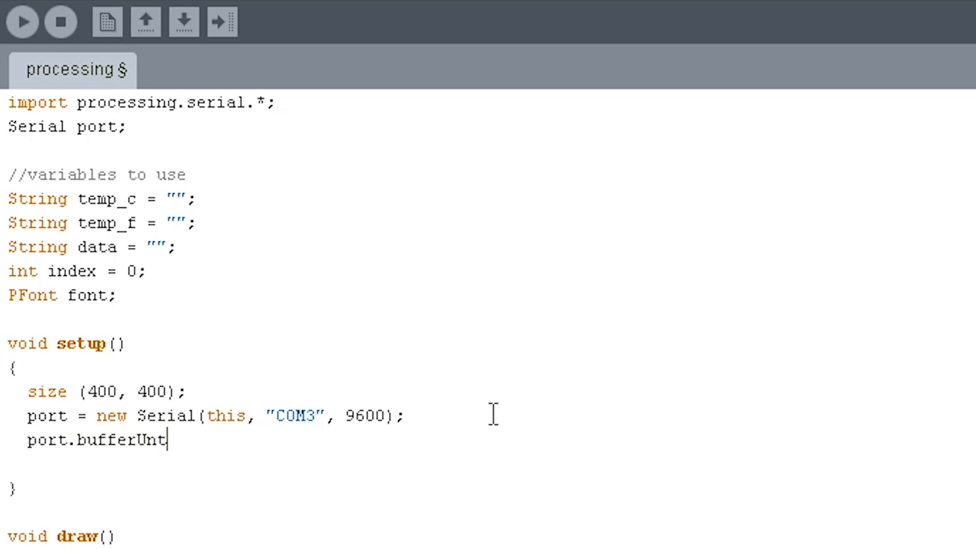
{"action": "type", "text": "il('"}
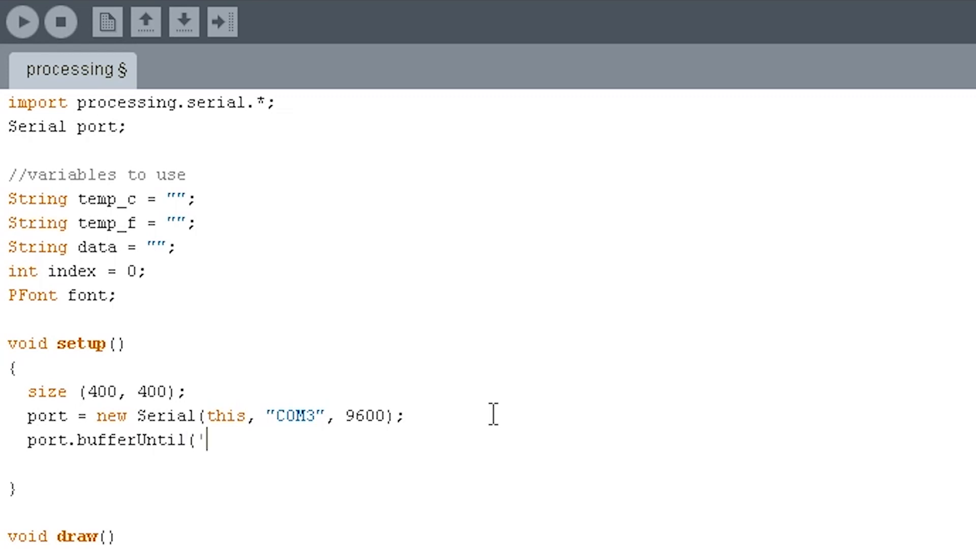
{"action": "type", "text": ".');"}
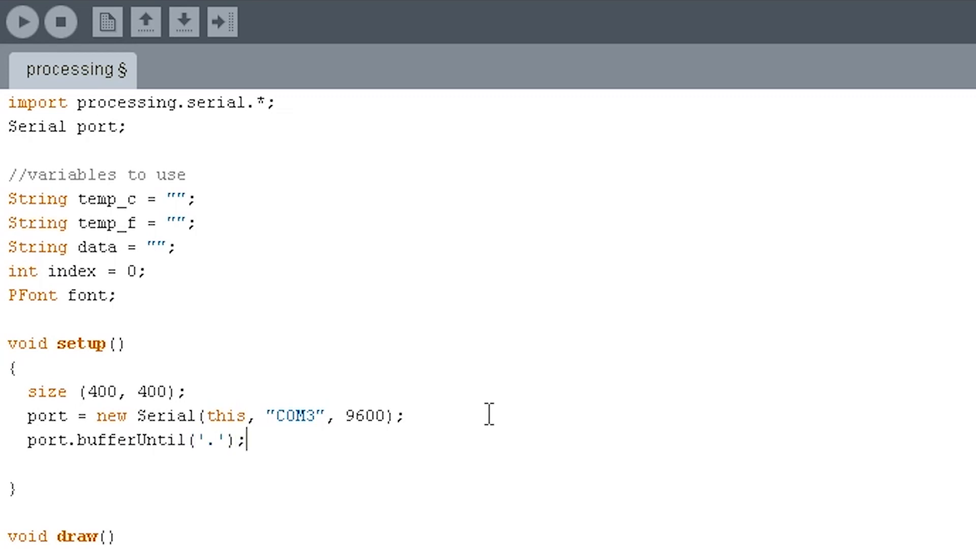
{"action": "mouse_move", "coordinate": [281, 449]}
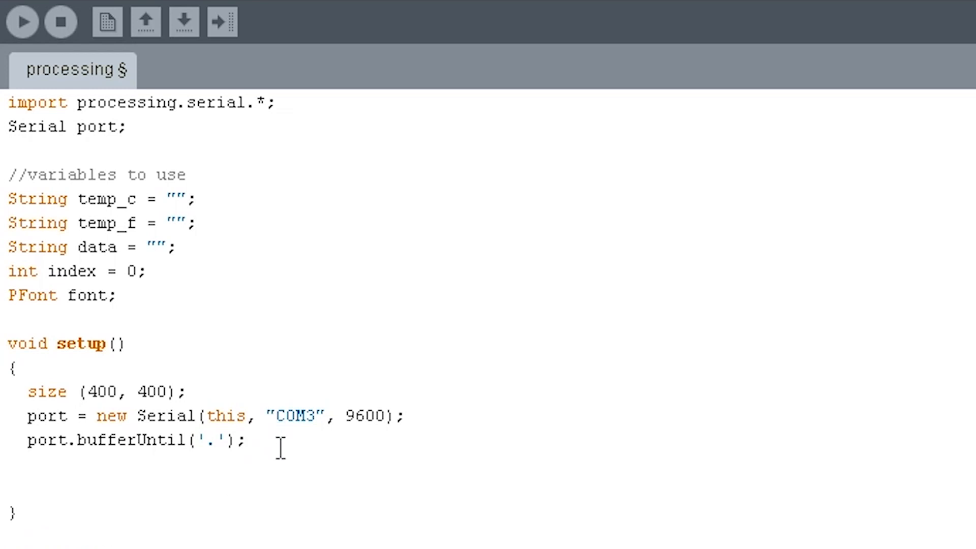
- Complete the line font = loadFont("AgencyFB-Bold-200.vlw"); in setup
{"action": "type", "text": "font = load"}
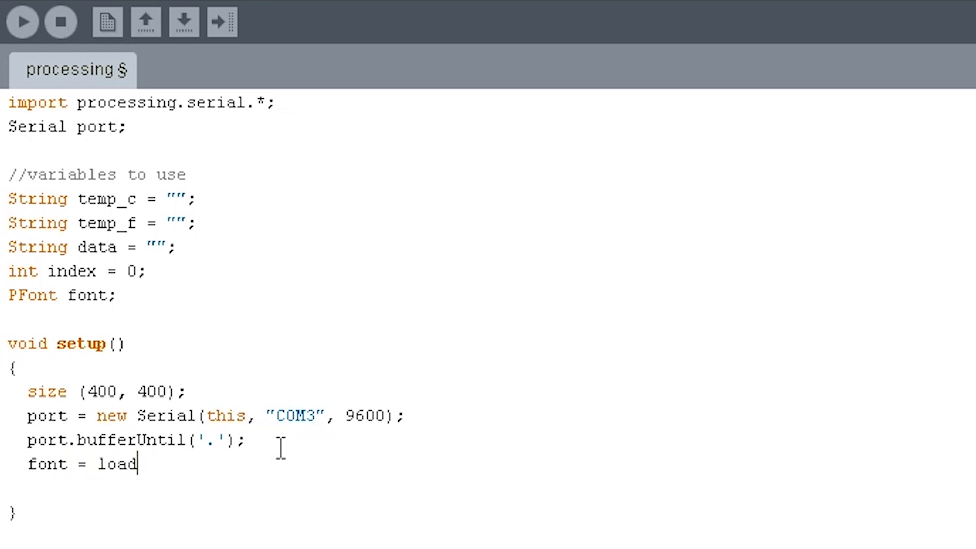
{"action": "type", "text": "Font"}
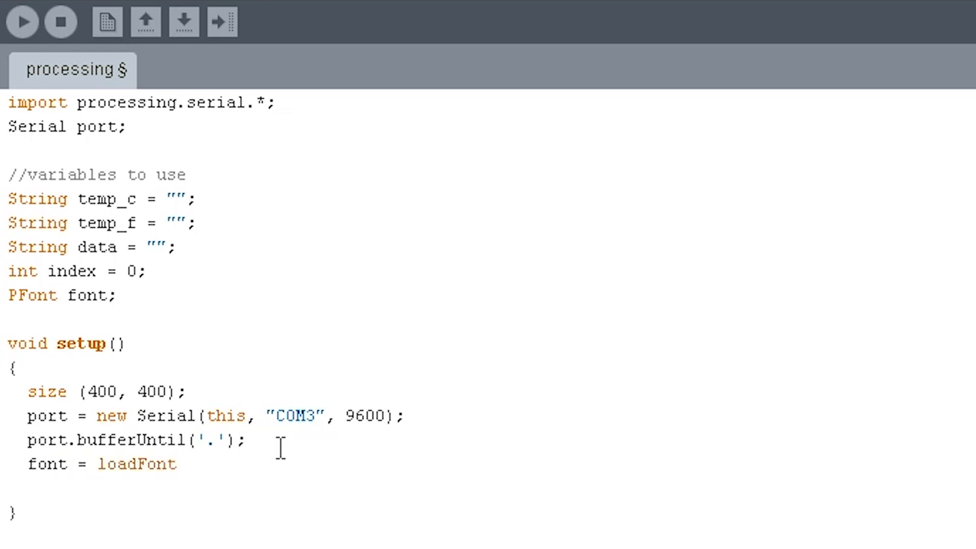
{"action": "type", "text": "("}
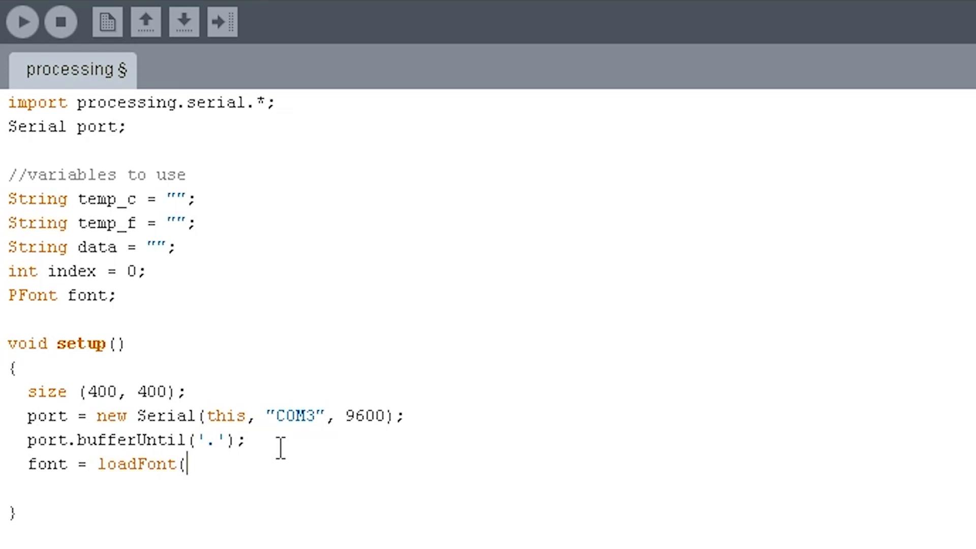
{"action": "type", "text": "\"AgencyFB-Bold-200"}
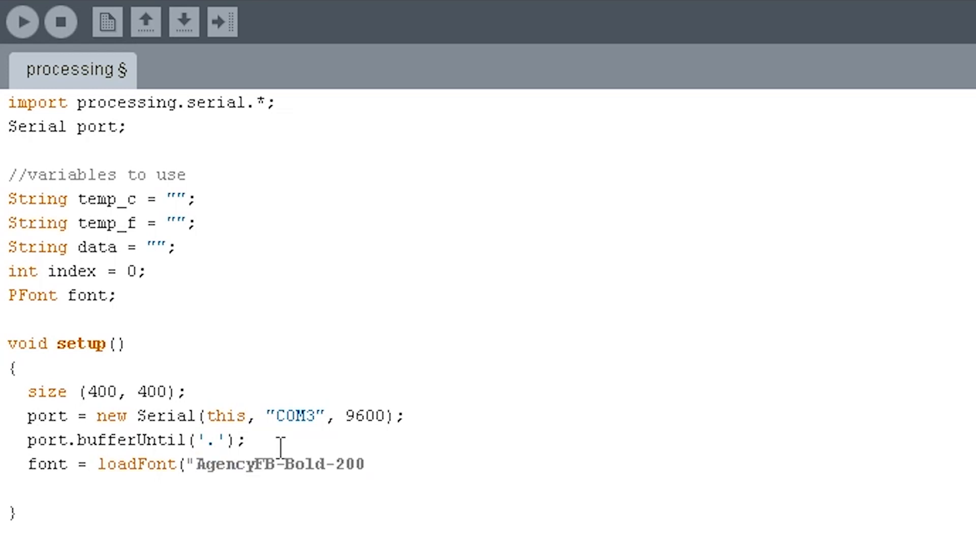
{"action": "type", "text": "."}
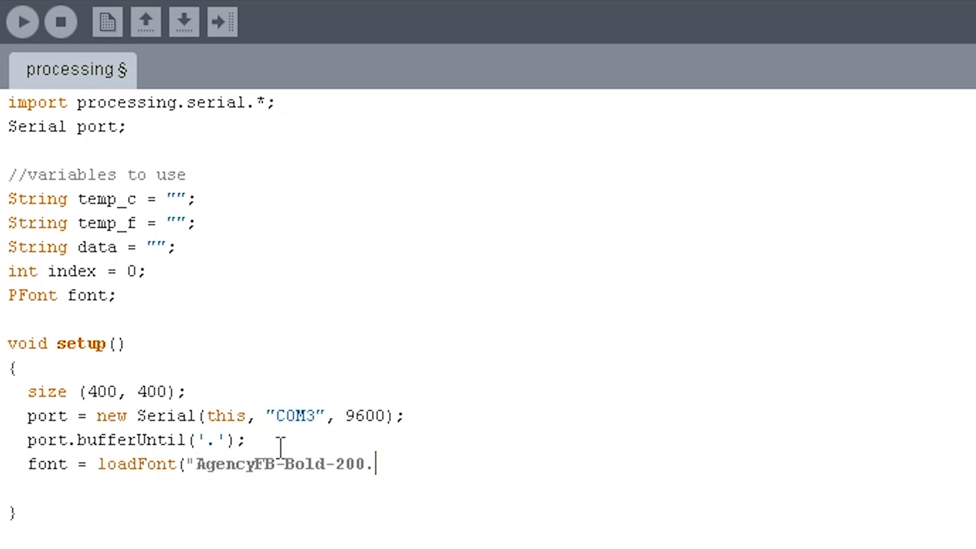
{"action": "type", "text": "vlw"}
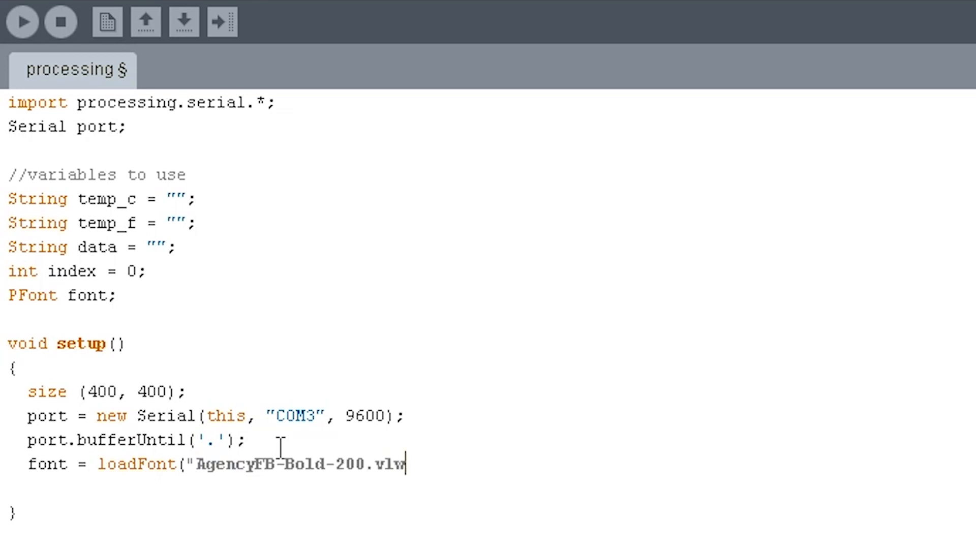
{"action": "type", "text": "\""}
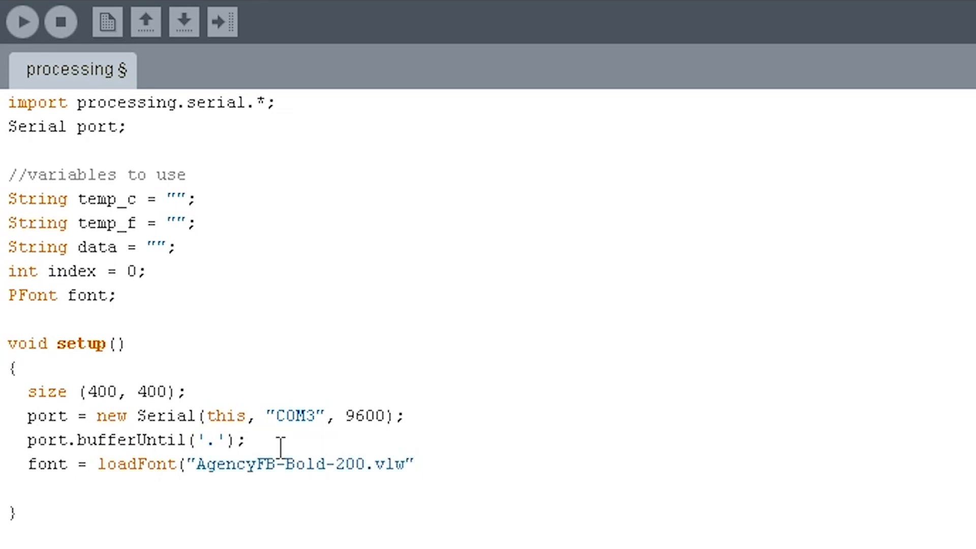
{"action": "type", "text": ";"}
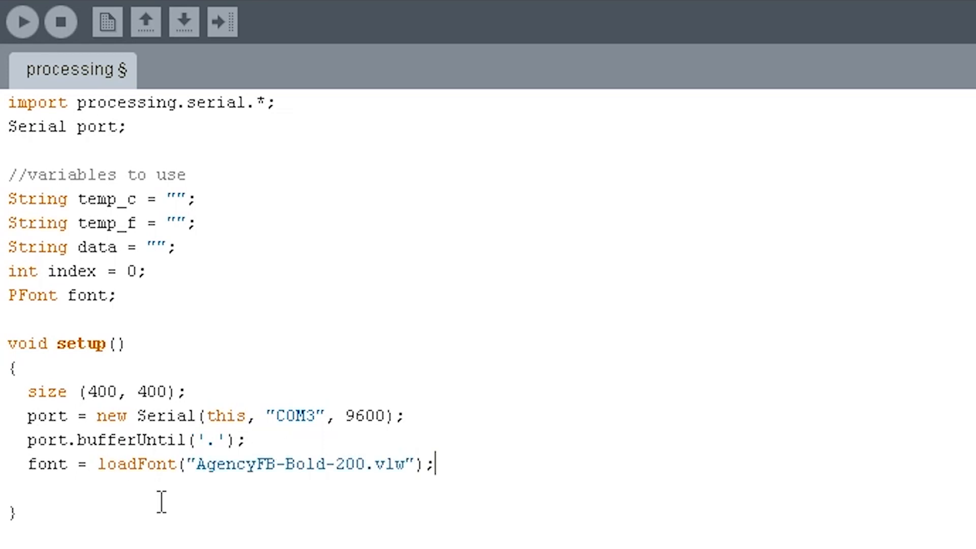
- Add textFont(font, 200); below the loadFont line to make it the active font
{"action": "double_click", "coordinate": [80, 294]}
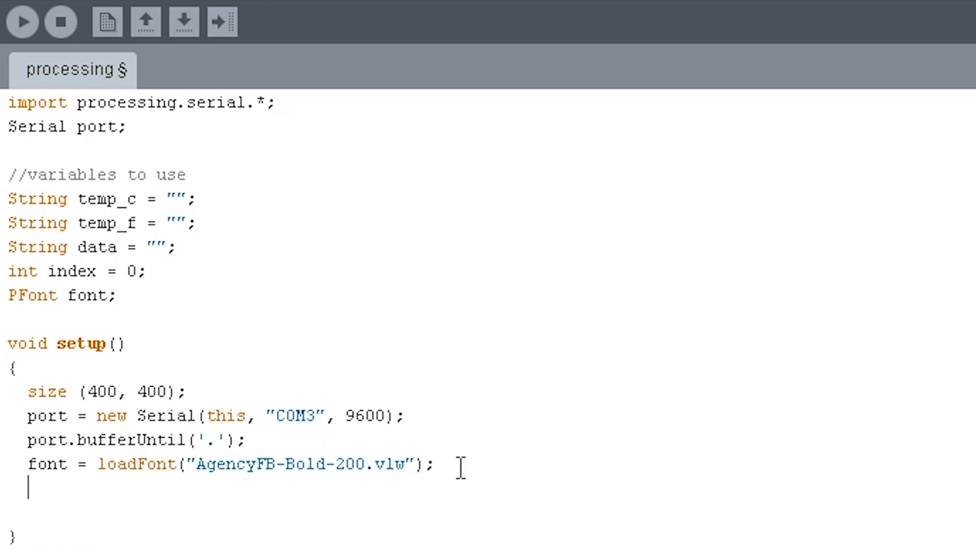
{"action": "type", "text": "text"}
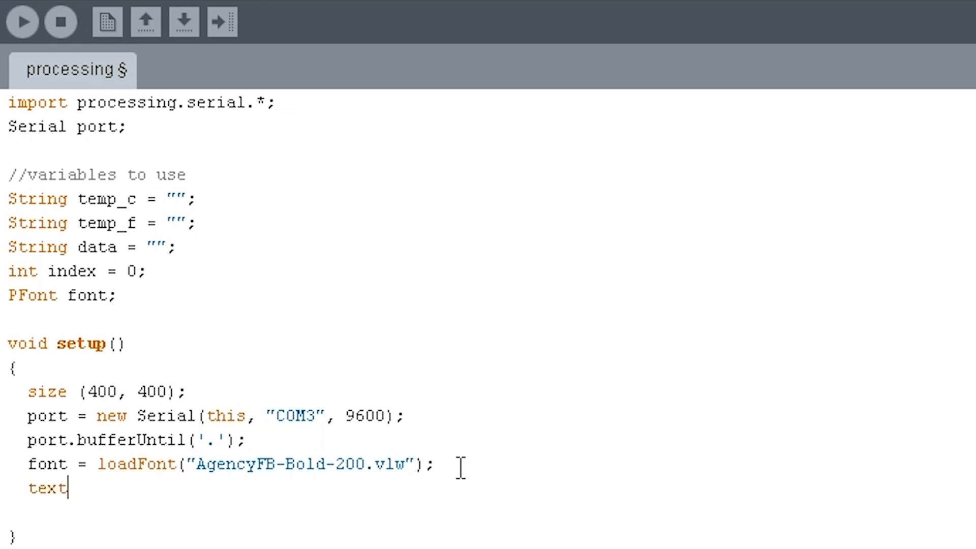
{"action": "type", "text": "Font"}
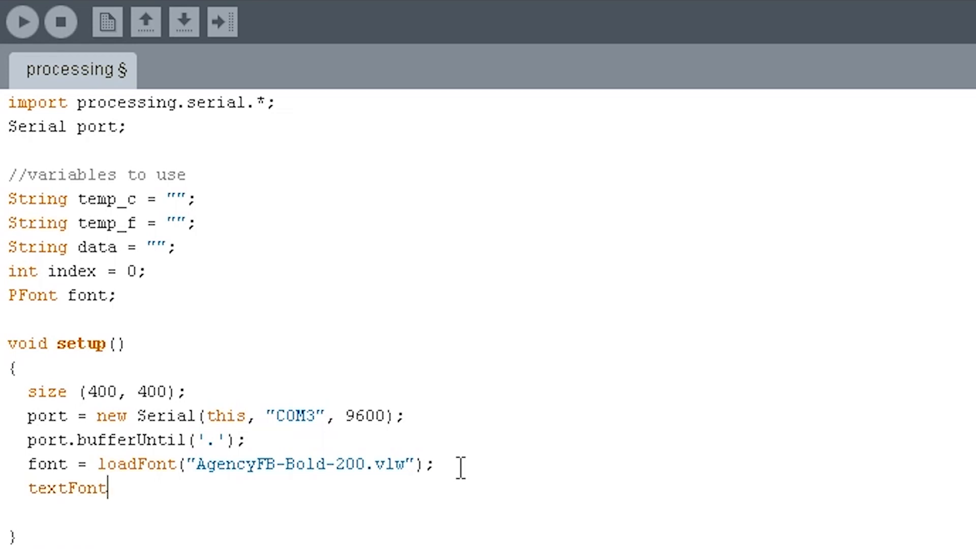
{"action": "type", "text": "(font"}
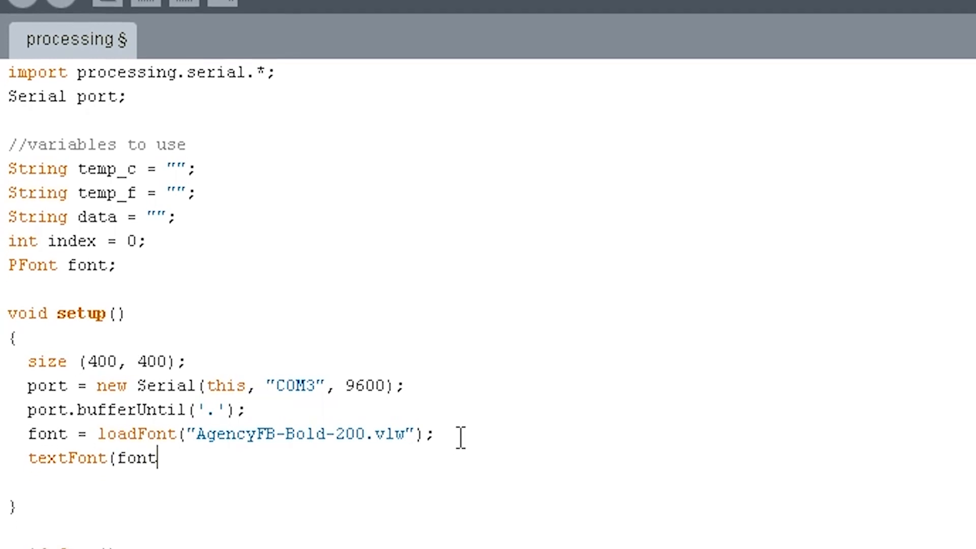
{"action": "type", "text": ", 200);"}
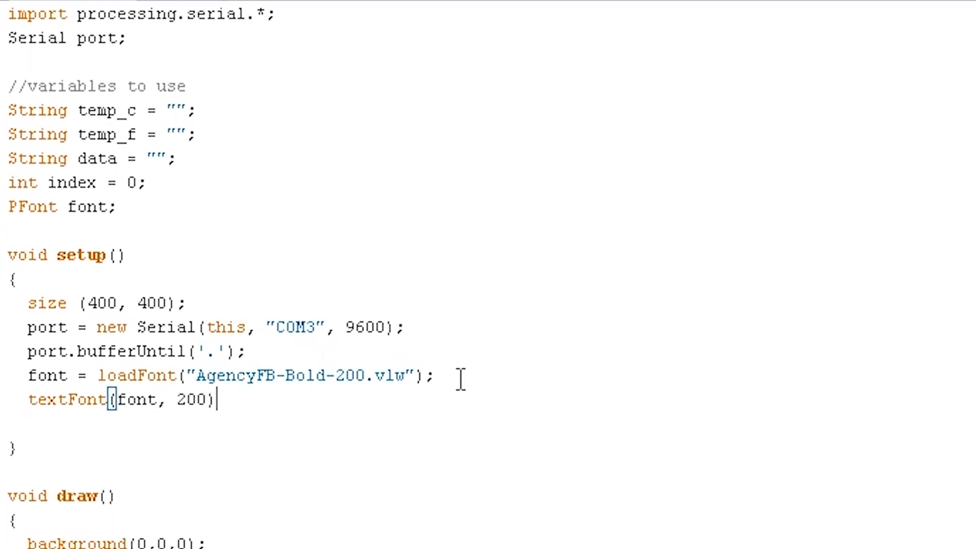
{"action": "scroll", "scroll_direction": "down", "scroll_amount": 3}
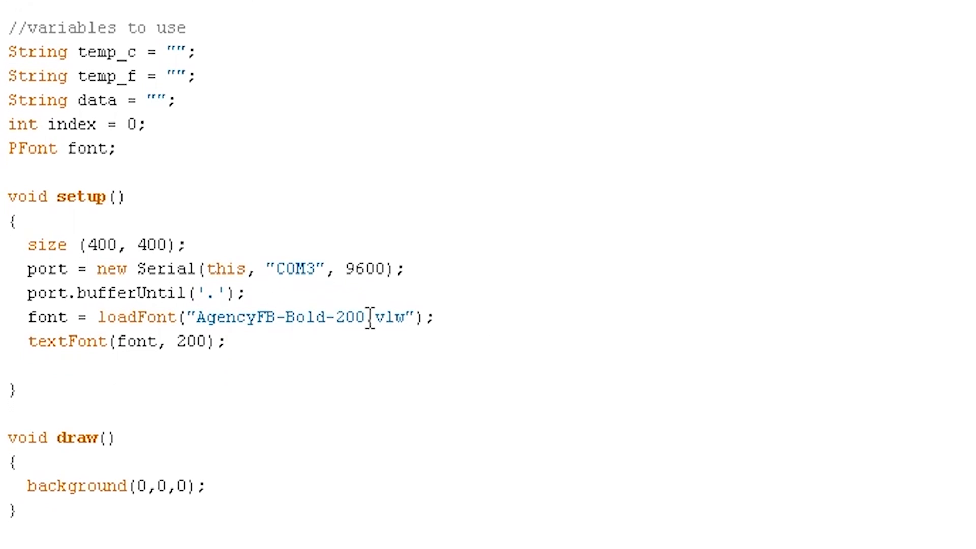
{"action": "scroll", "scroll_direction": "down", "scroll_amount": 3}
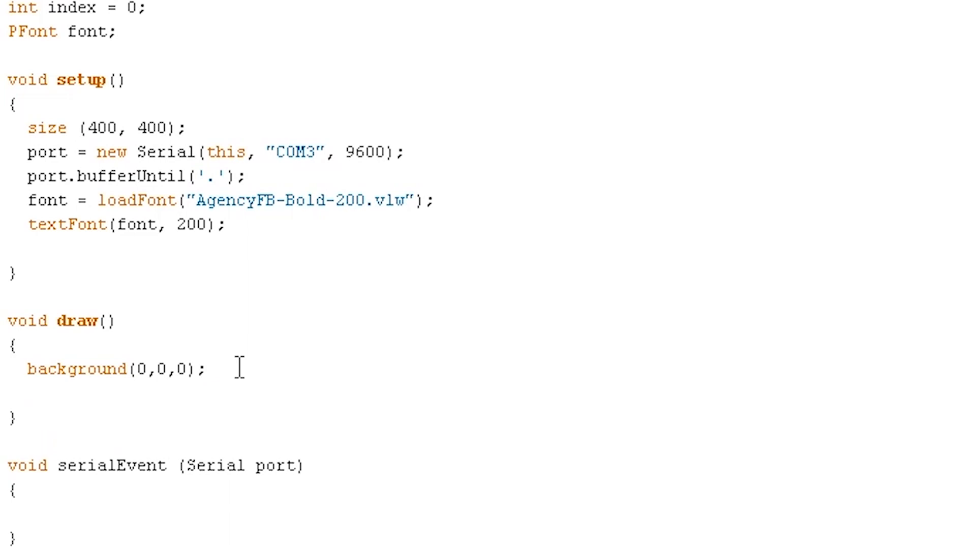
- Write fill(46, 209, 2) in draw() to set the green text colour
{"action": "type", "text": "fill"}
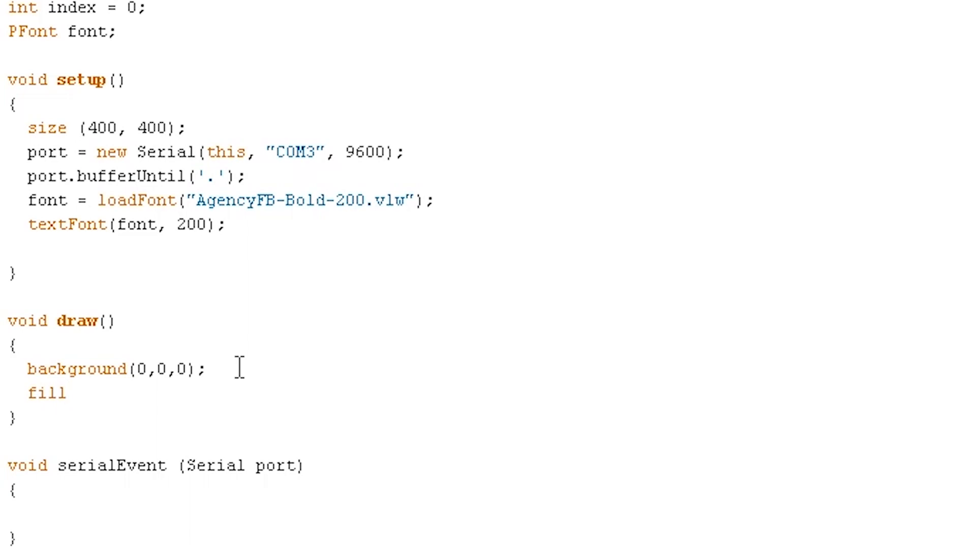
{"action": "type", "text": "("}
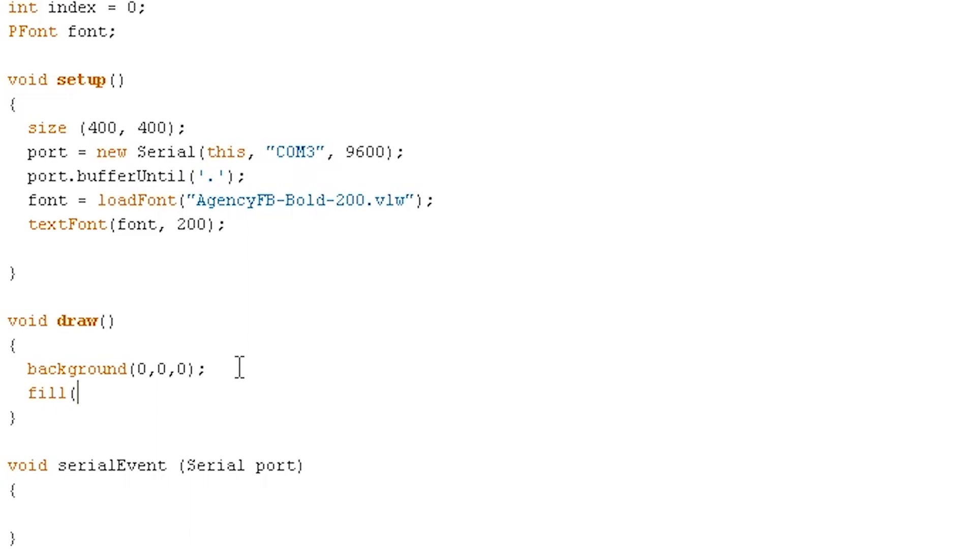
{"action": "type", "text": "46"}
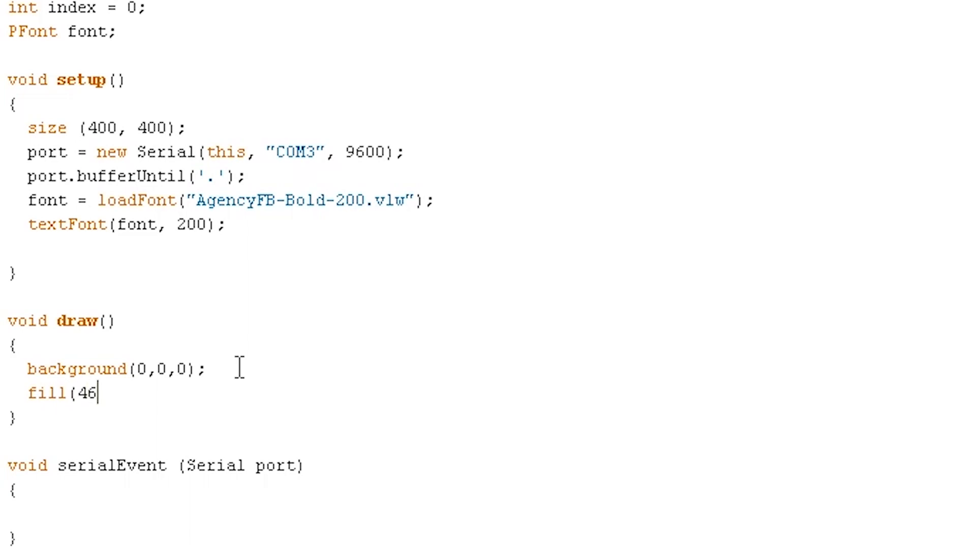
{"action": "type", "text": ", 2"}
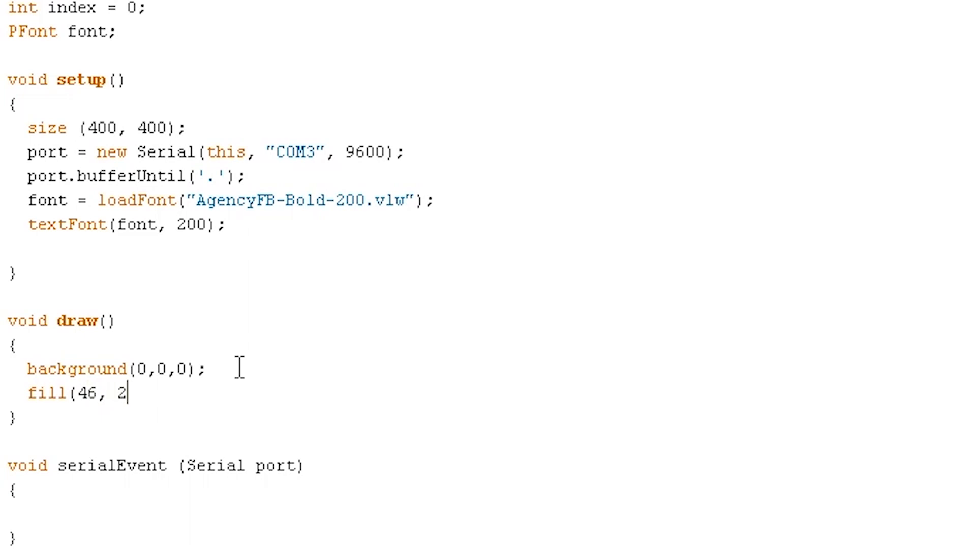
{"action": "type", "text": "09,2);"}
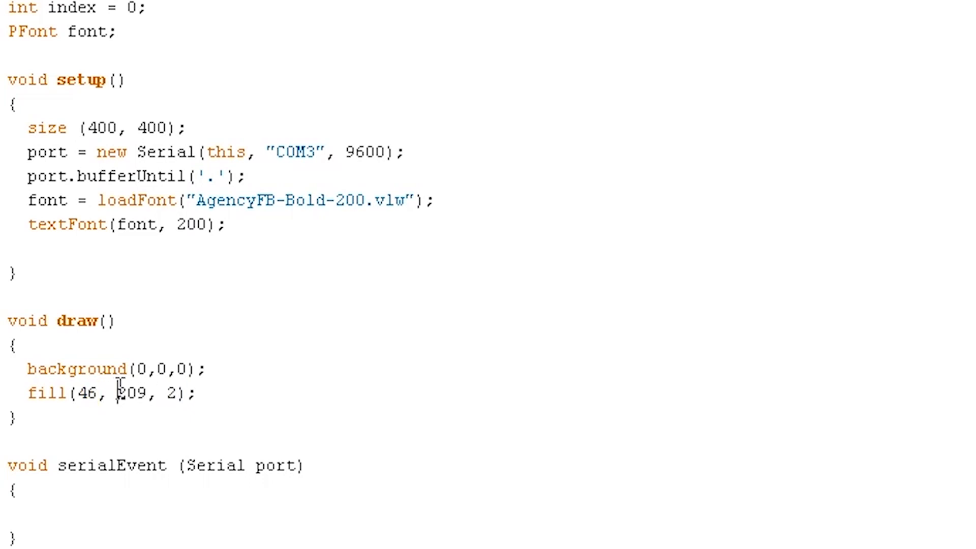
{"action": "mouse_move", "coordinate": [214, 404]}
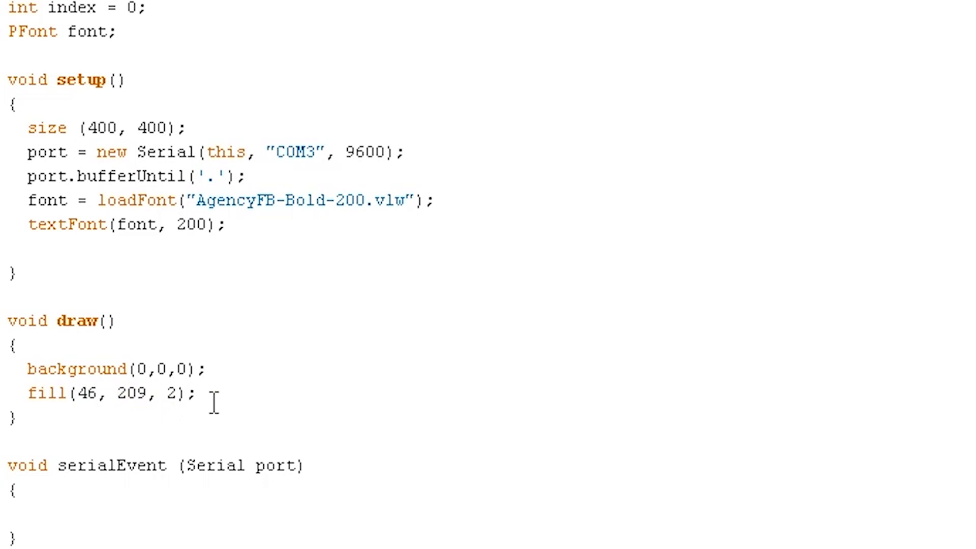
{"action": "mouse_move", "coordinate": [229, 389]}
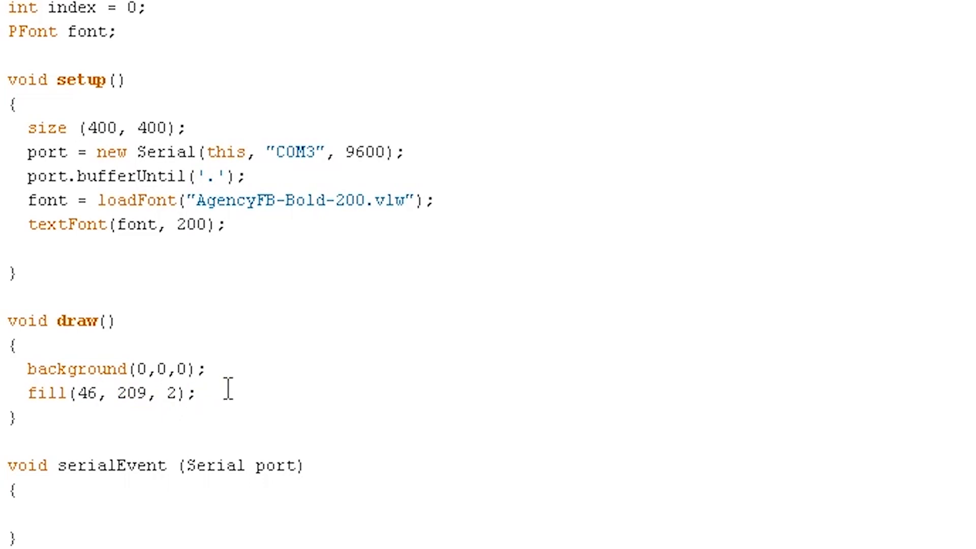
- Add text(temp_c, 70, 175); to draw the Celsius reading
{"action": "key", "text": "enter"}
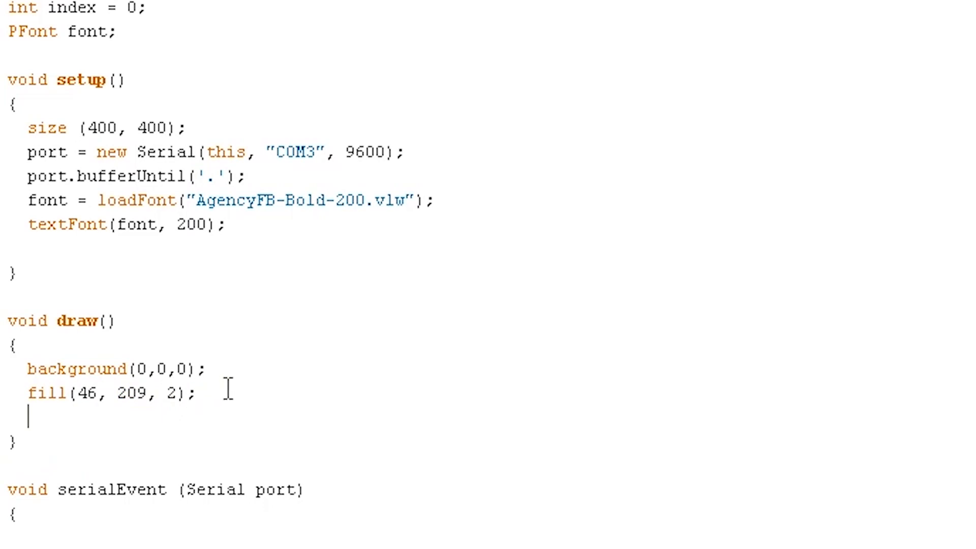
{"action": "type", "text": "tex"}
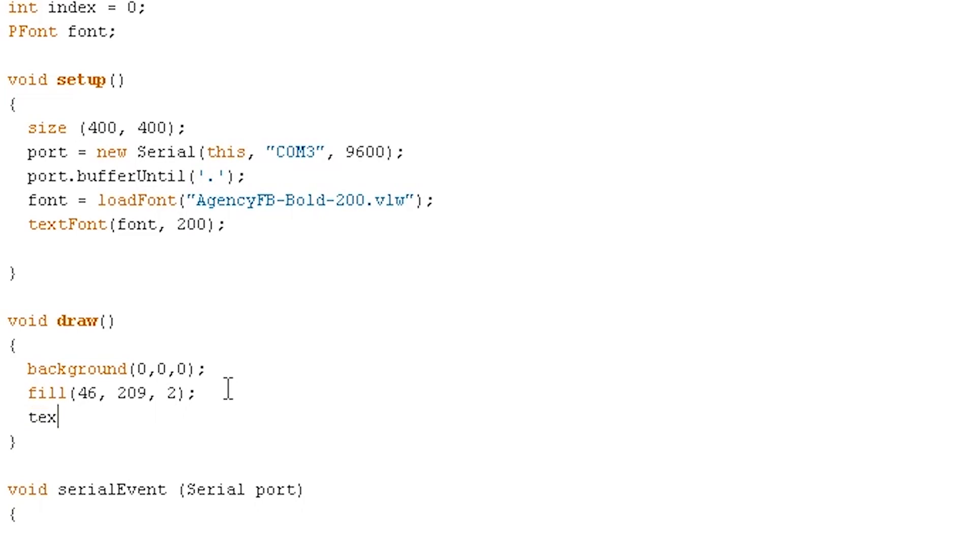
{"action": "type", "text": "t"}
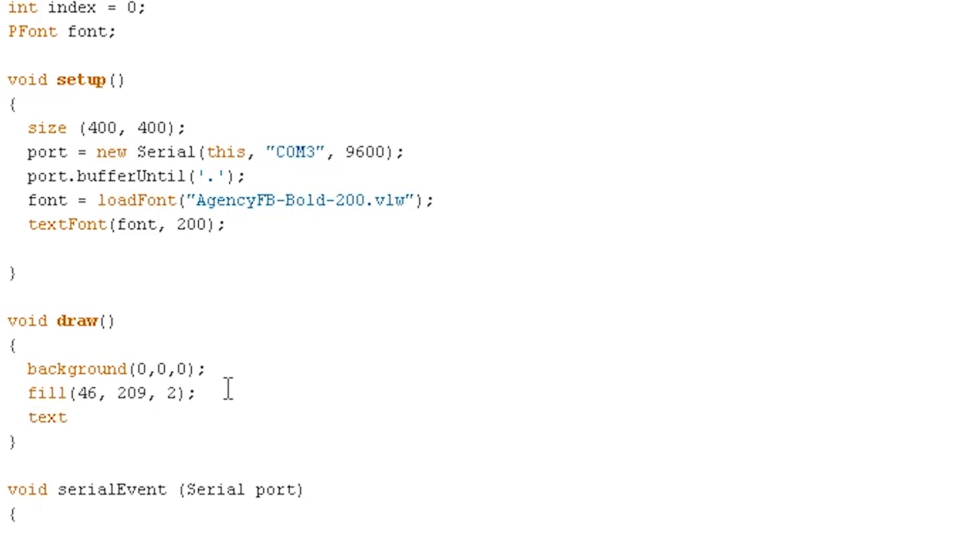
{"action": "type", "text": "(t"}
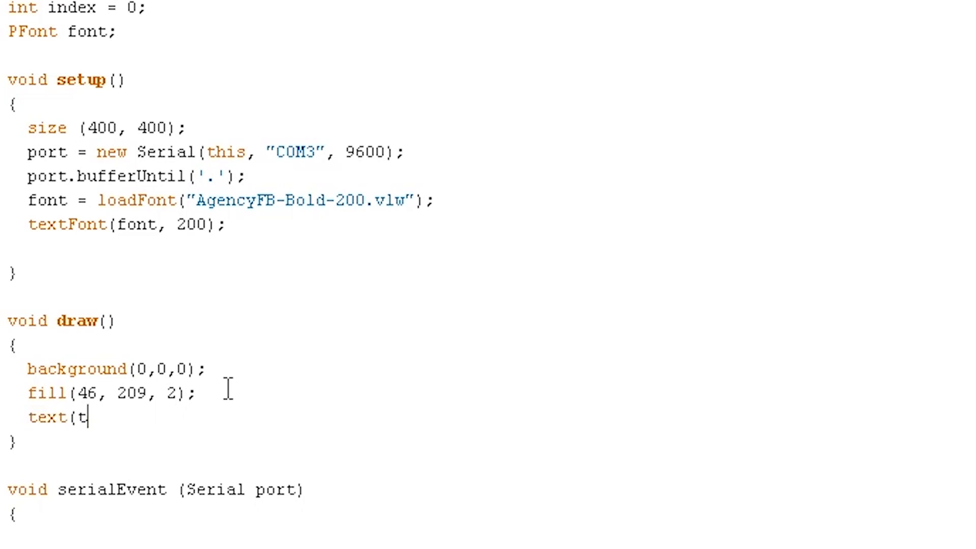
{"action": "type", "text": "emp_c"}
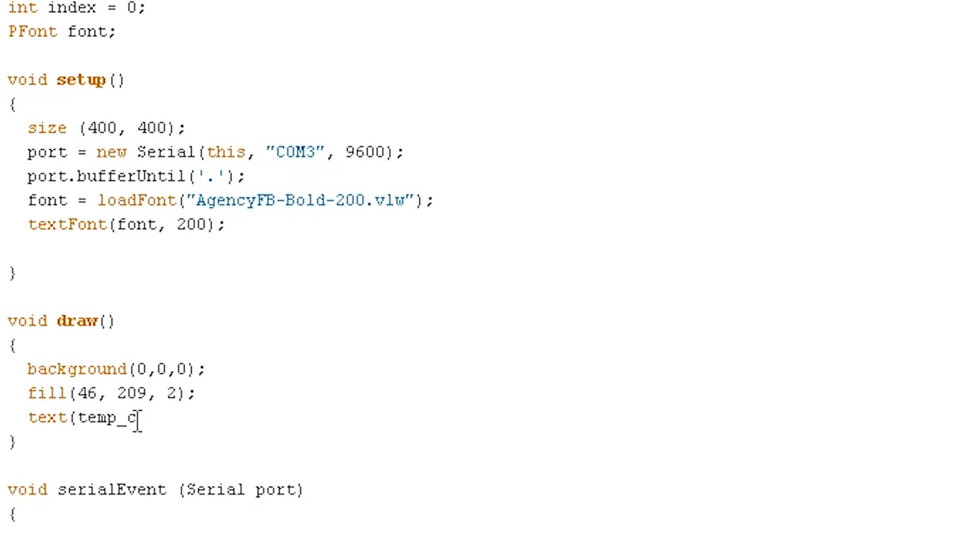
{"action": "type", "text": ","}
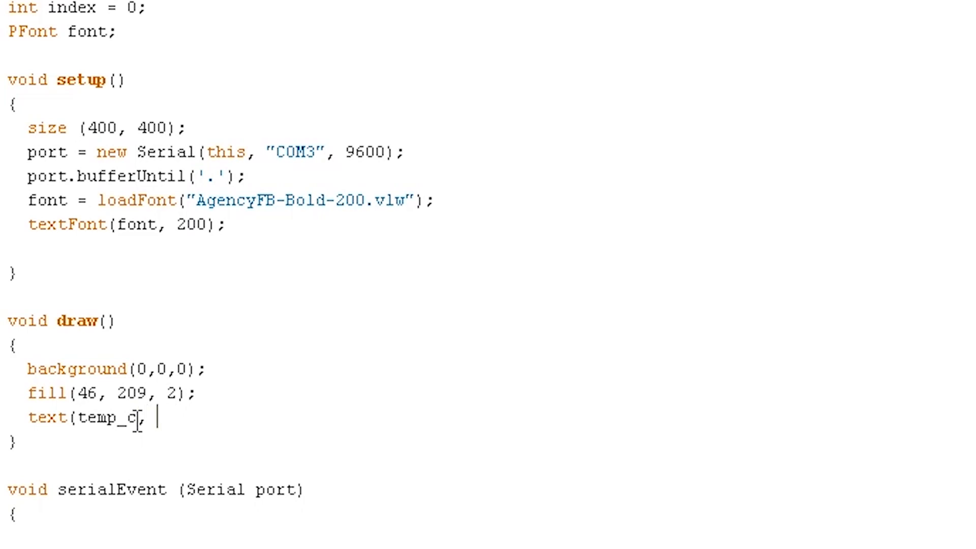
{"action": "type", "text": "70, 175"}
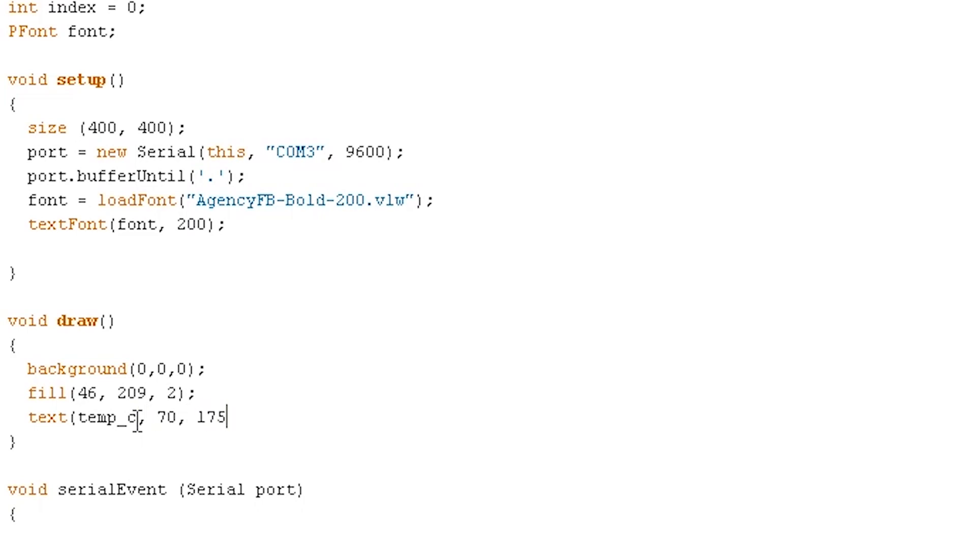
{"action": "type", "text": ");"}
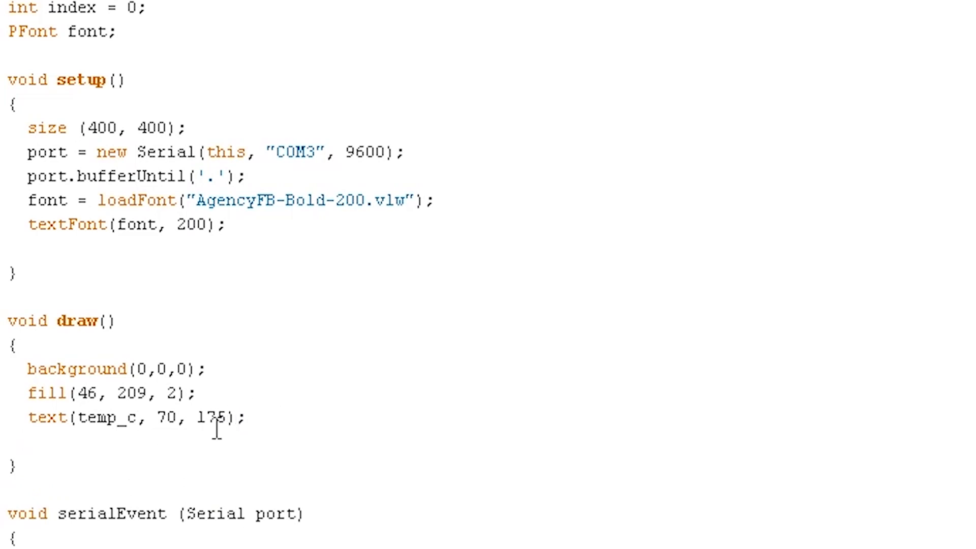
- Write fill(0, 102, 153); in draw() for the blue Fahrenheit colour
{"action": "type", "text": "fil"}
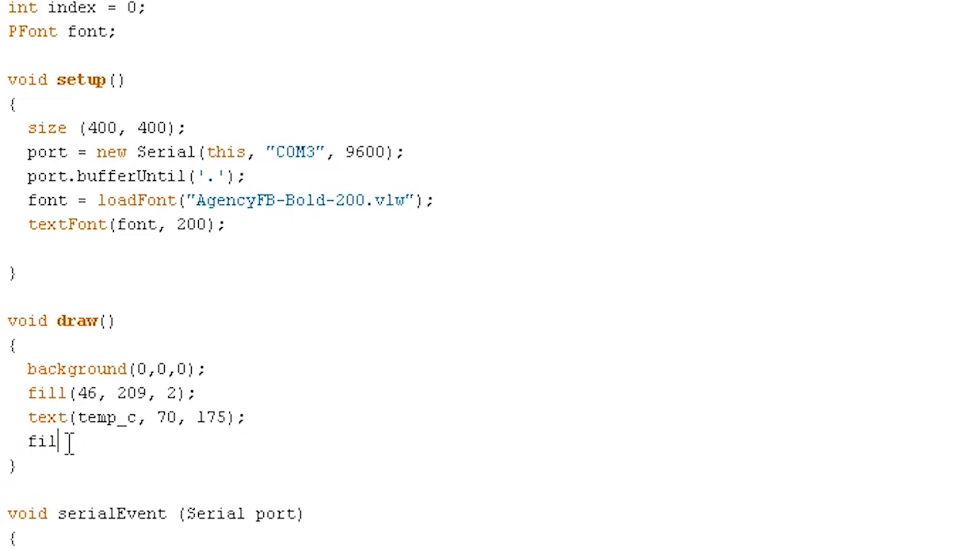
{"action": "type", "text": "l("}
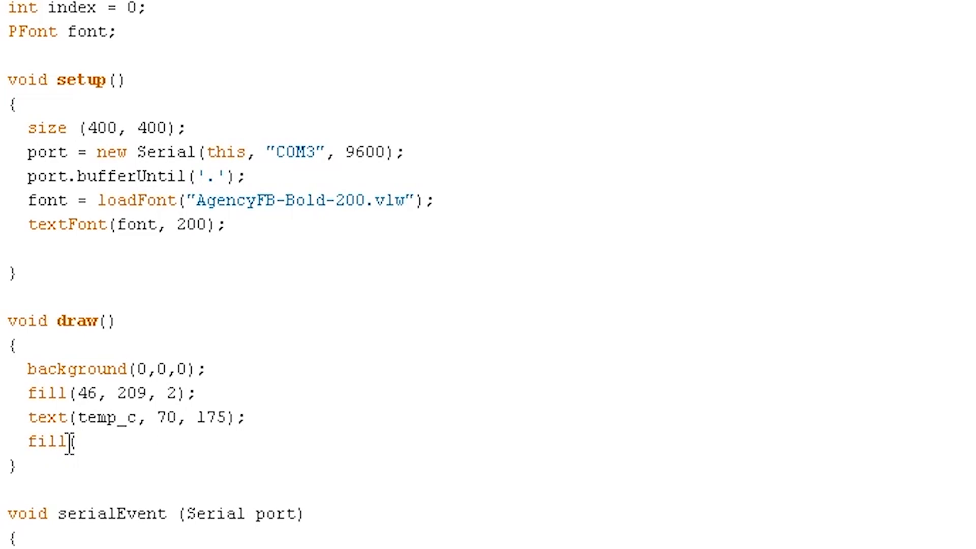
{"action": "type", "text": "0"}
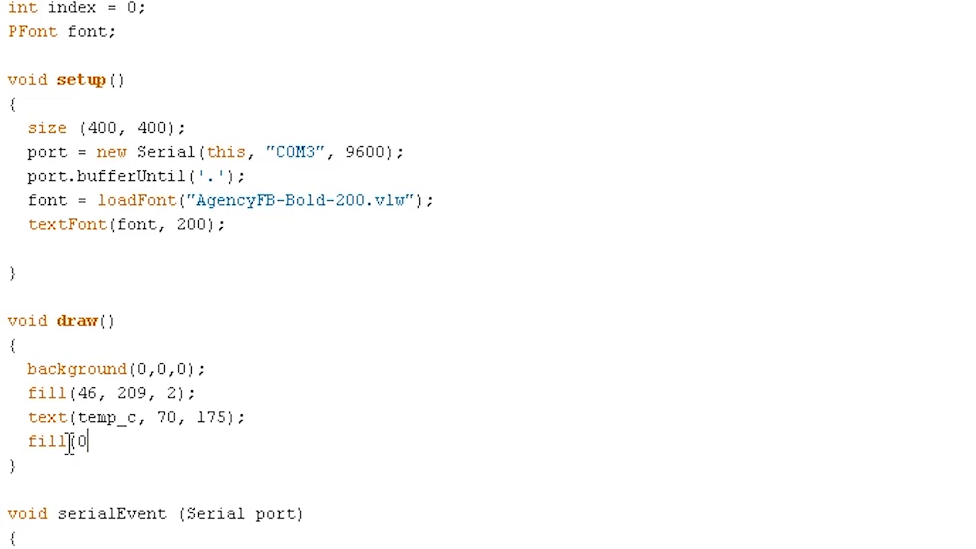
{"action": "type", "text": ", 102"}
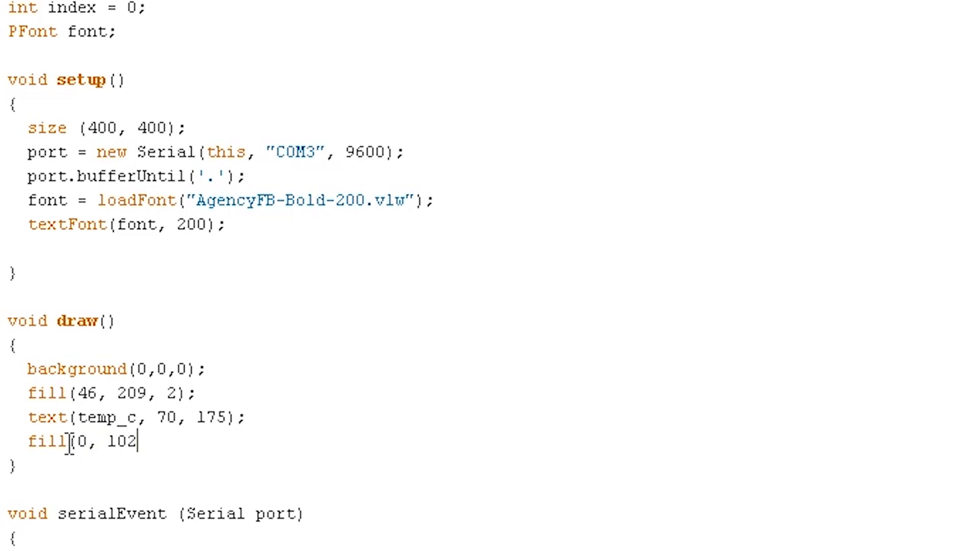
{"action": "type", "text": ", 15"}
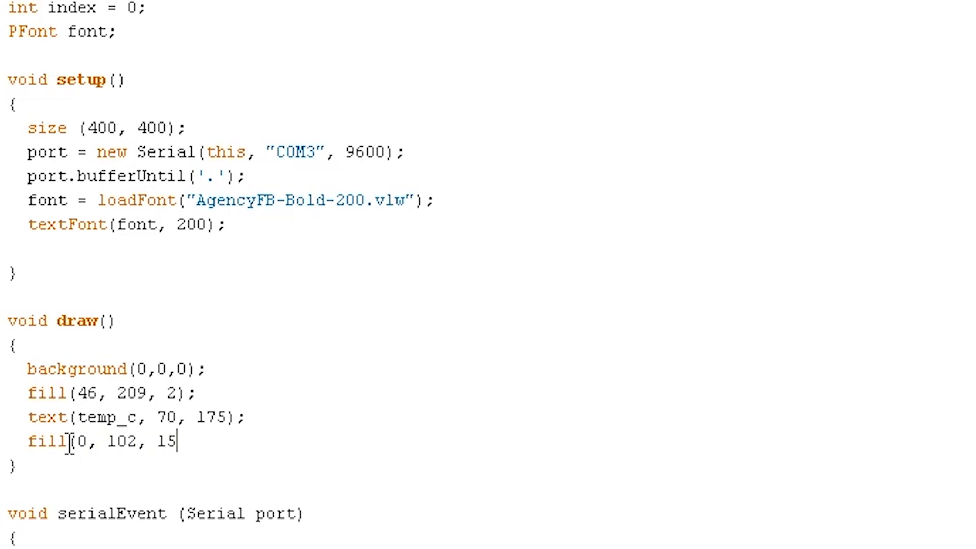
{"action": "type", "text": "3);"}
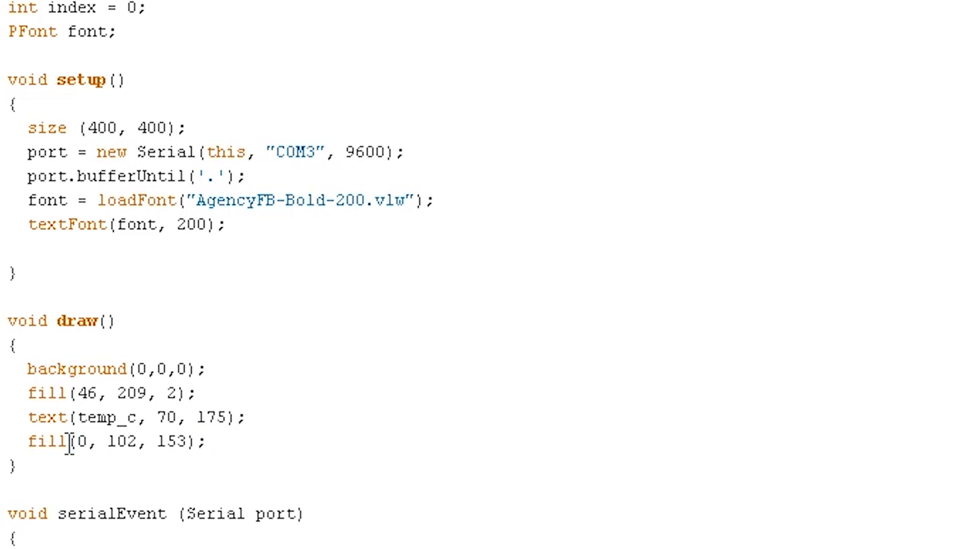
- Add text(temp_f, 70, 370); to draw the Fahrenheit reading below
{"action": "type", "text": "tem"}
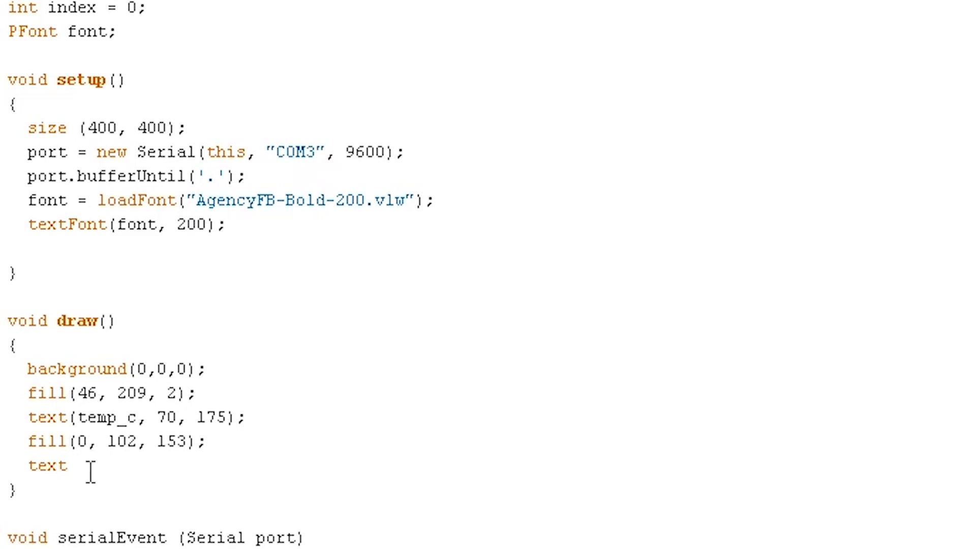
{"action": "type", "text": "("}
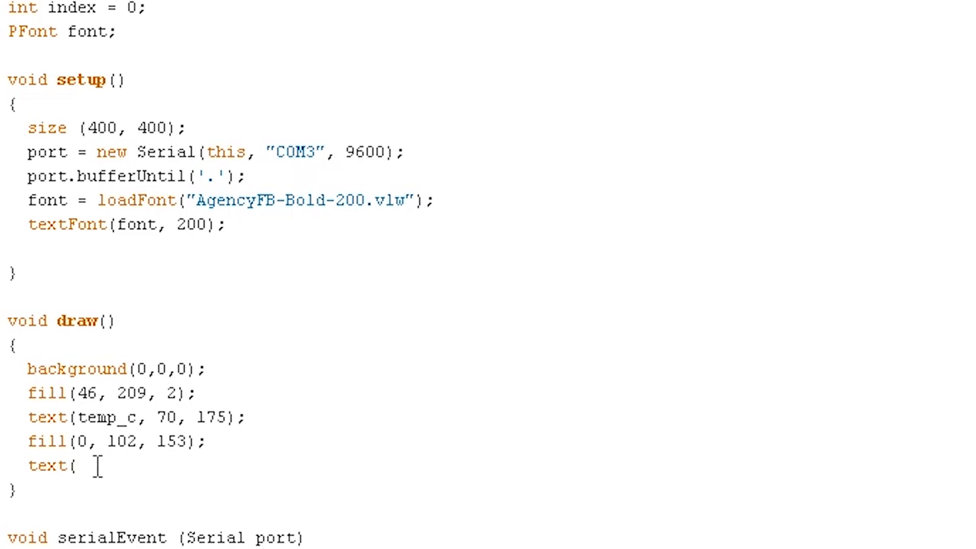
{"action": "type", "text": "temp_"}
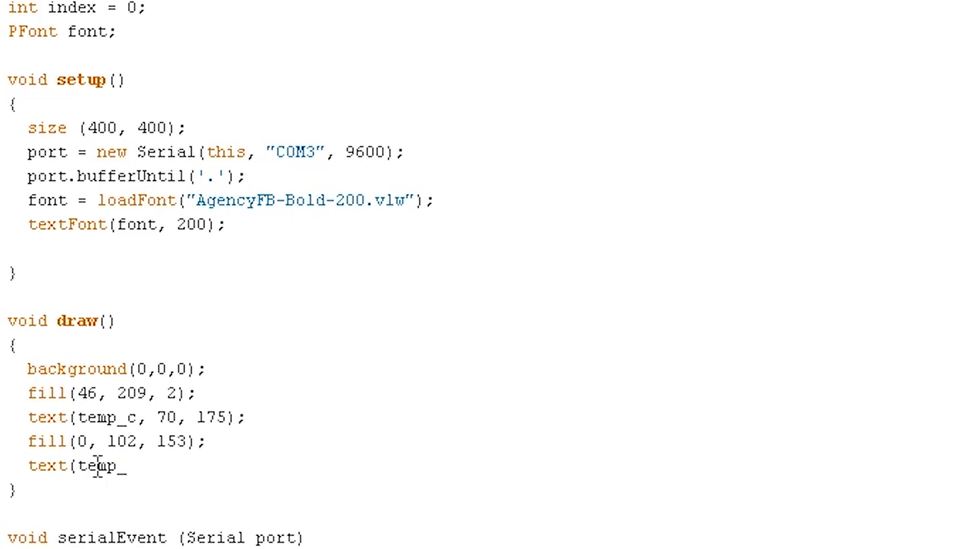
{"action": "type", "text": "f, 7"}
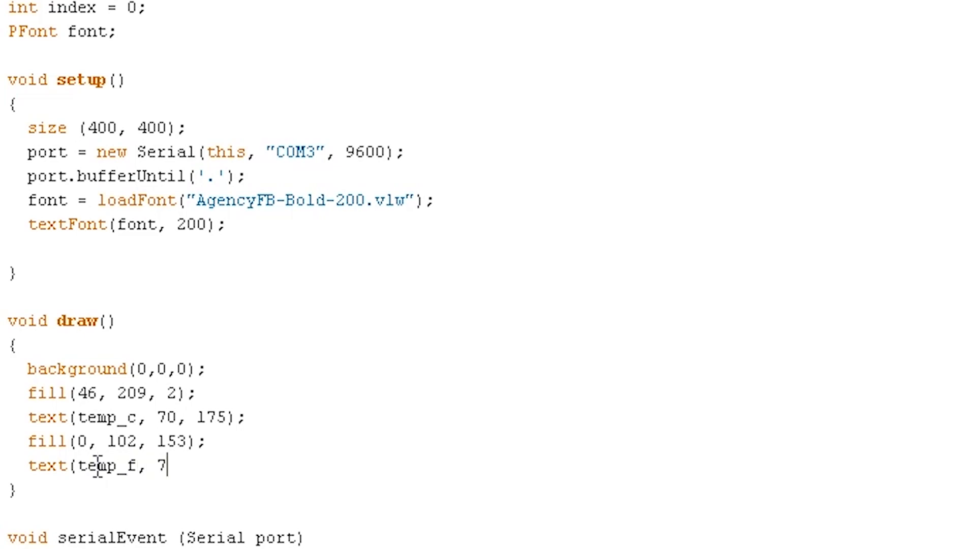
{"action": "type", "text": "0, 370);"}
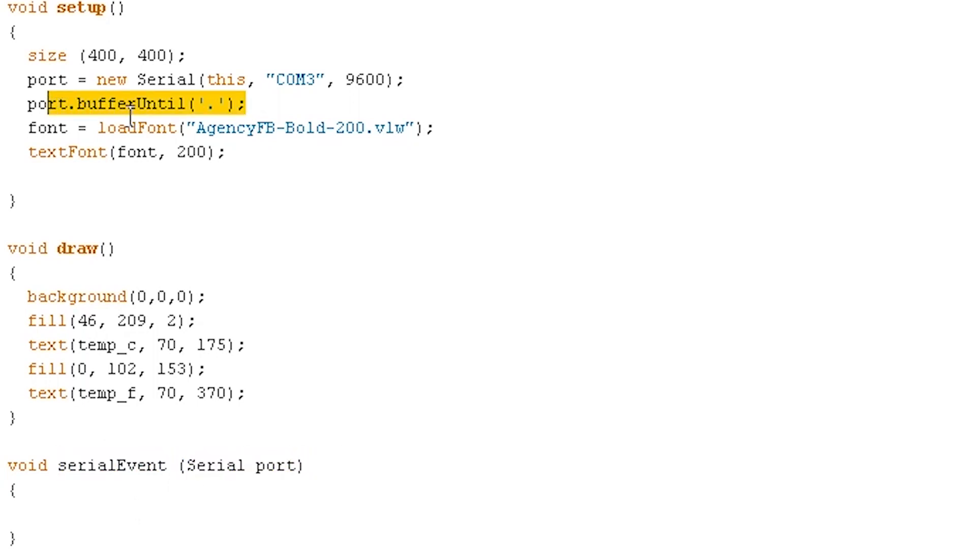
- Write data = port.readStringUntil('.'); inside serialEvent
{"action": "left_click", "coordinate": [30, 508]}
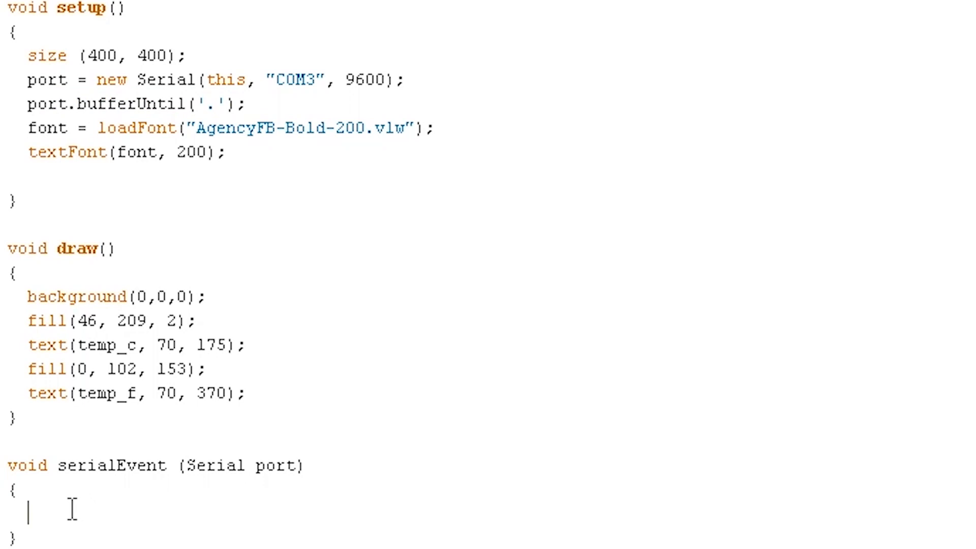
{"action": "type", "text": "de"}
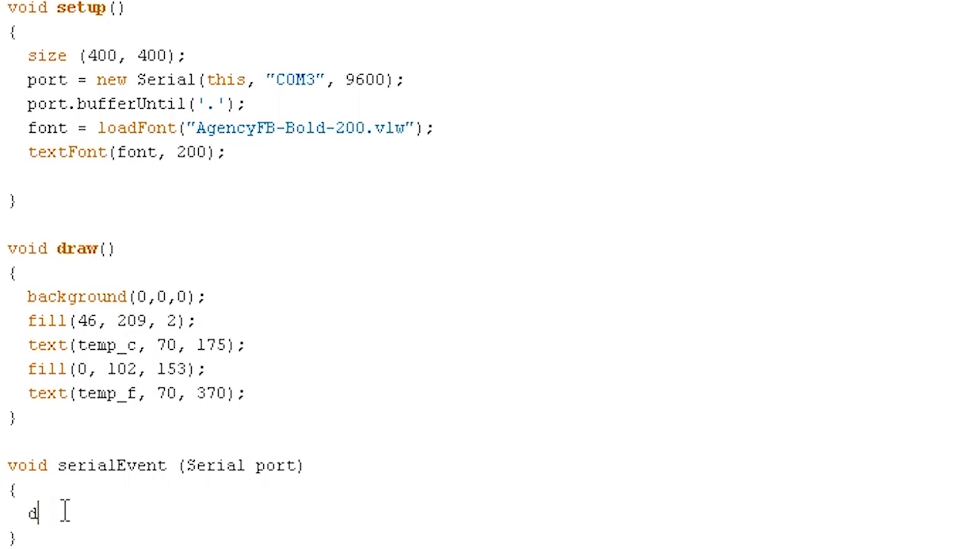
{"action": "type", "text": "ata = por"}
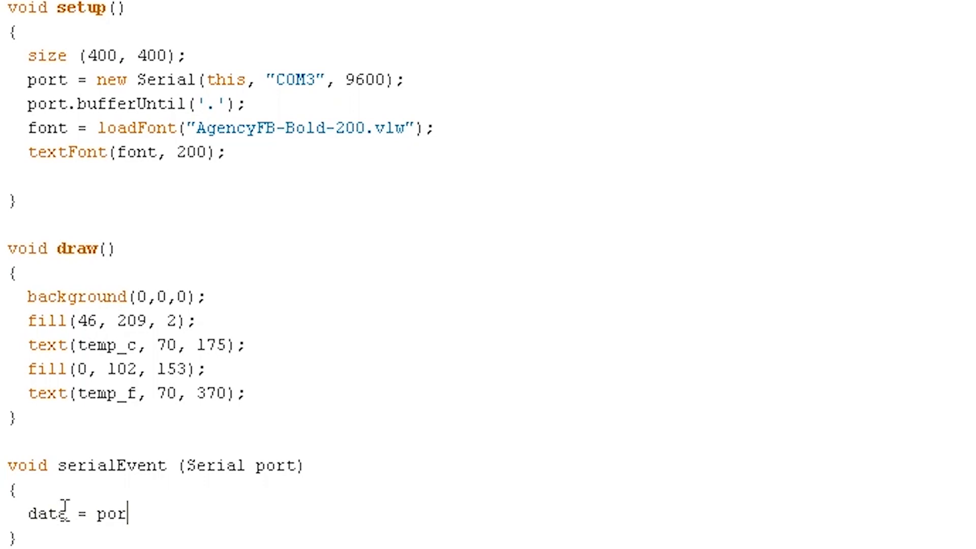
{"action": "type", "text": "t."}
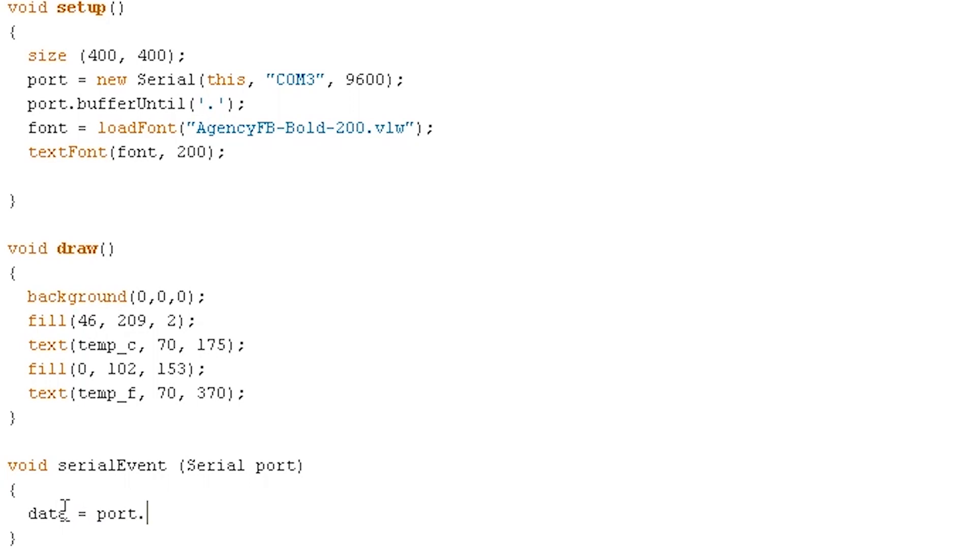
{"action": "type", "text": "readStringUntil"}
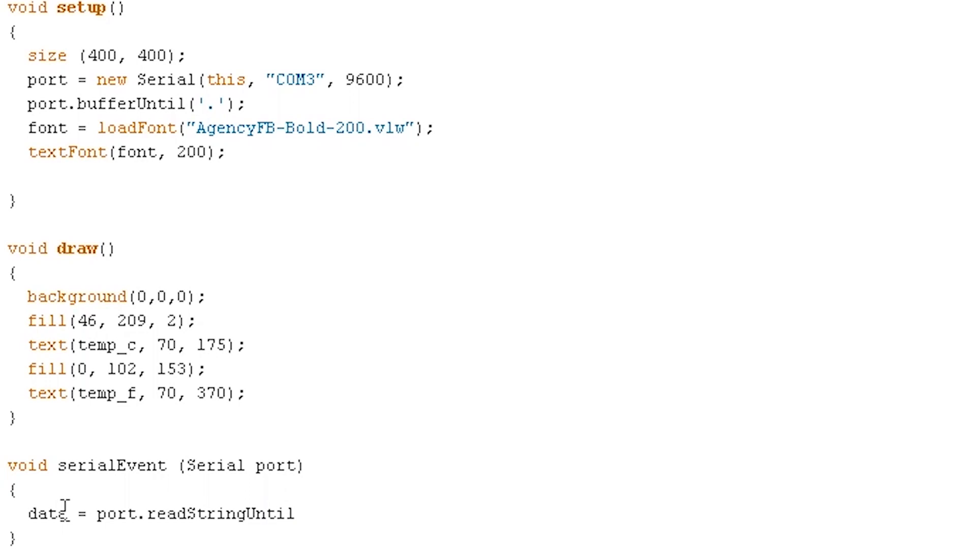
{"action": "type", "text": "('"}
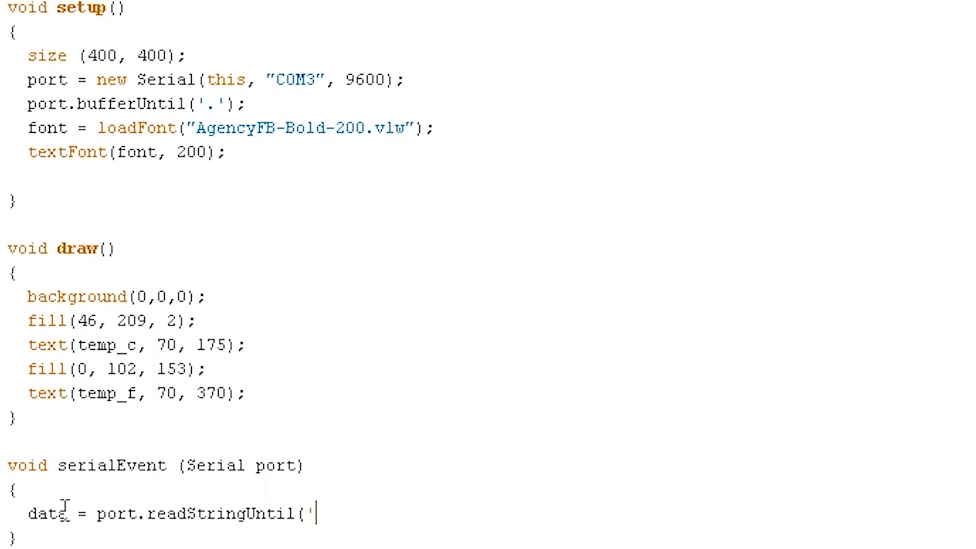
{"action": "type", "text": ".');"}
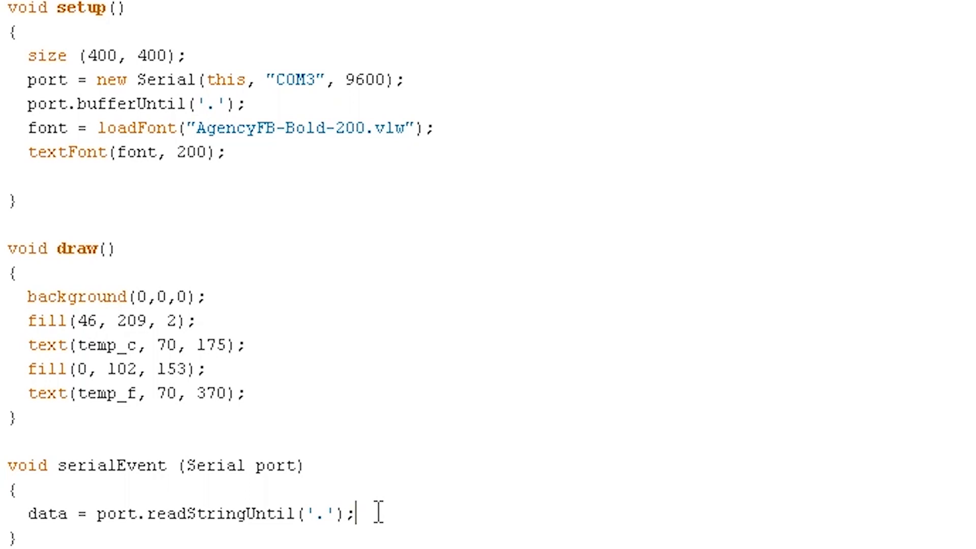
- Add data = data.substring(0, data.length() - 1); to drop the trailing period
{"action": "type", "text": "da"}
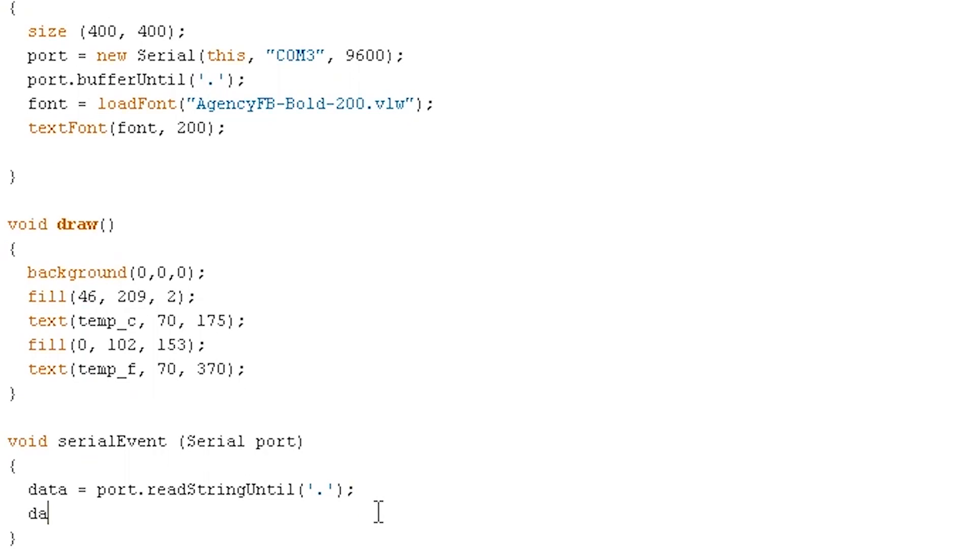
{"action": "type", "text": "ta ="}
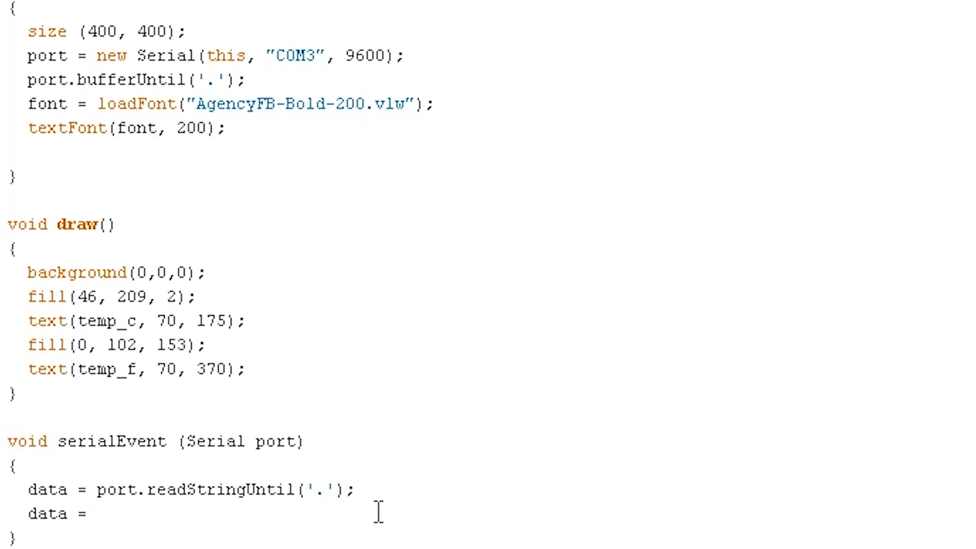
{"action": "type", "text": "data.sub"}
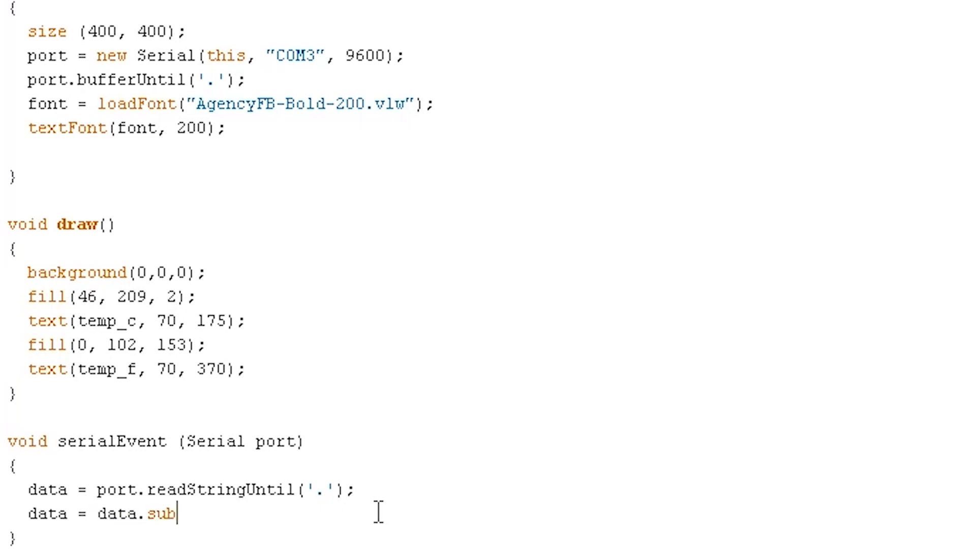
{"action": "type", "text": "str"}
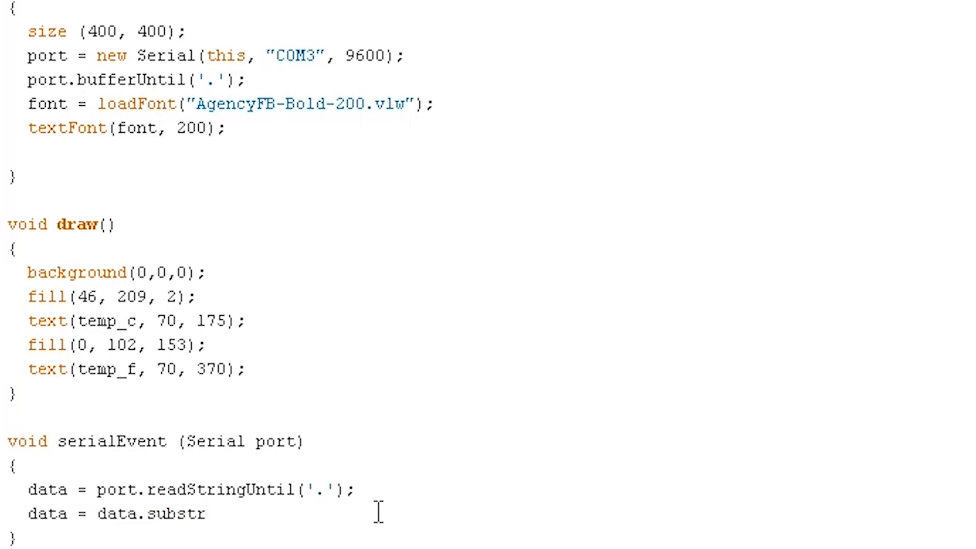
{"action": "type", "text": "ing"}
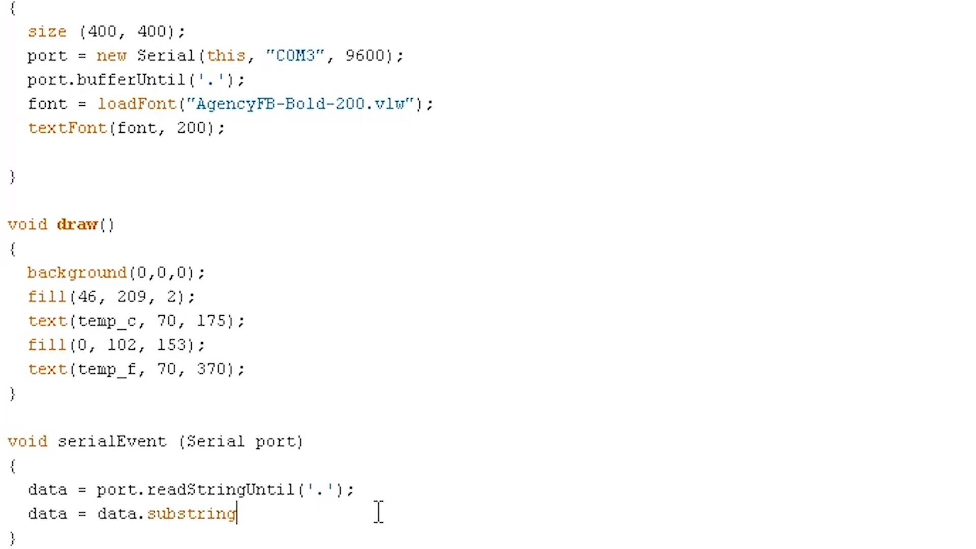
{"action": "type", "text": "(0,"}
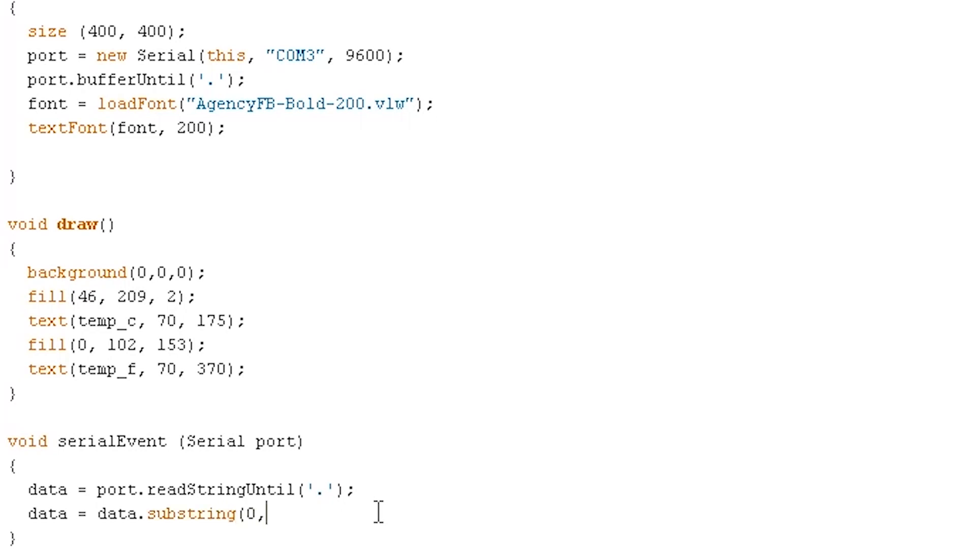
{"action": "type", "text": "data"}
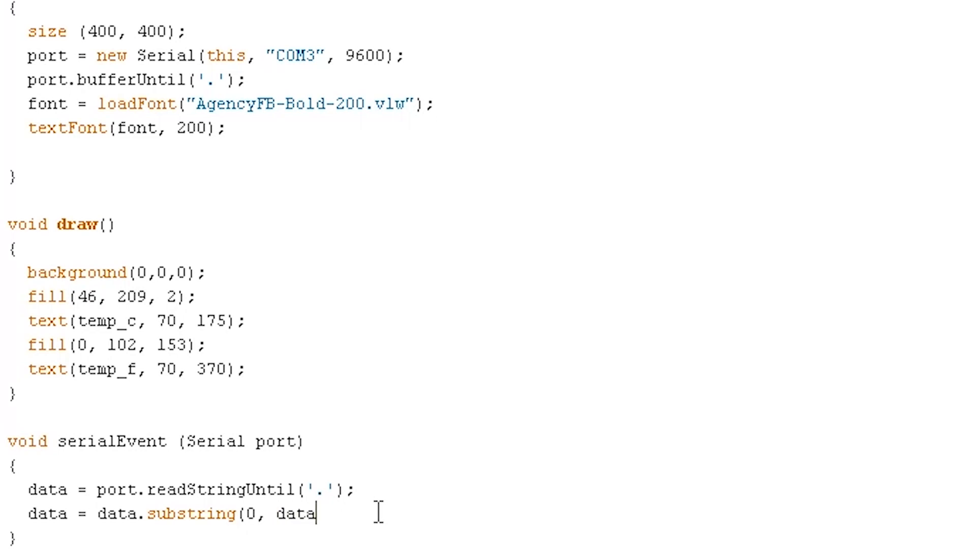
{"action": "type", "text": ".length"}
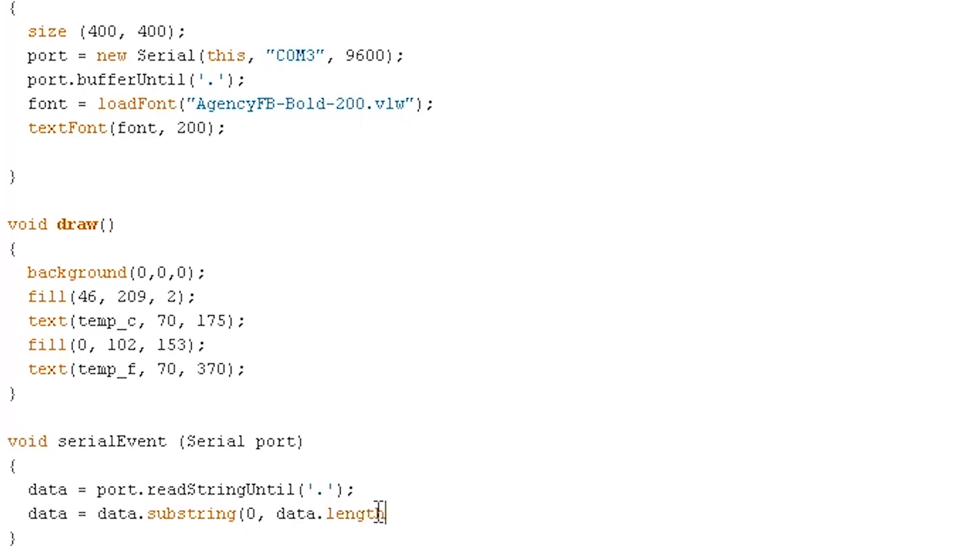
{"action": "type", "text": "() -"}
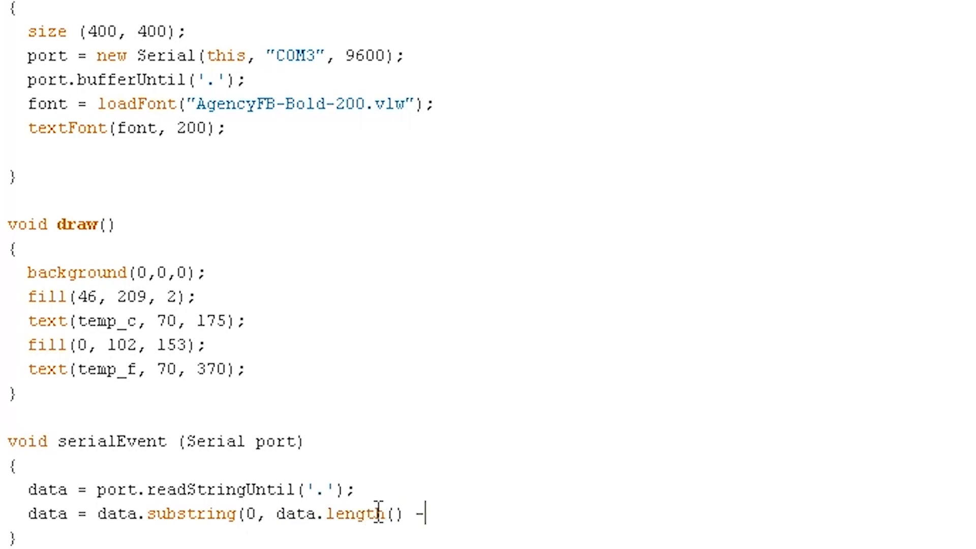
{"action": "type", "text": "1);"}
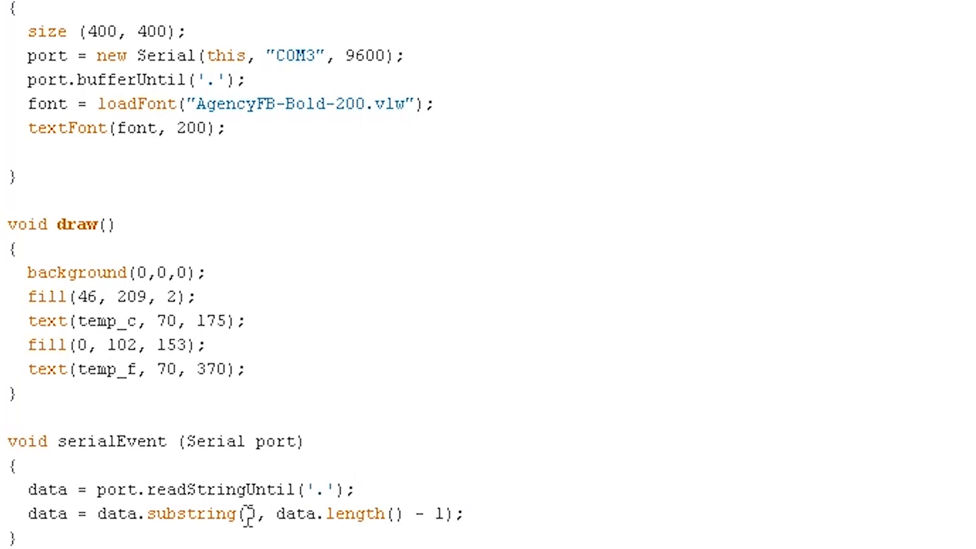
{"action": "left_click", "coordinate": [448, 513]}
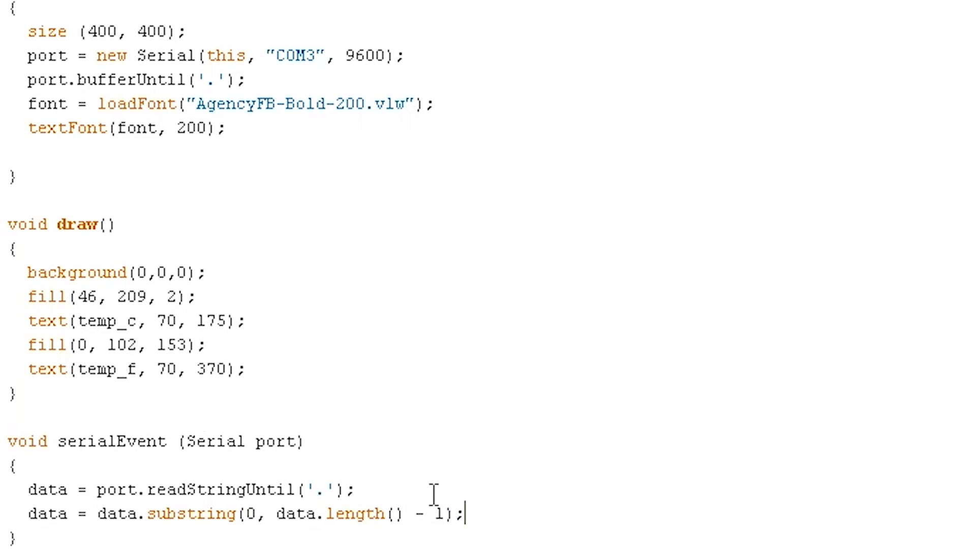
{"action": "scroll", "scroll_direction": "down", "scroll_amount": 3}
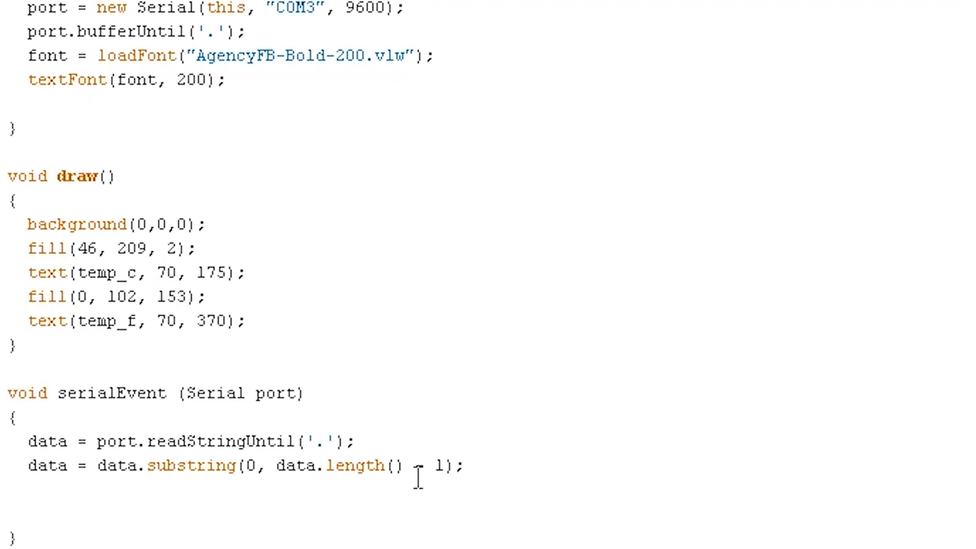
- Under a //look for comma comment, write index = data.indexOf(",");
{"action": "type", "text": "//look for comma"}
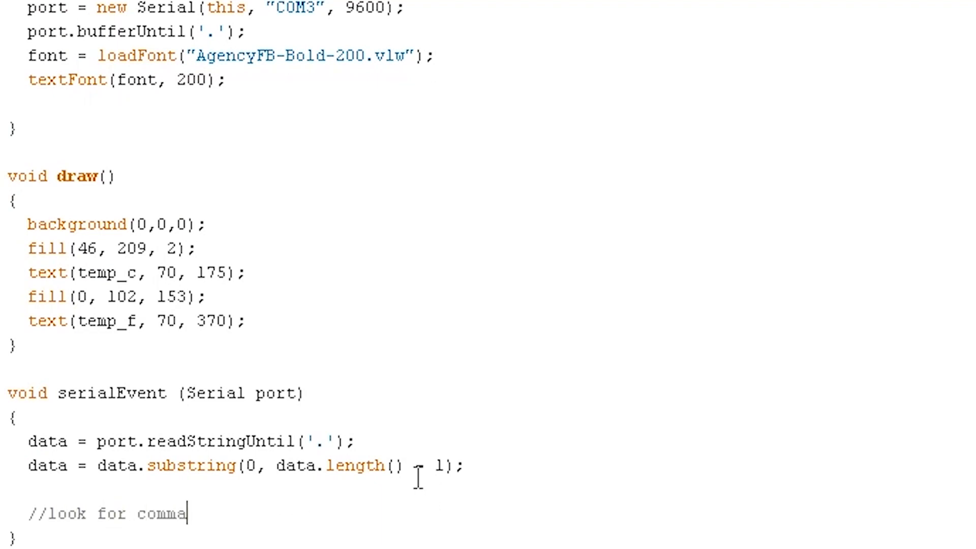
{"action": "scroll", "scroll_direction": "down", "scroll_amount": 3}
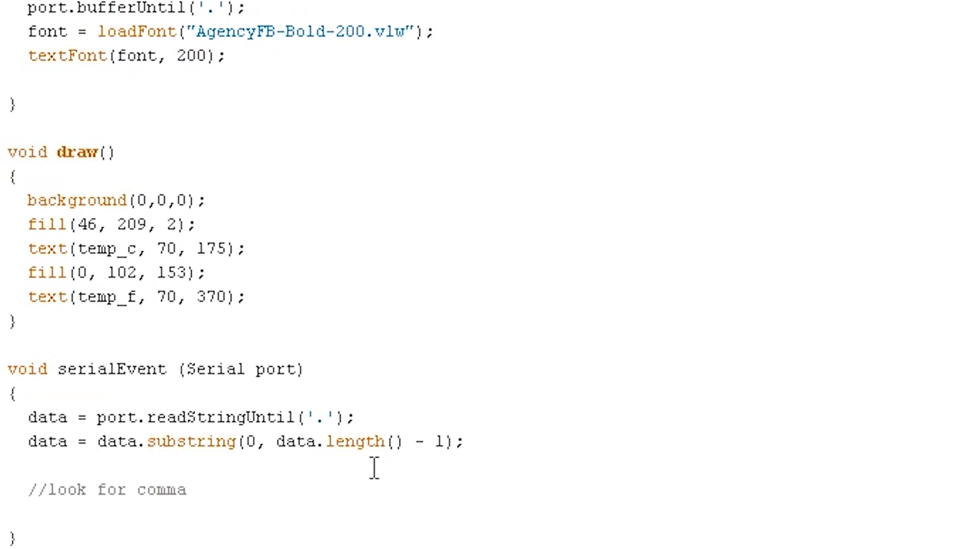
{"action": "type", "text": "index = 0;"}
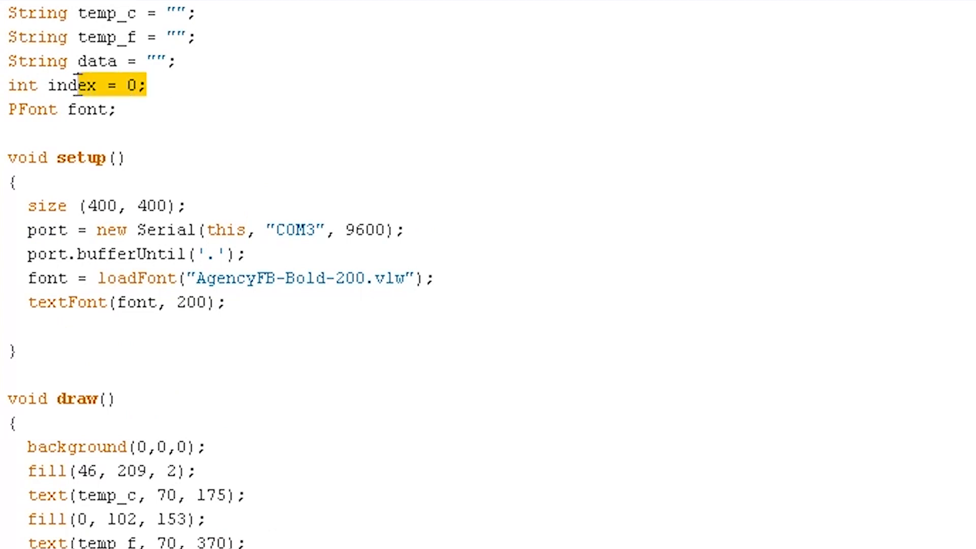
{"action": "scroll", "scroll_direction": "down", "scroll_amount": 3}
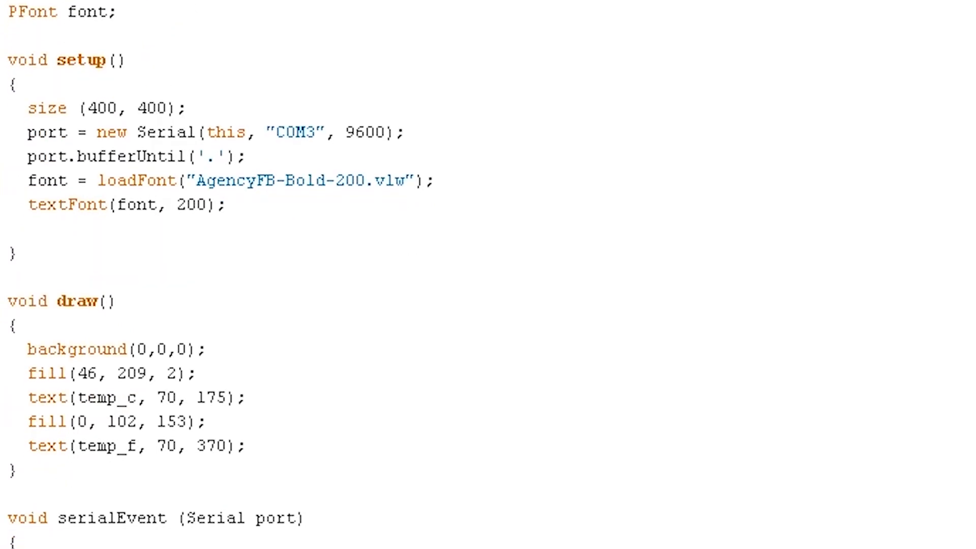
{"action": "scroll", "scroll_direction": "down", "scroll_amount": 3}
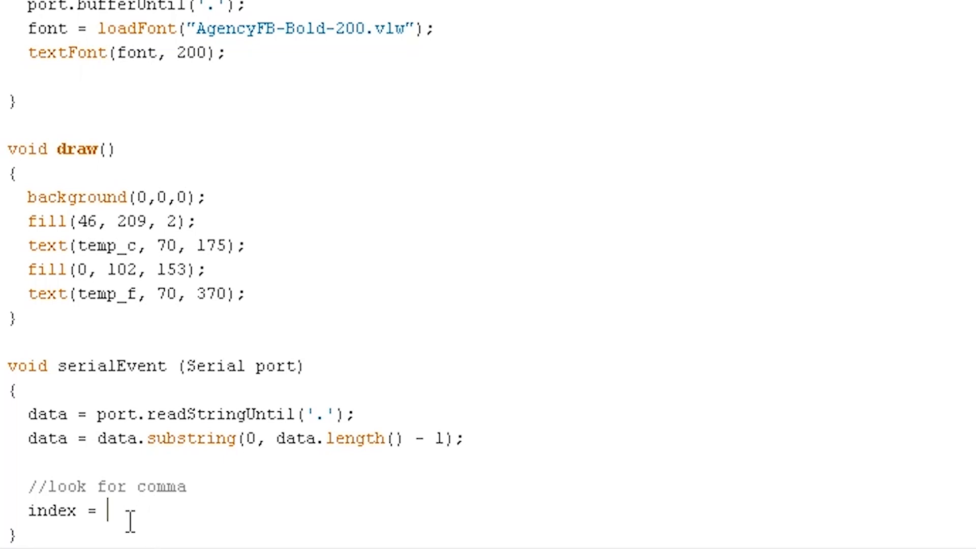
{"action": "type", "text": "data."}
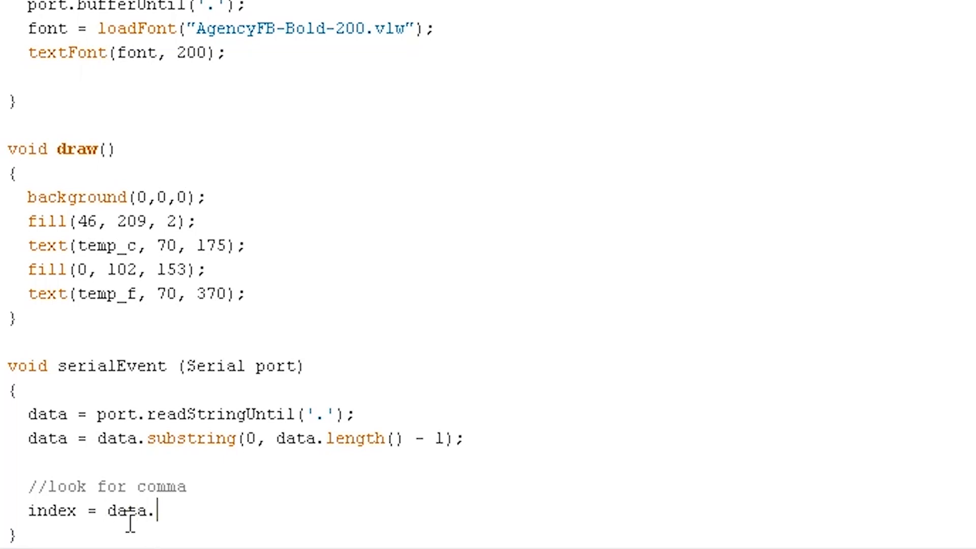
{"action": "type", "text": "indexOf("}
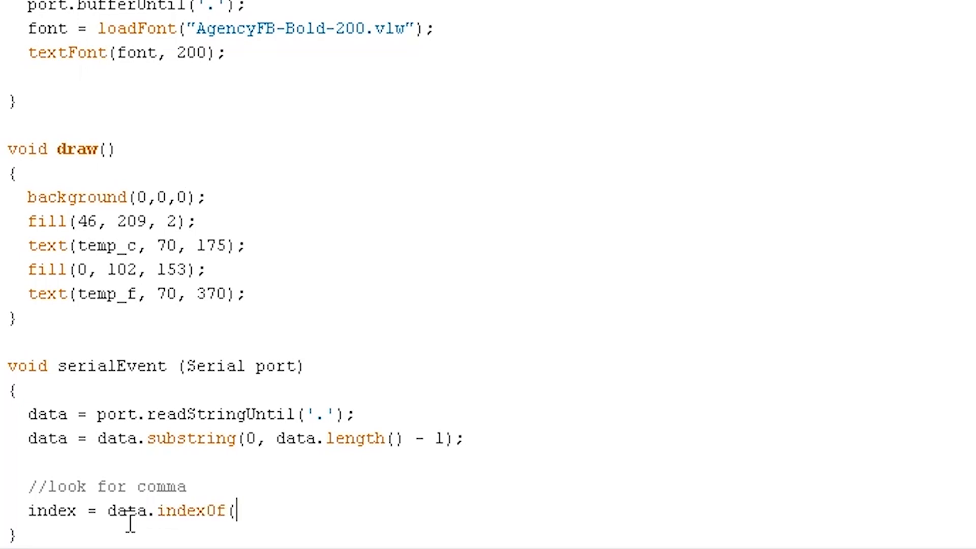
{"action": "type", "text": "\","}
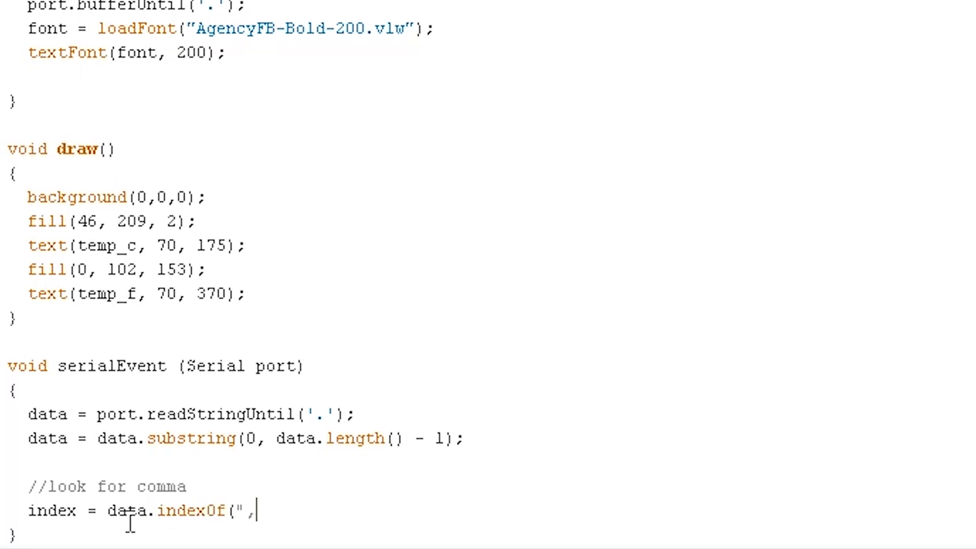
{"action": "type", "text": "\""}
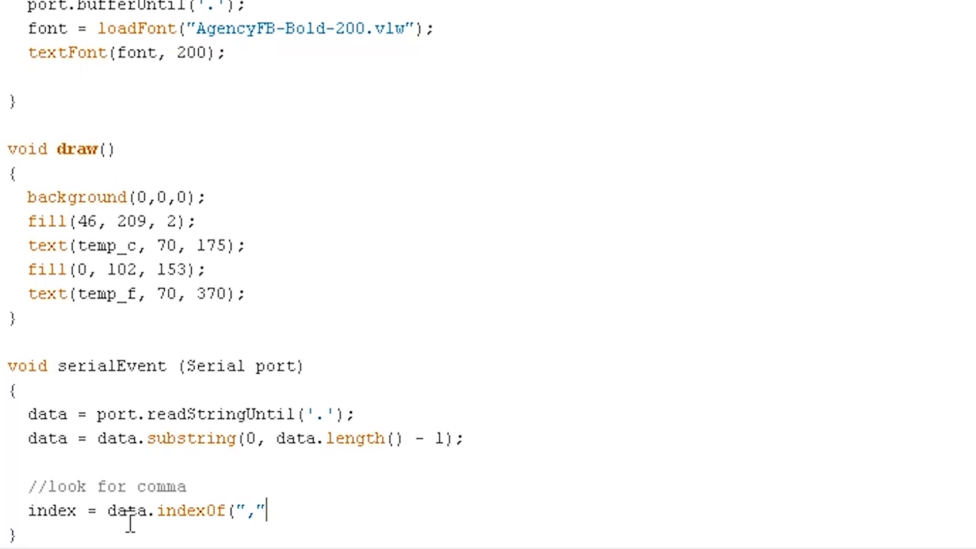
{"action": "type", "text": ");"}
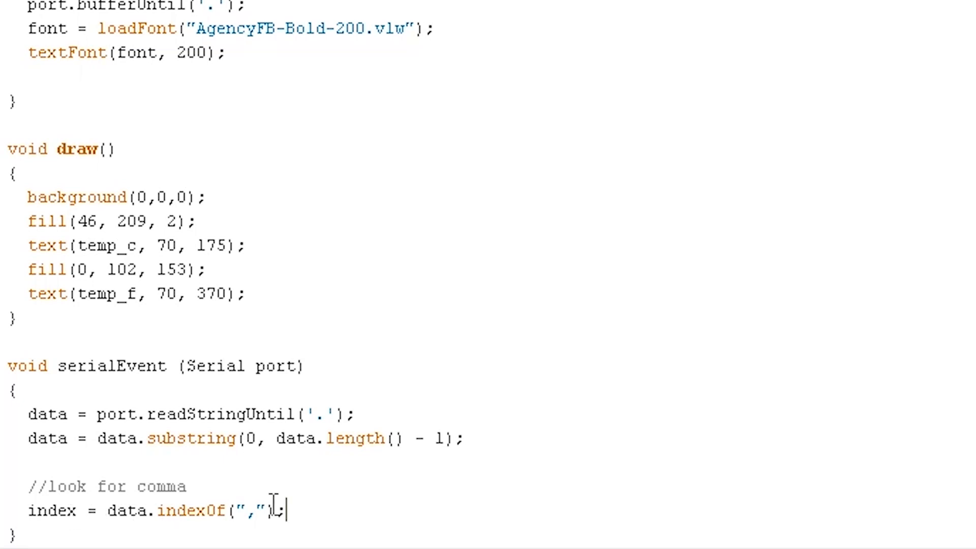
- Under a //fetch celcius comment, write temp_c = data.substring(0, index);
{"action": "type", "text": ";"}
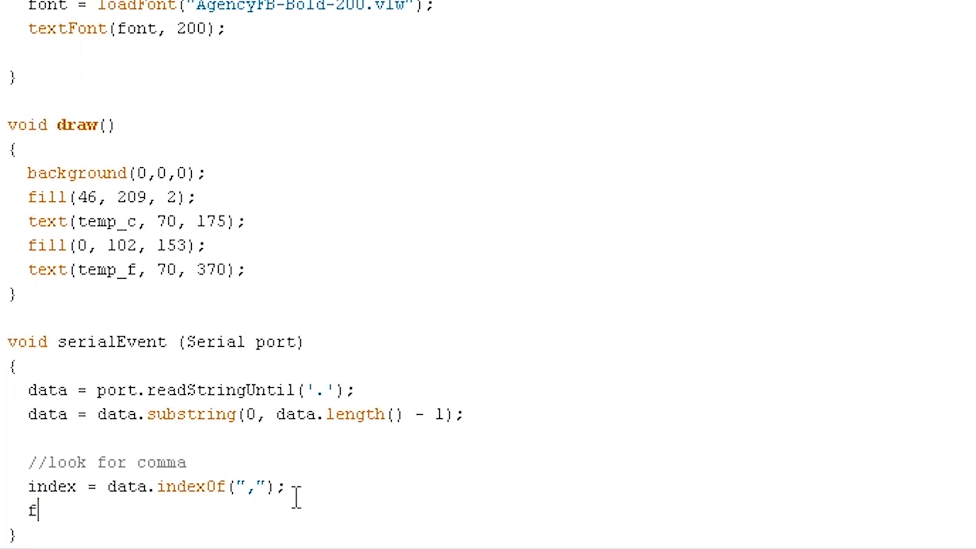
{"action": "type", "text": "etch celcius"}
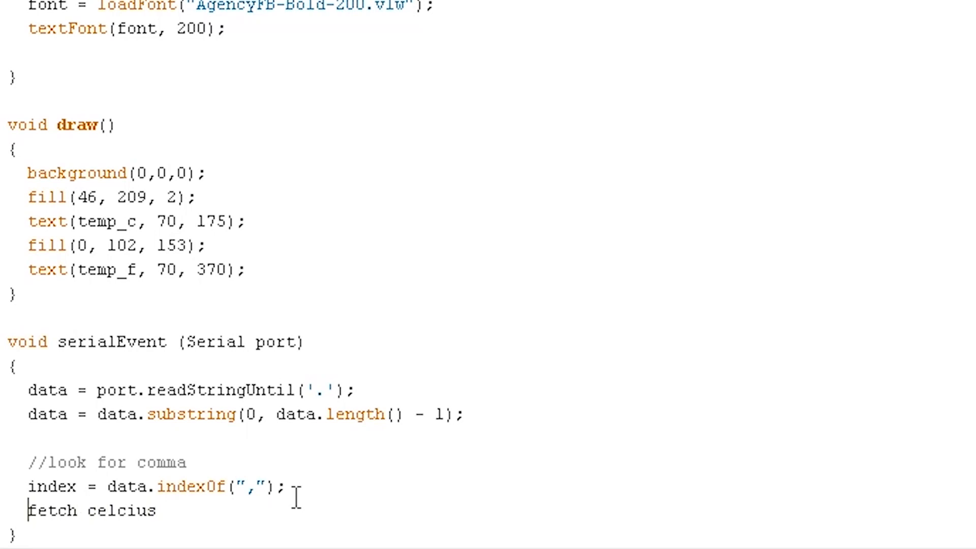
{"action": "type", "text": "//"}
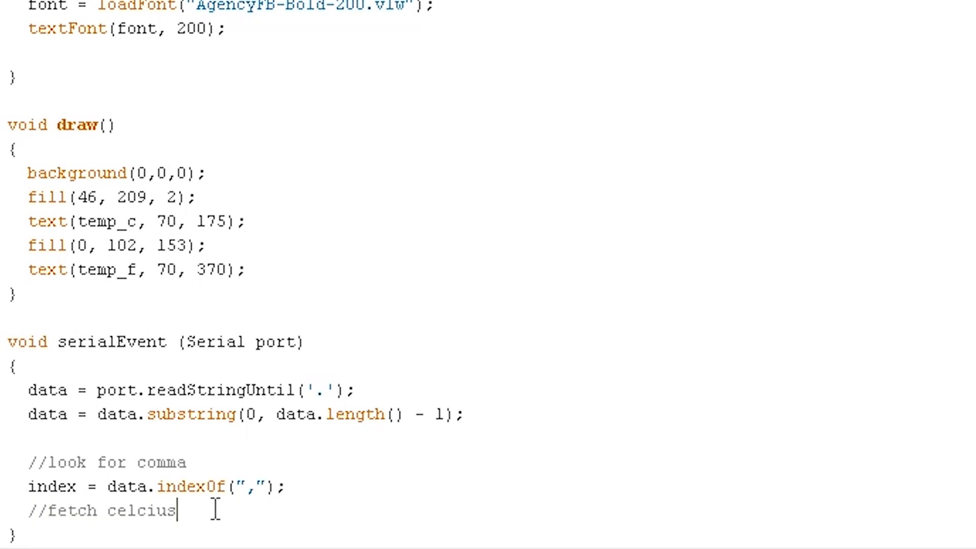
{"action": "type", "text": "temp"}
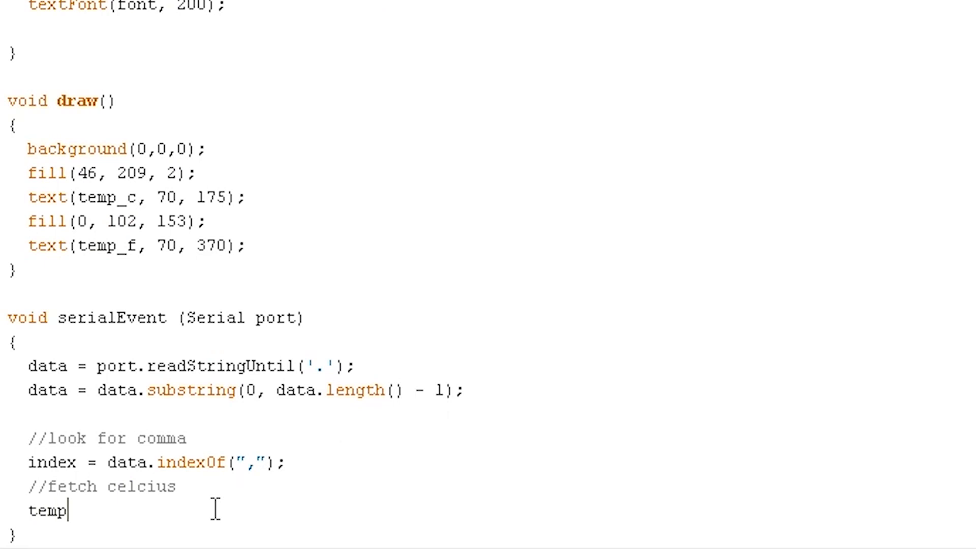
{"action": "type", "text": "_"}
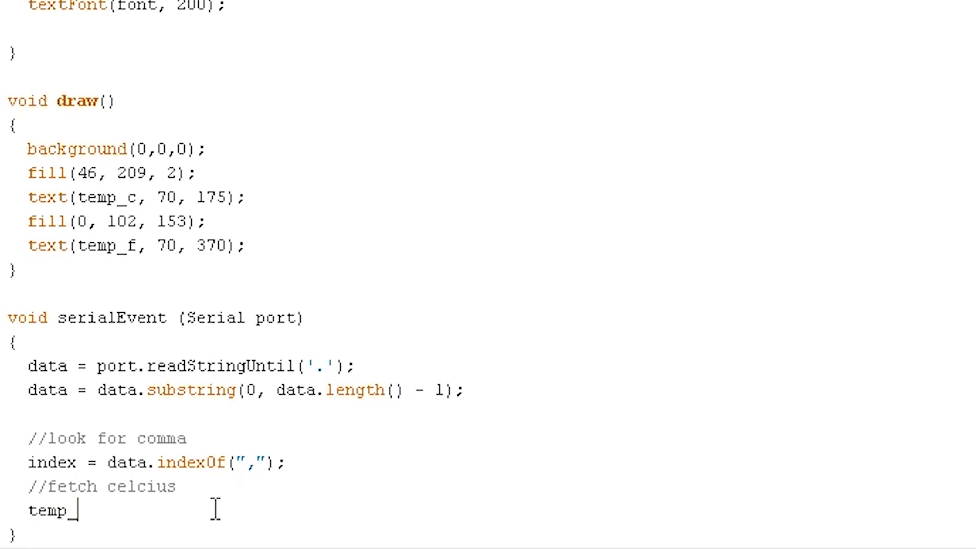
{"action": "type", "text": "c"}
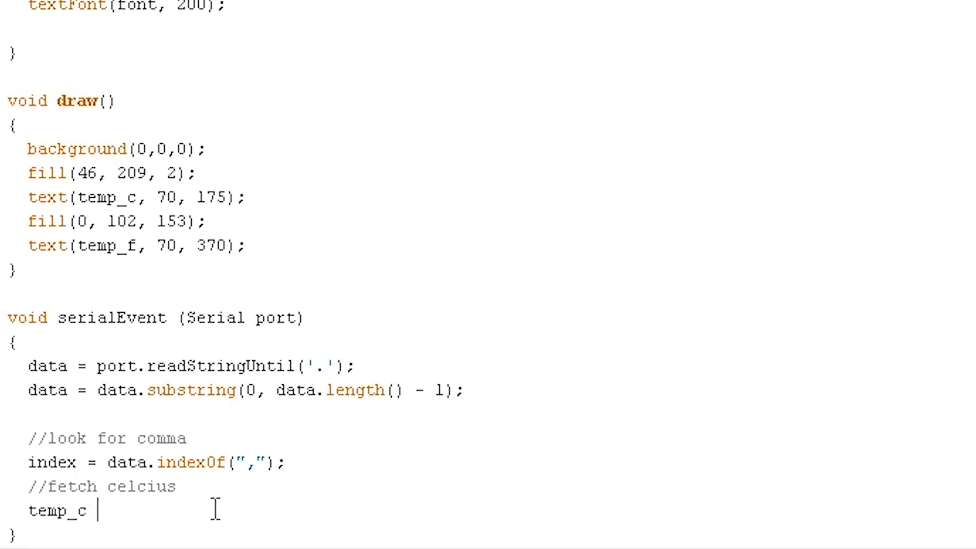
{"action": "type", "text": "= data."}
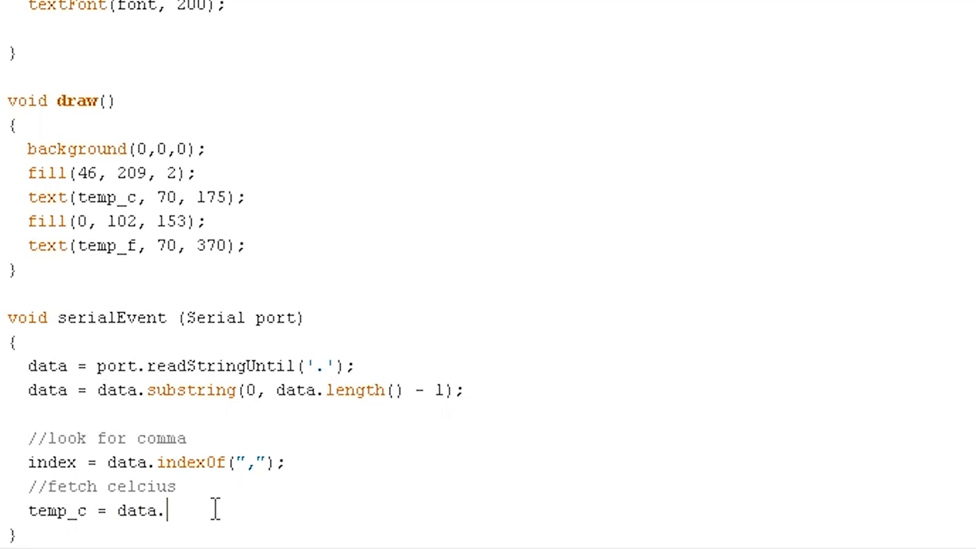
{"action": "type", "text": "subst"}
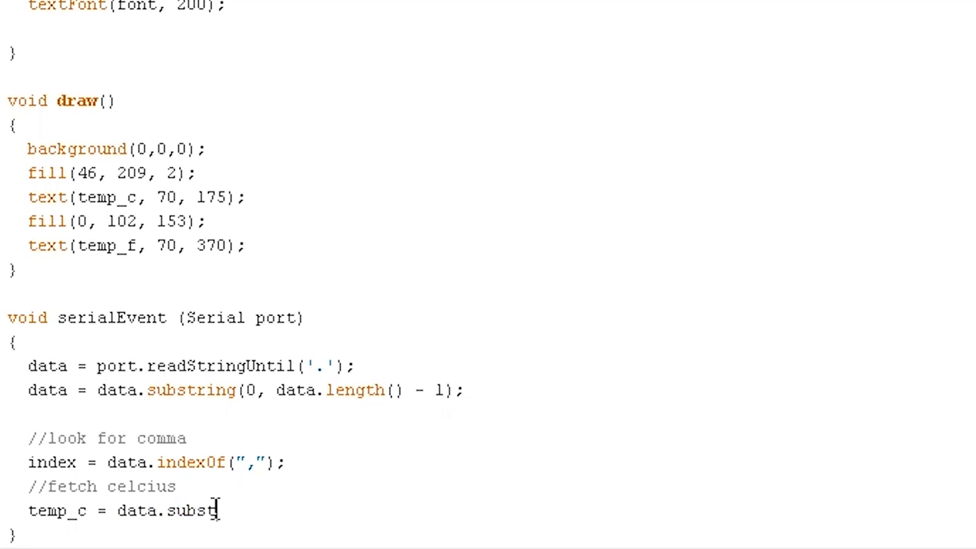
{"action": "type", "text": "ring"}
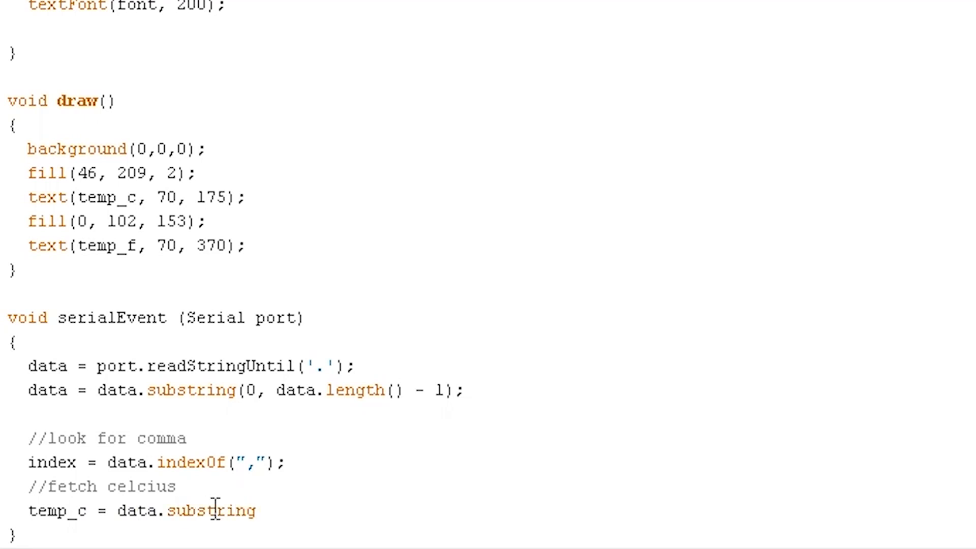
{"action": "type", "text": "("}
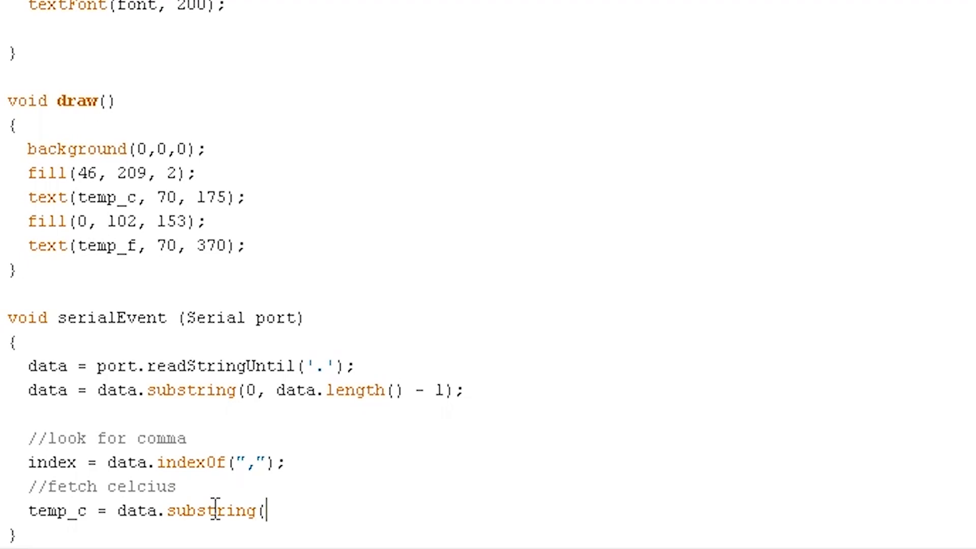
{"action": "type", "text": "0, index);"}
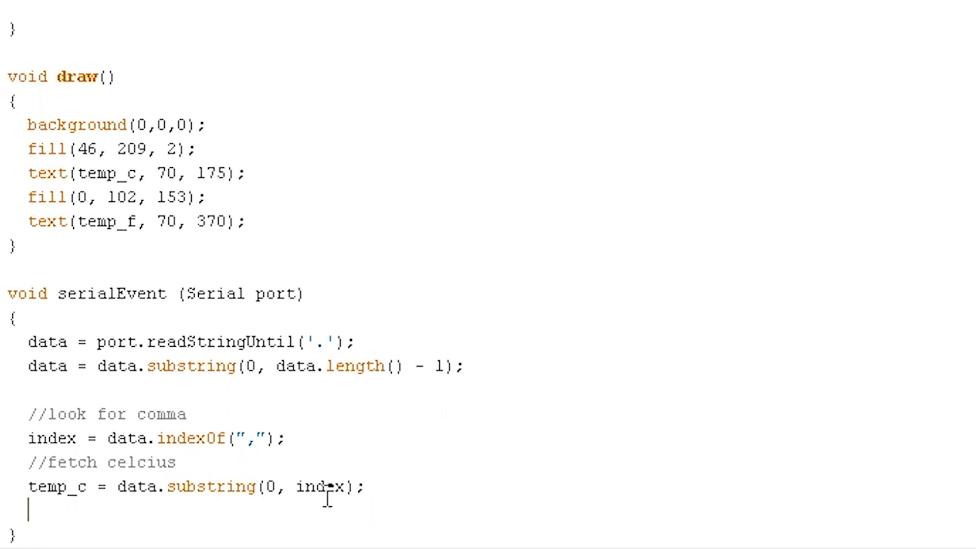
- Under a //fetch farenheit comment, write temp_f = data.substring(index+1, data.length());
{"action": "type", "text": "fetch far"}
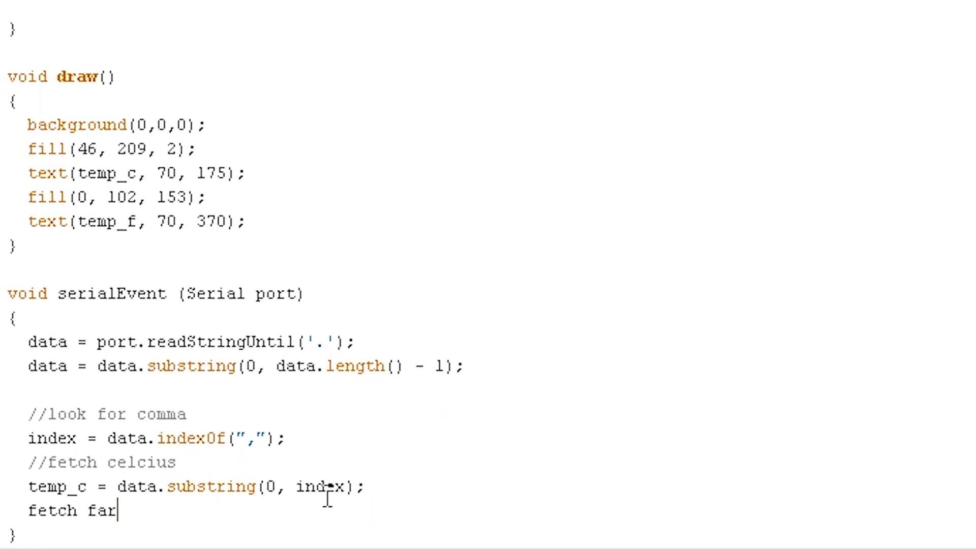
{"action": "type", "text": "enheit"}
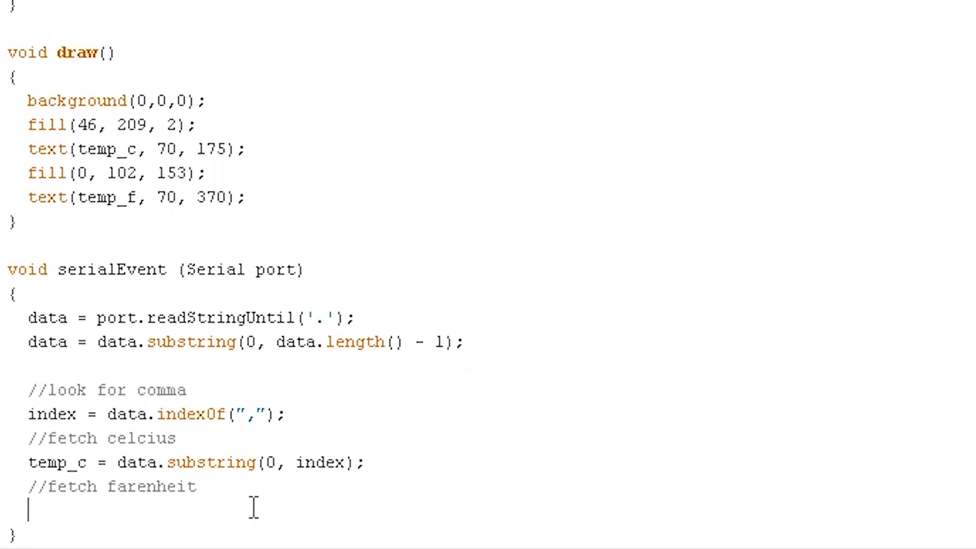
{"action": "type", "text": "temp_f ="}
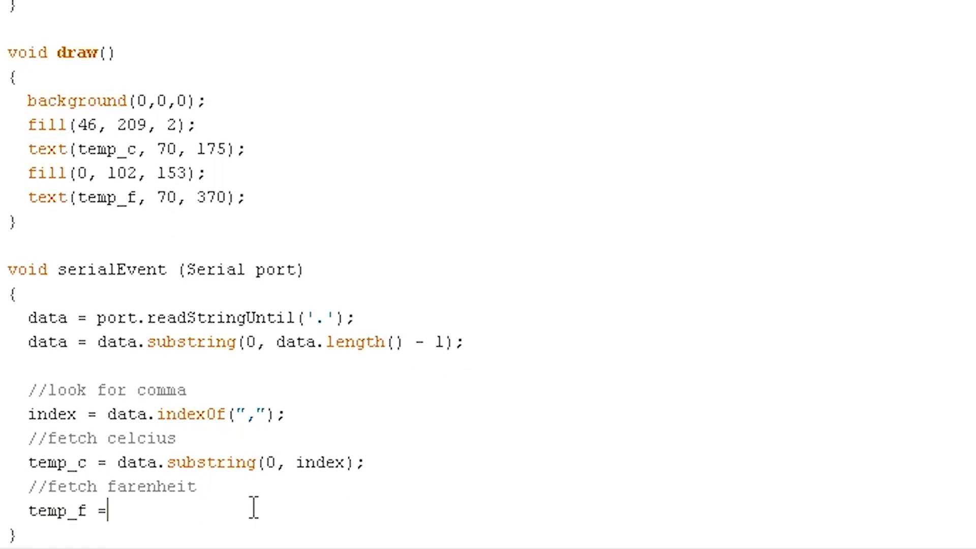
{"action": "type", "text": "data.subst"}
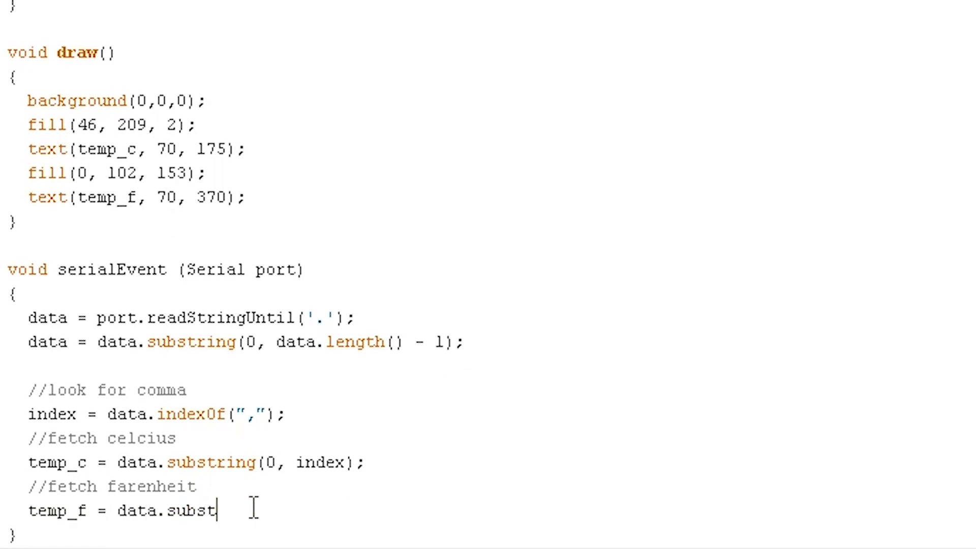
{"action": "type", "text": "ring("}
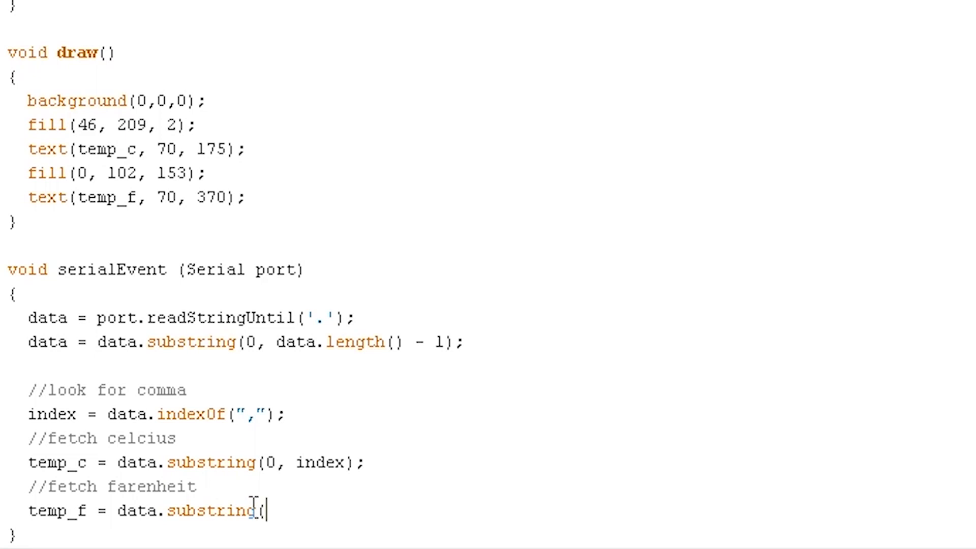
{"action": "type", "text": "index"}
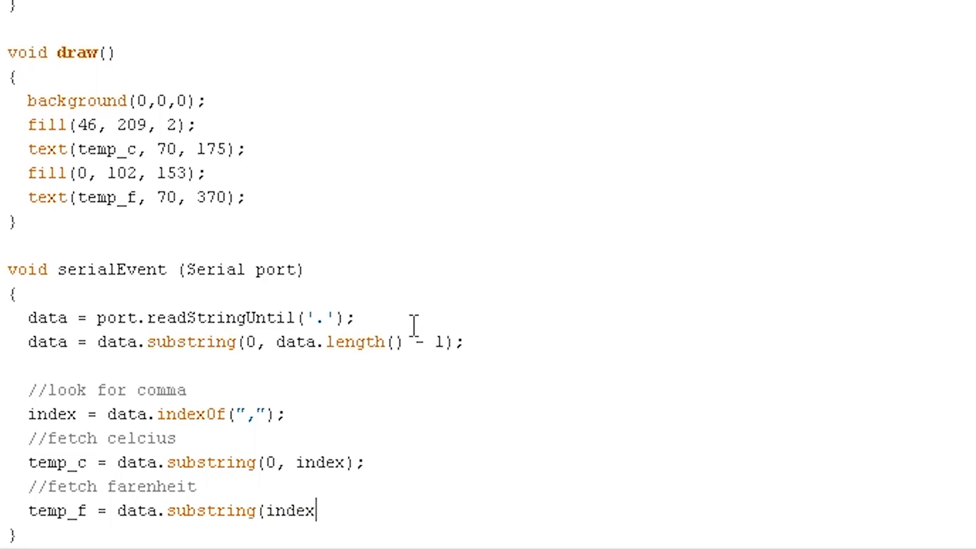
{"action": "type", "text": "+"}
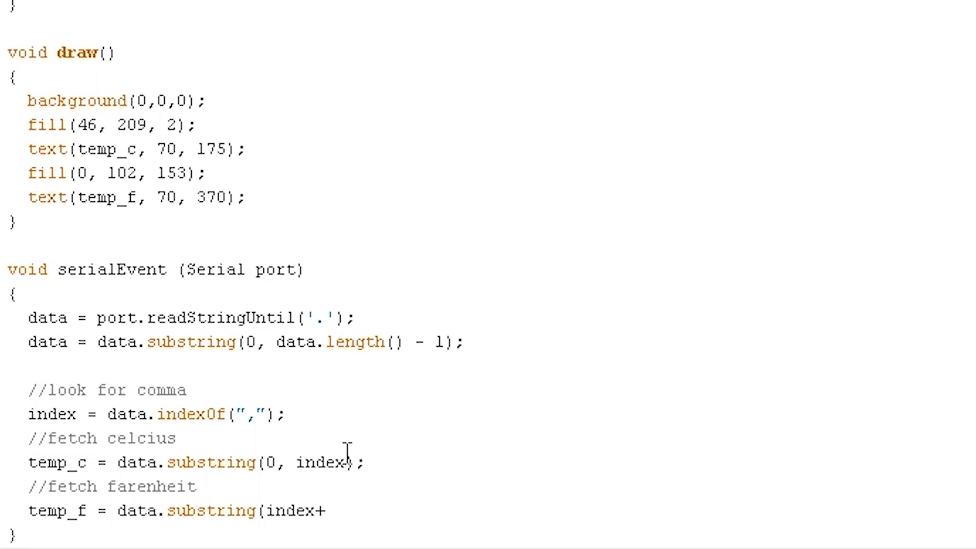
{"action": "mouse_move", "coordinate": [337, 512]}
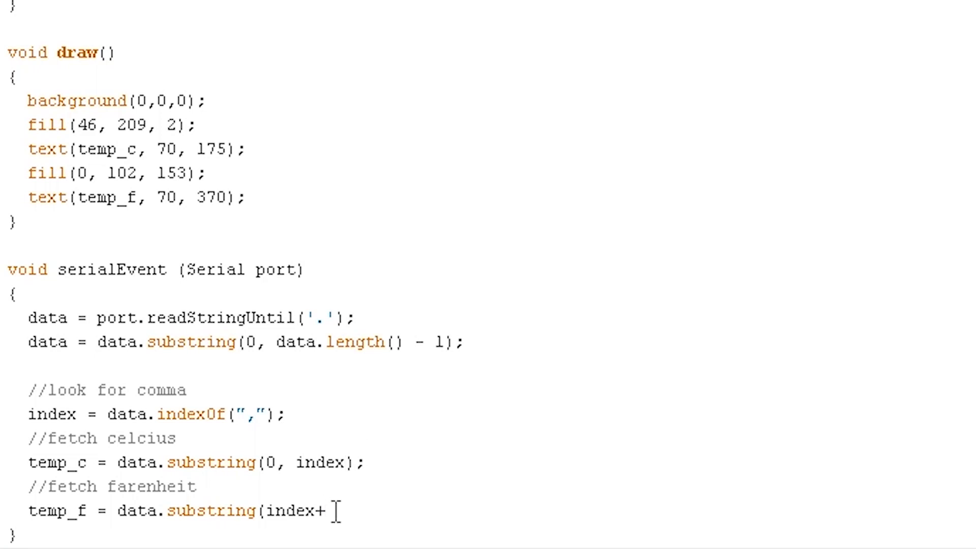
{"action": "type", "text": "1, data.le"}
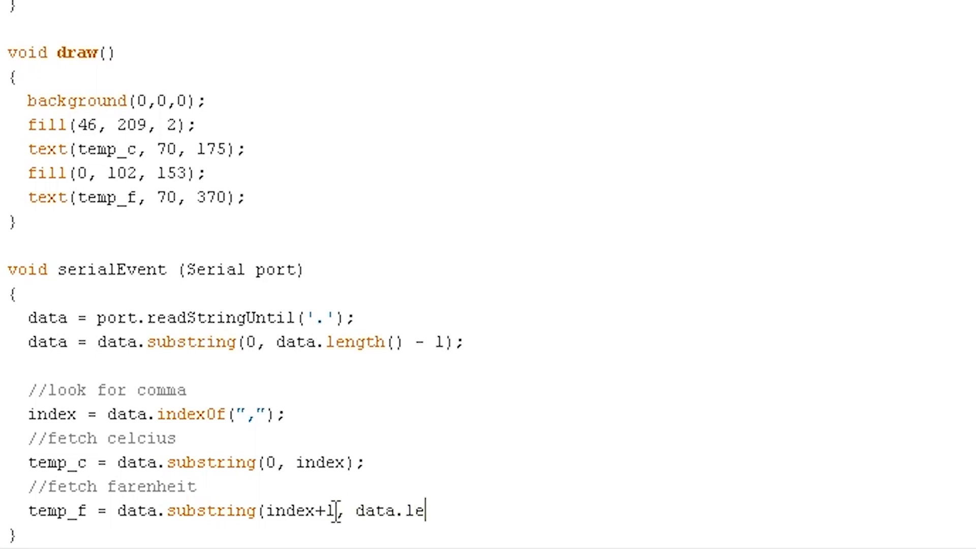
{"action": "type", "text": "ngth());"}
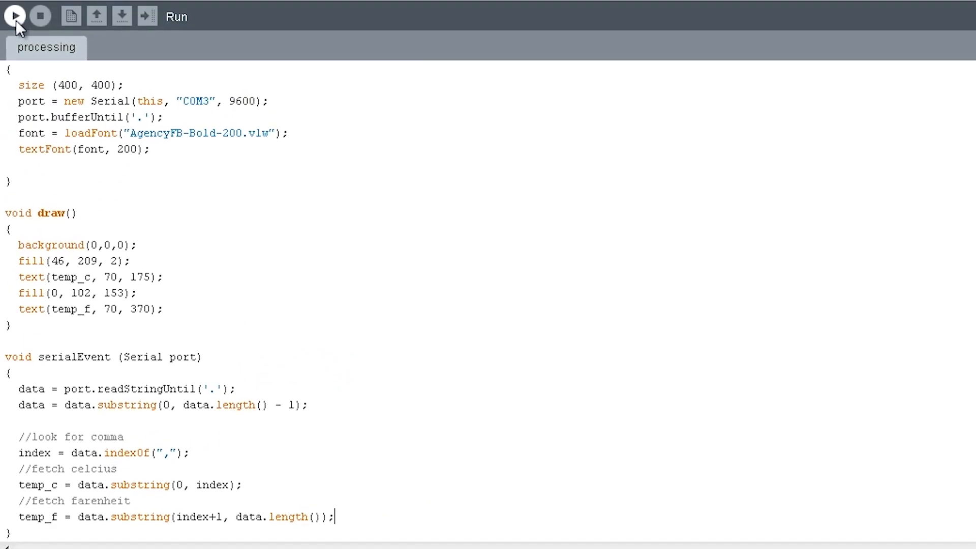
- Run the sketch to show 23C in green above 73F in blue
{"action": "left_click", "coordinate": [14, 15]}
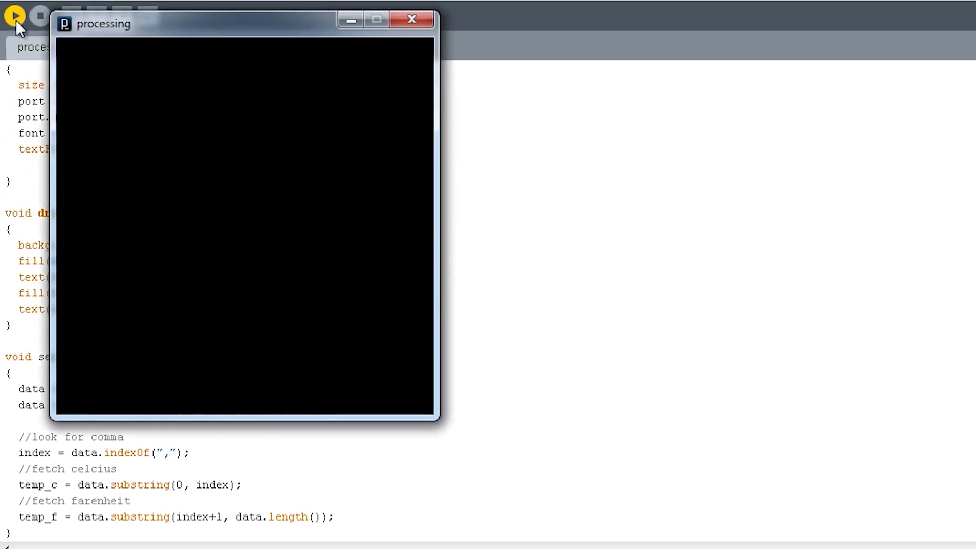
{"action": "left_click", "coordinate": [13, 15]}
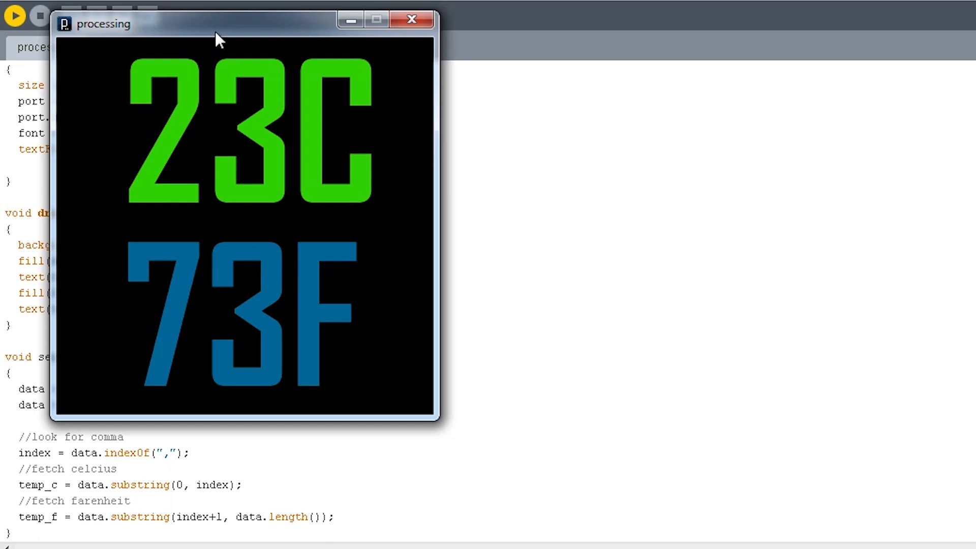